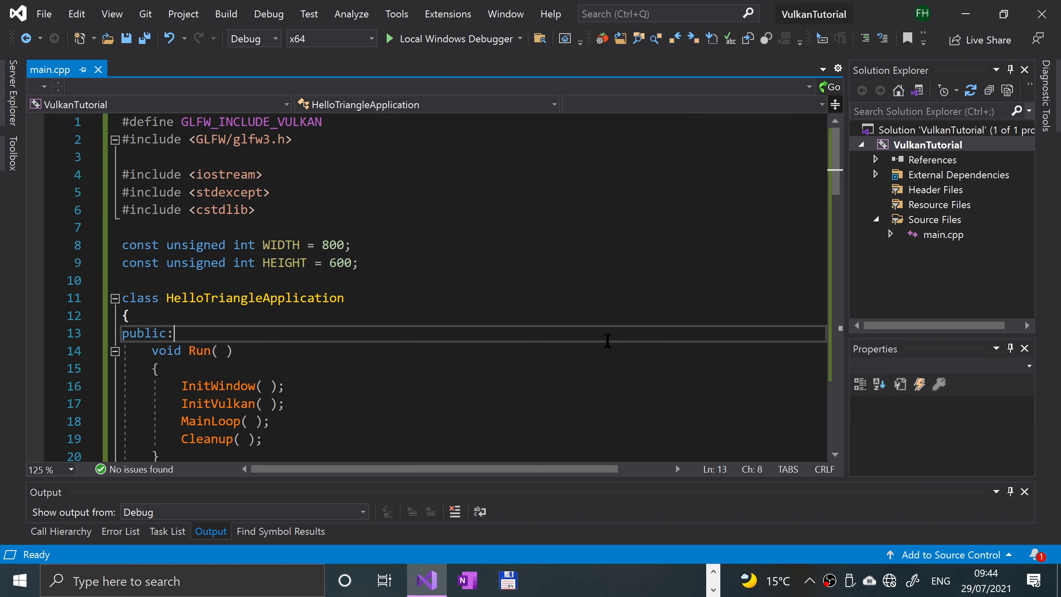
Declare a private class member VkInstance _instance;.
scroll(down, 3)
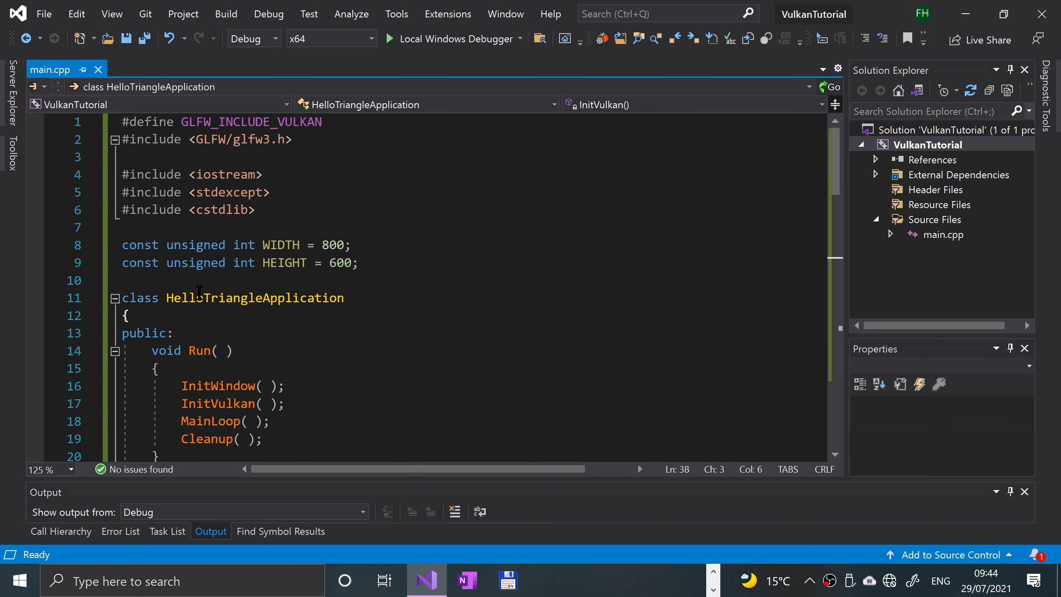
mouse_move(254, 298)
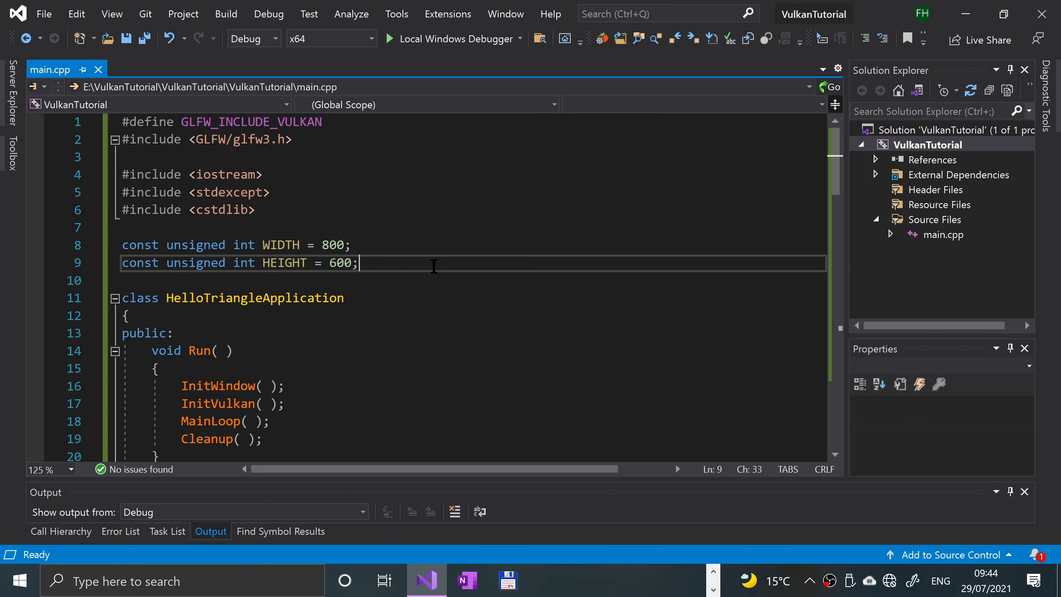
scroll(down, 3)
text(GLFWwindow *_window;)
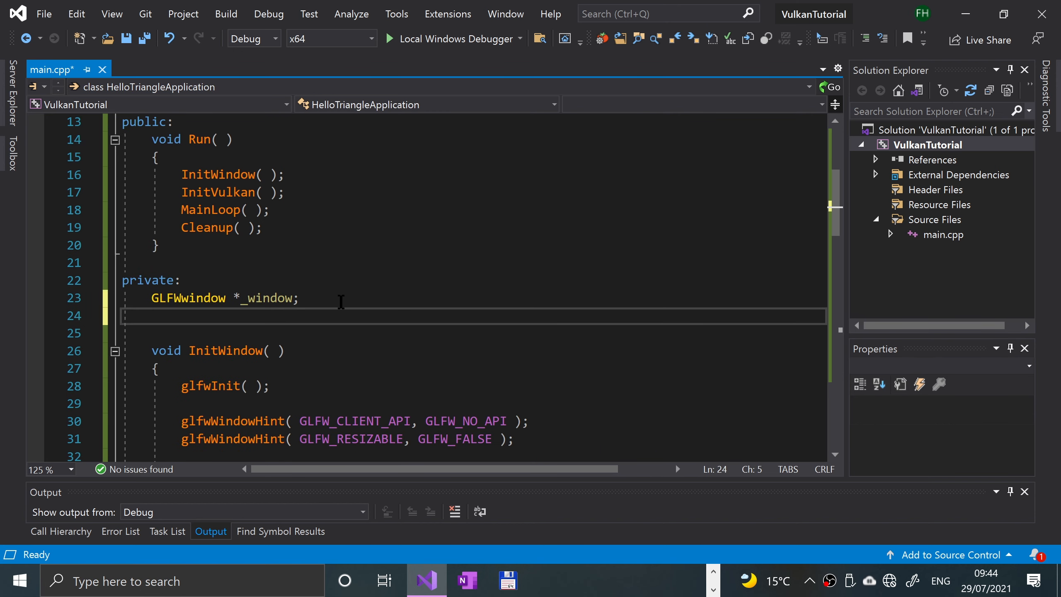
text(Vk)
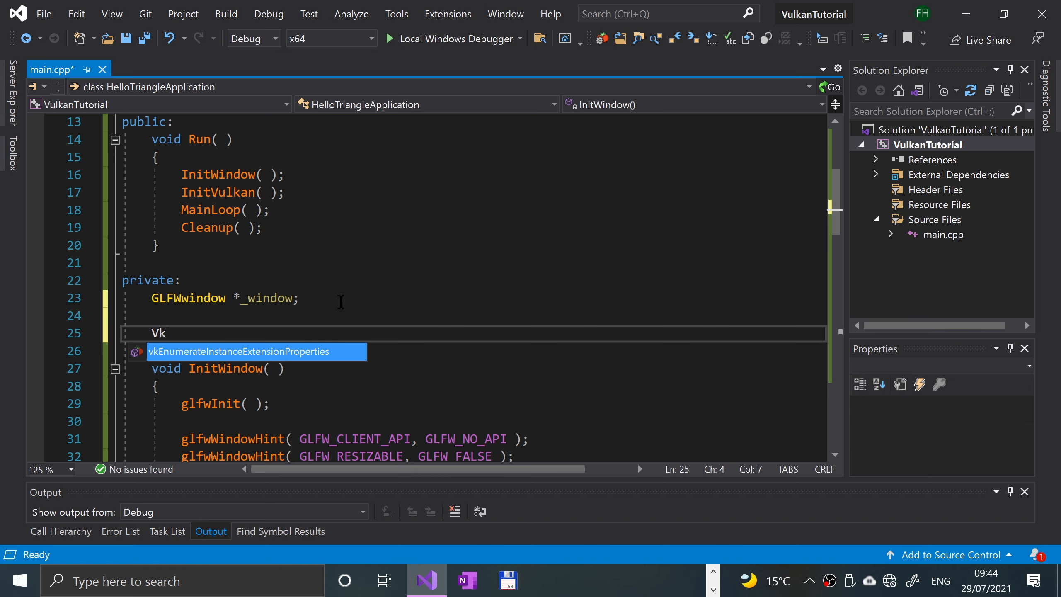
text(inst)
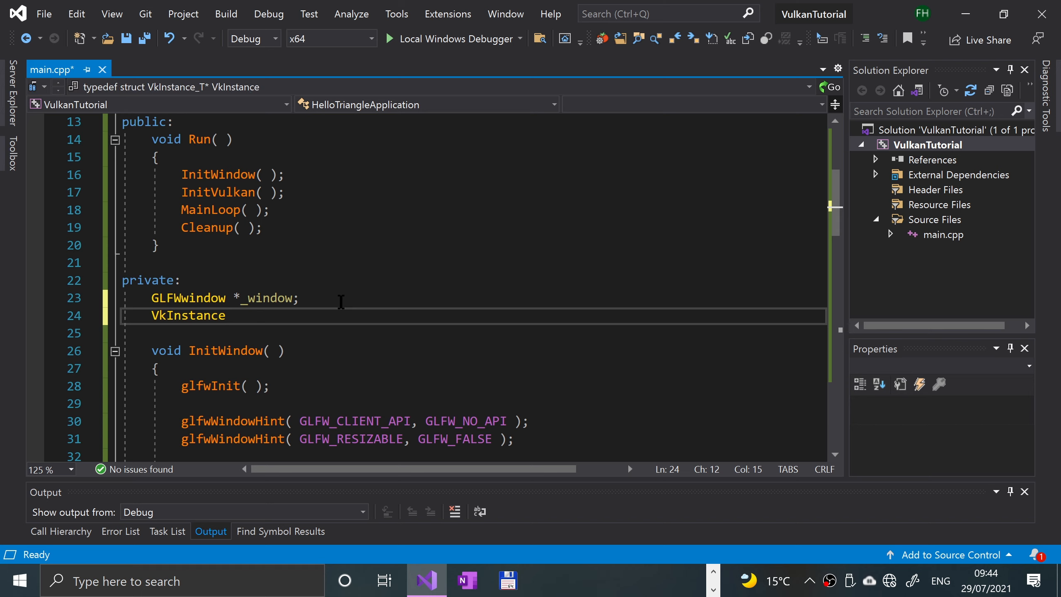
text(_instance;)
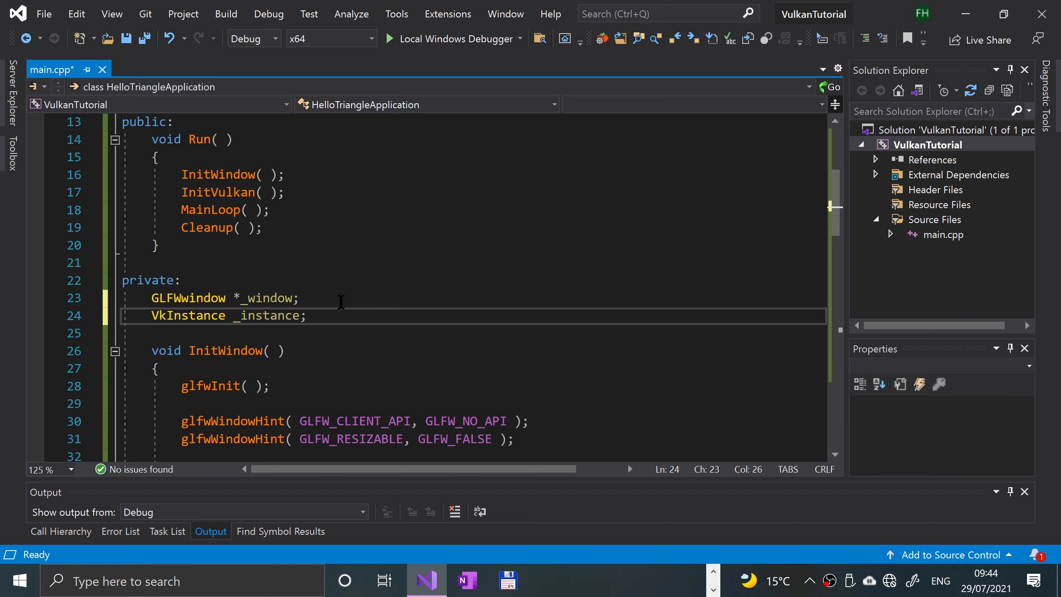
mouse_move(256, 315)
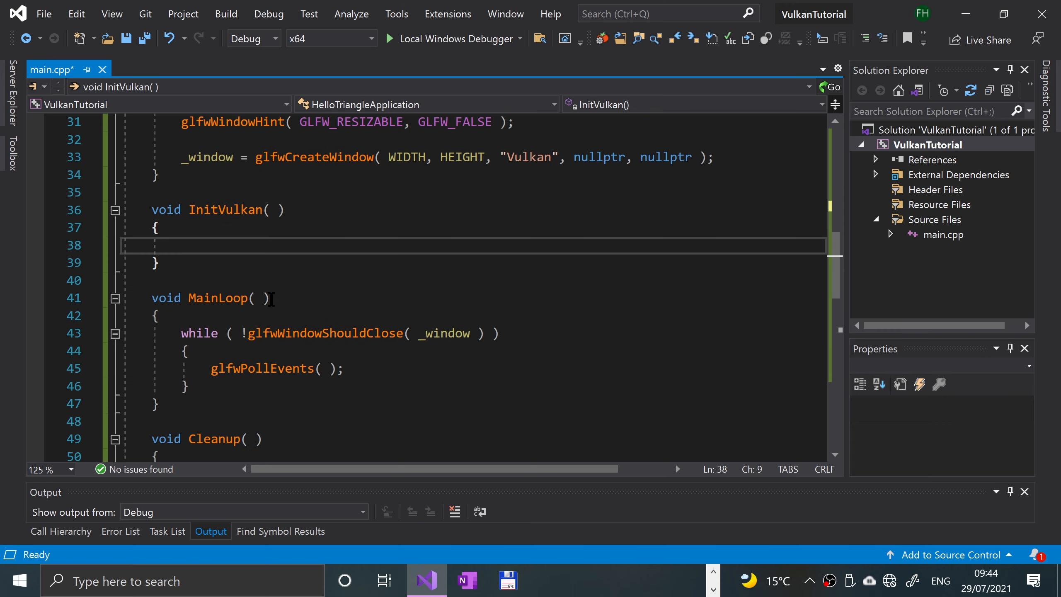
Call CreateInstance inside InitVulkan using IntelliSense completion.
text(C)
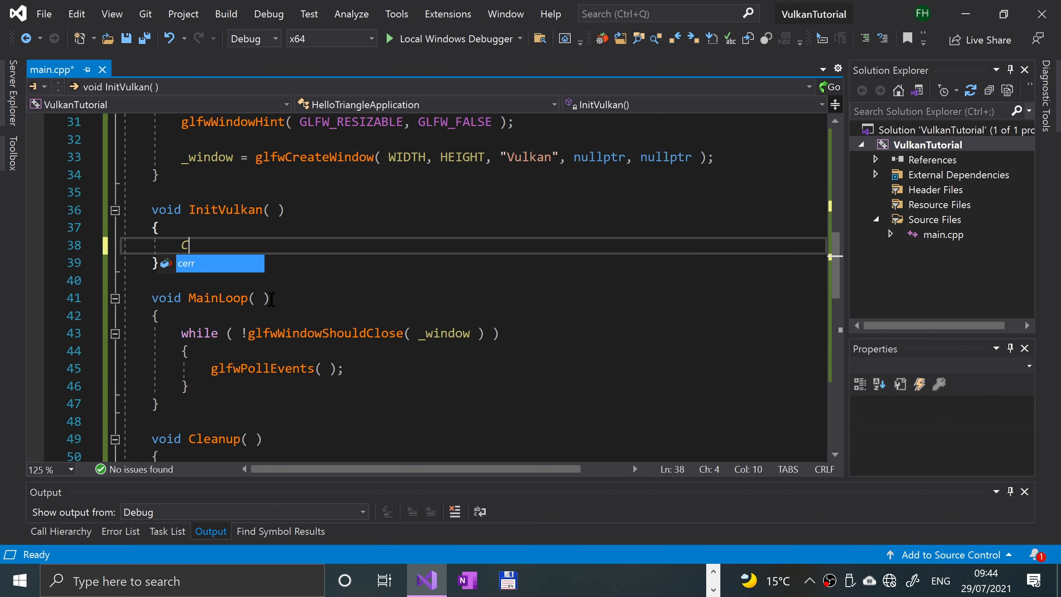
text(reateInstanc)
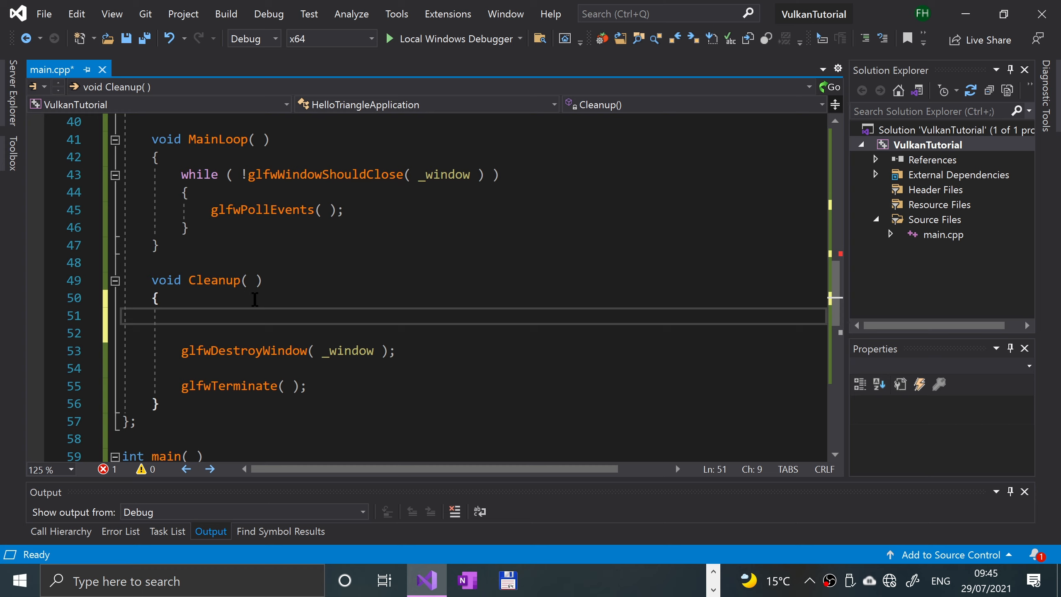
Make Cleanup call vkDestroyInstance( _instance, nullptr ); before destroying the window.
text(Vk)
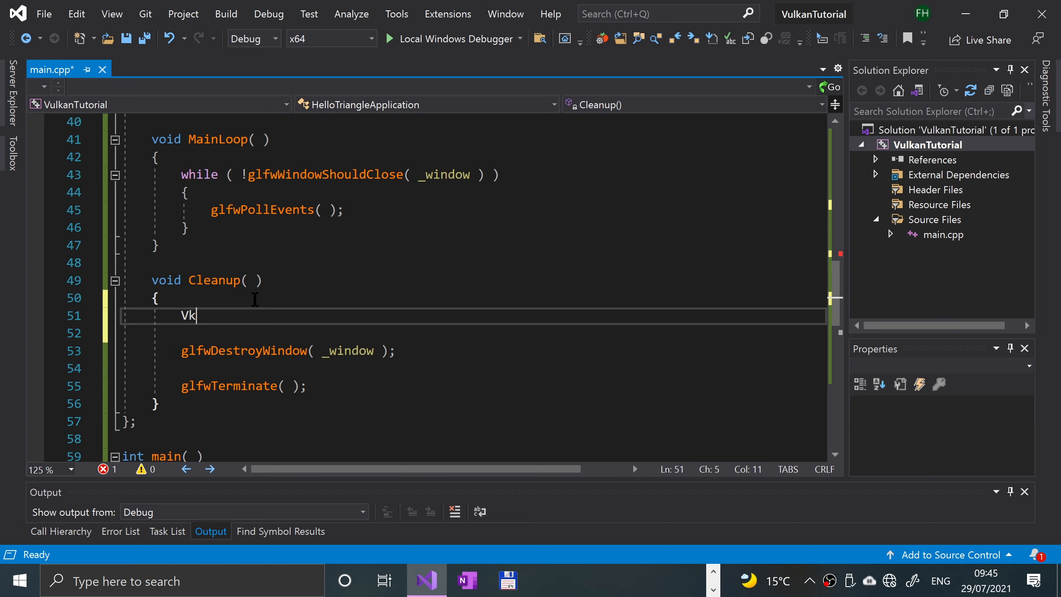
text(Des)
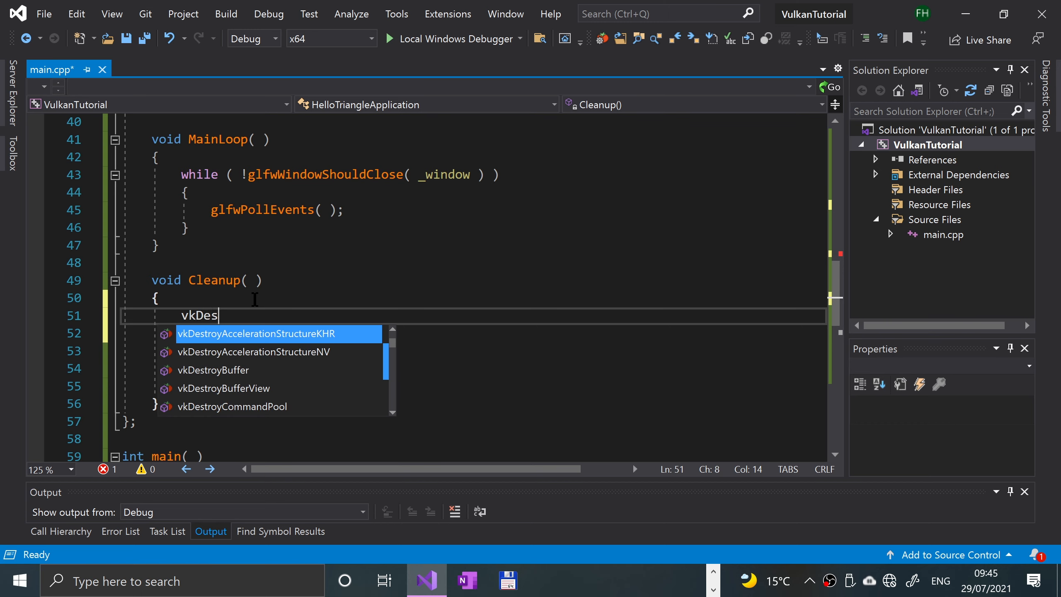
text(troyInstance()
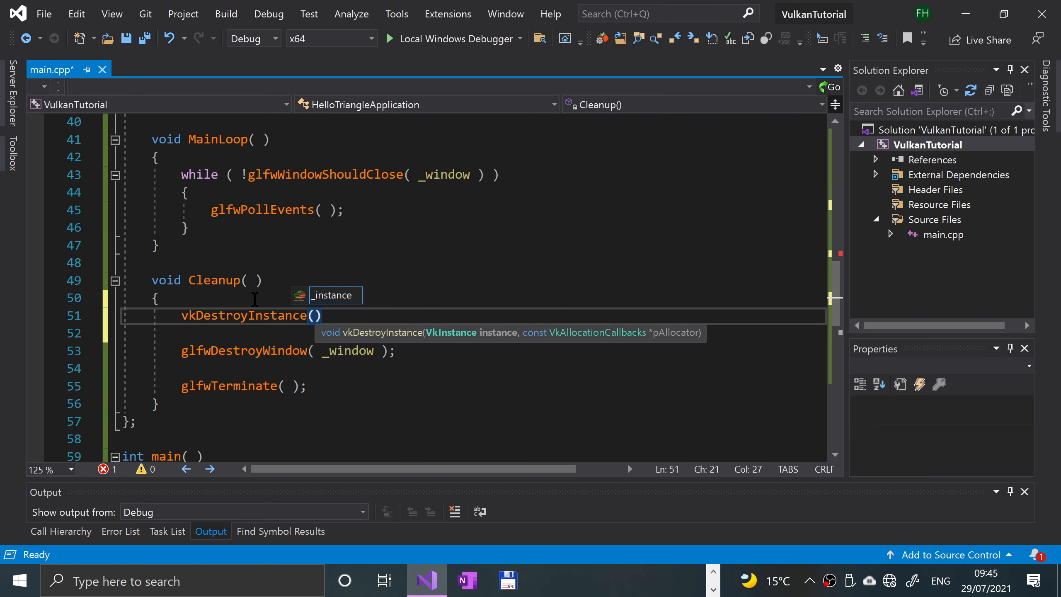
text(_instance)
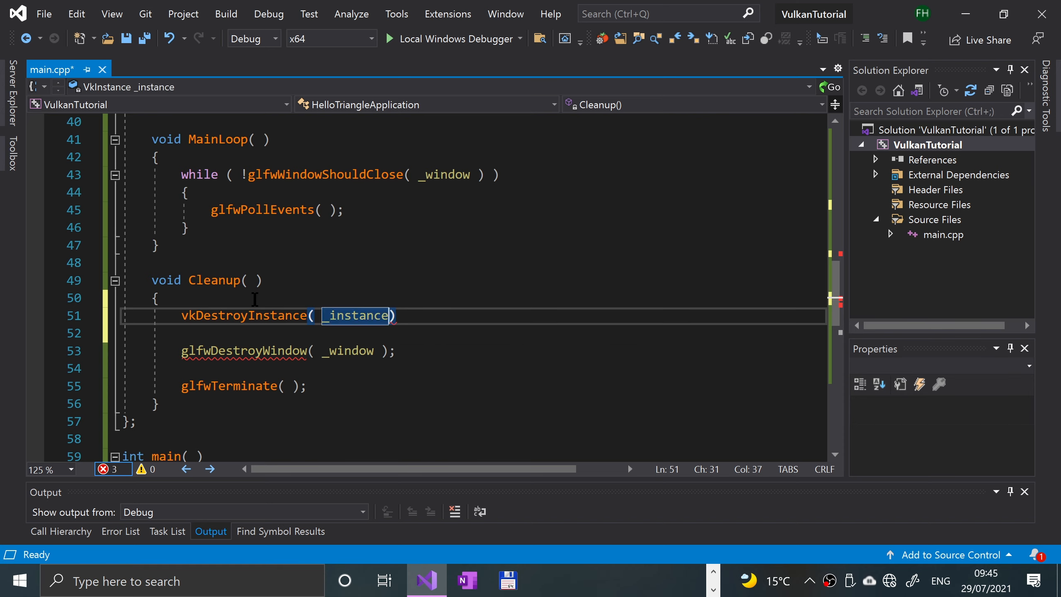
text(, nu)
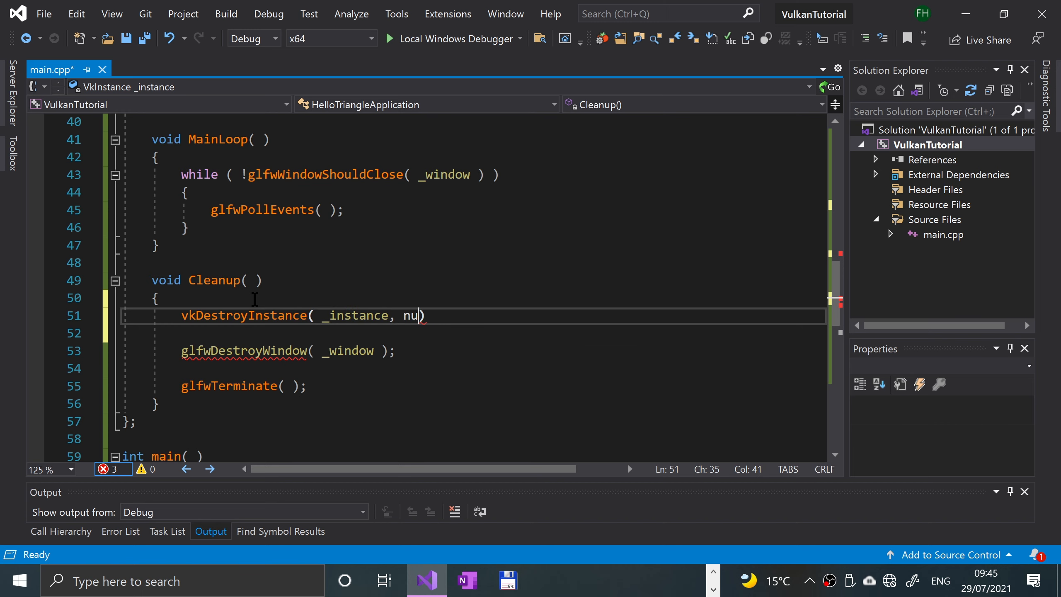
text(llptr );)
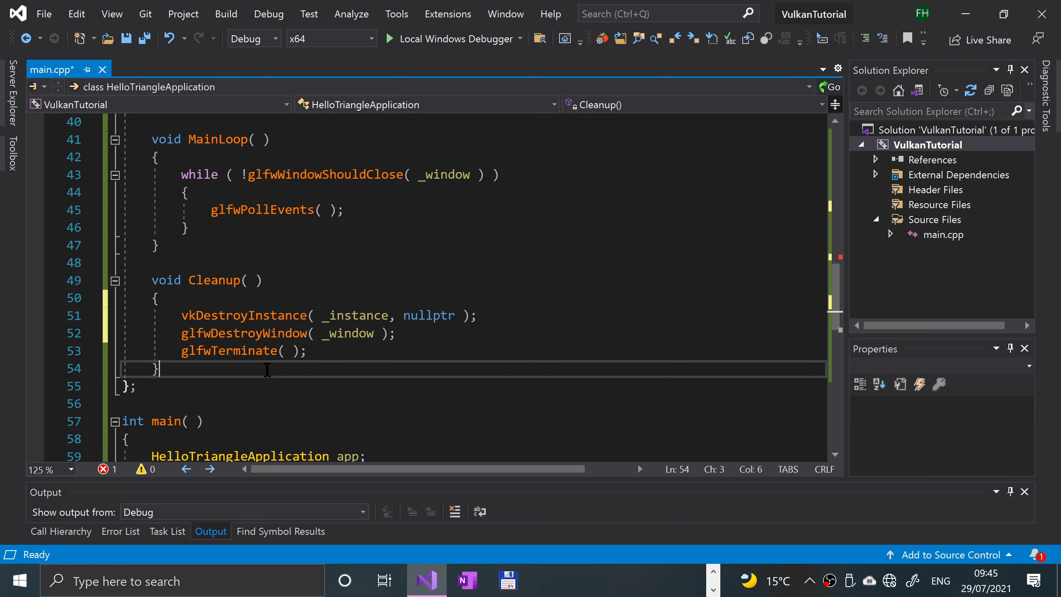
Define a void CreateInstance function declaring VkApplicationInfo appInfo{ };.
key(enter)
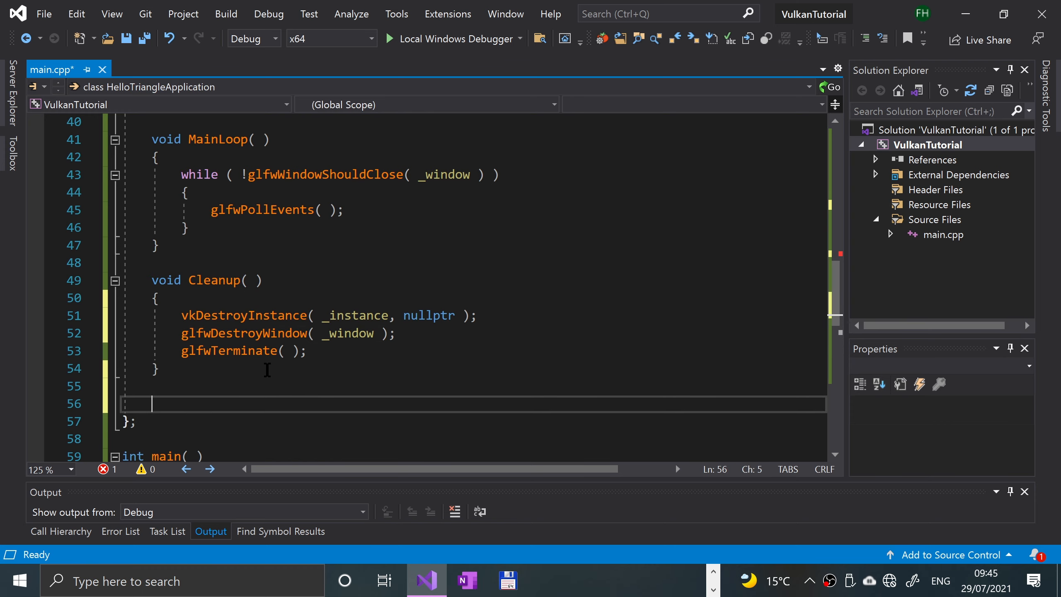
text(void CreateInstance()
text({})
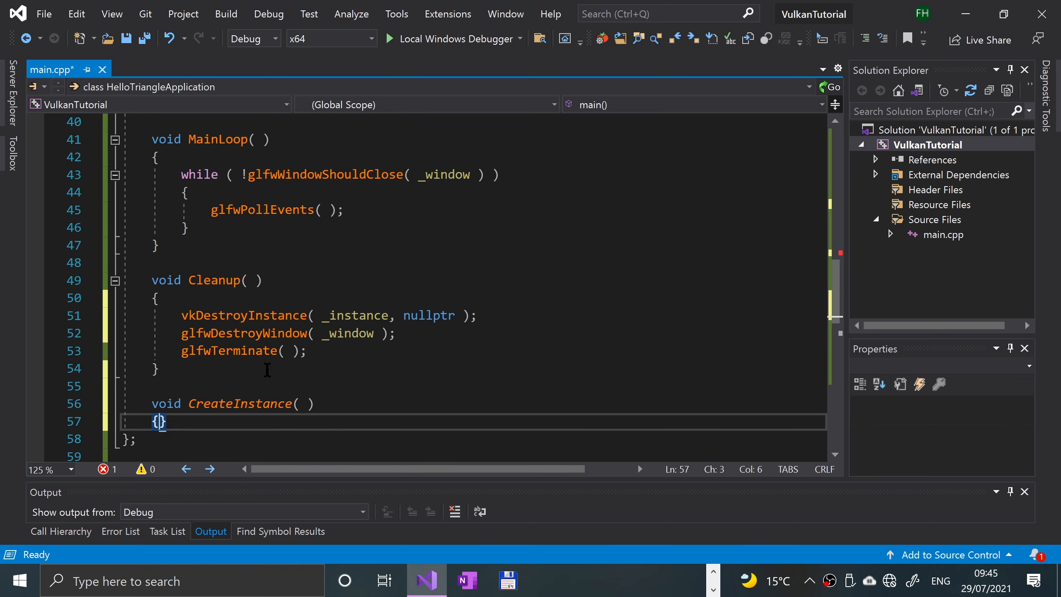
key(enter)
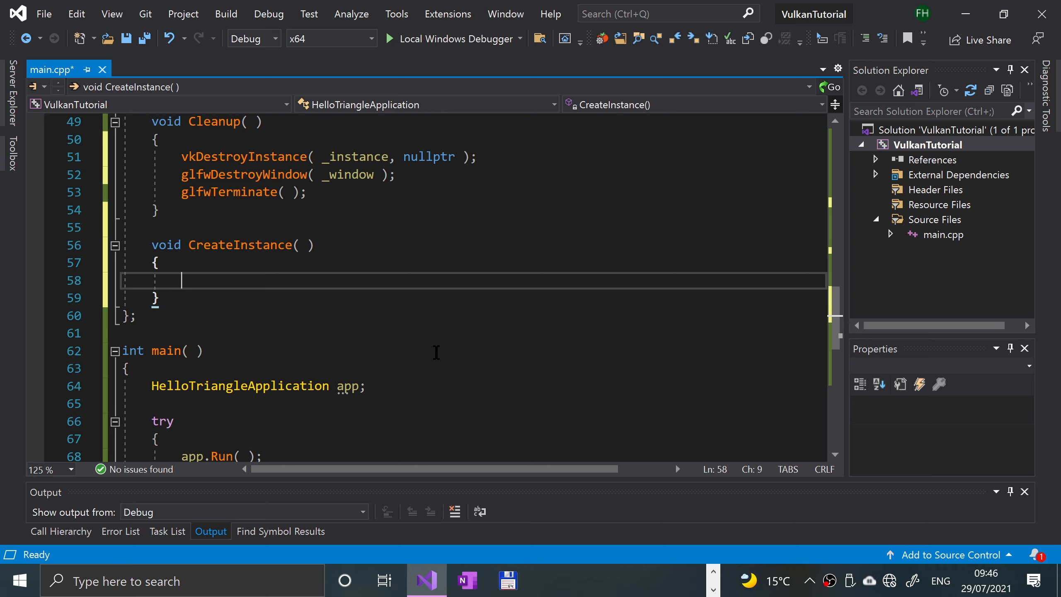
text(VkapplicationInfo app)
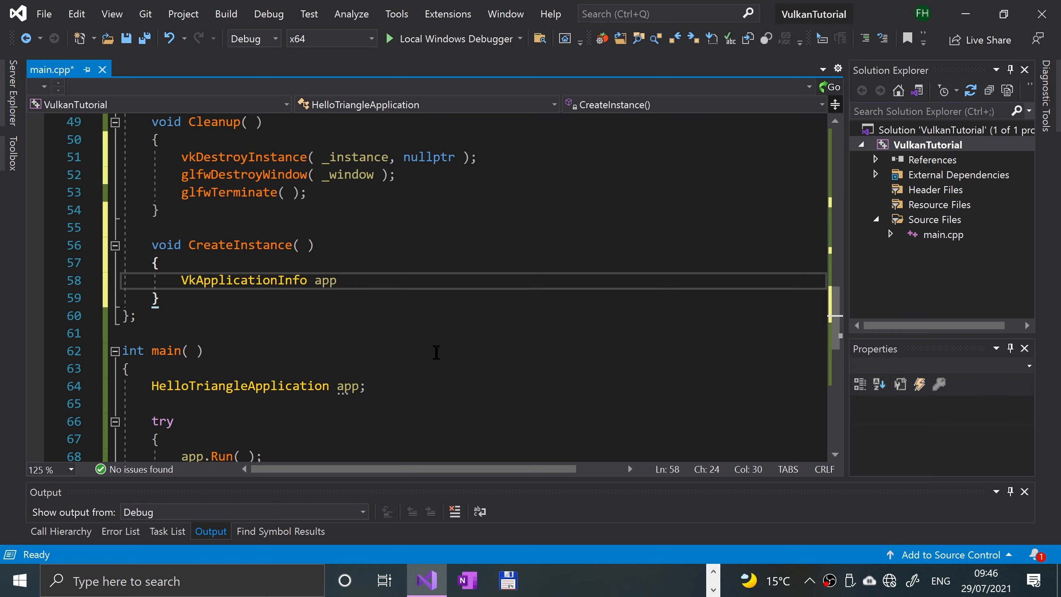
text(Info)
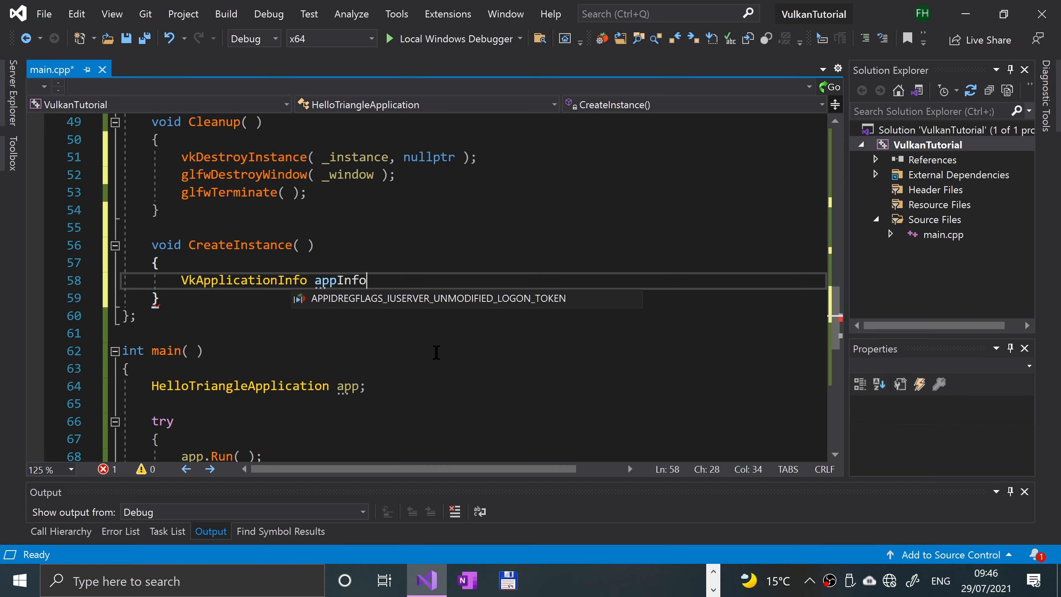
text({ };)
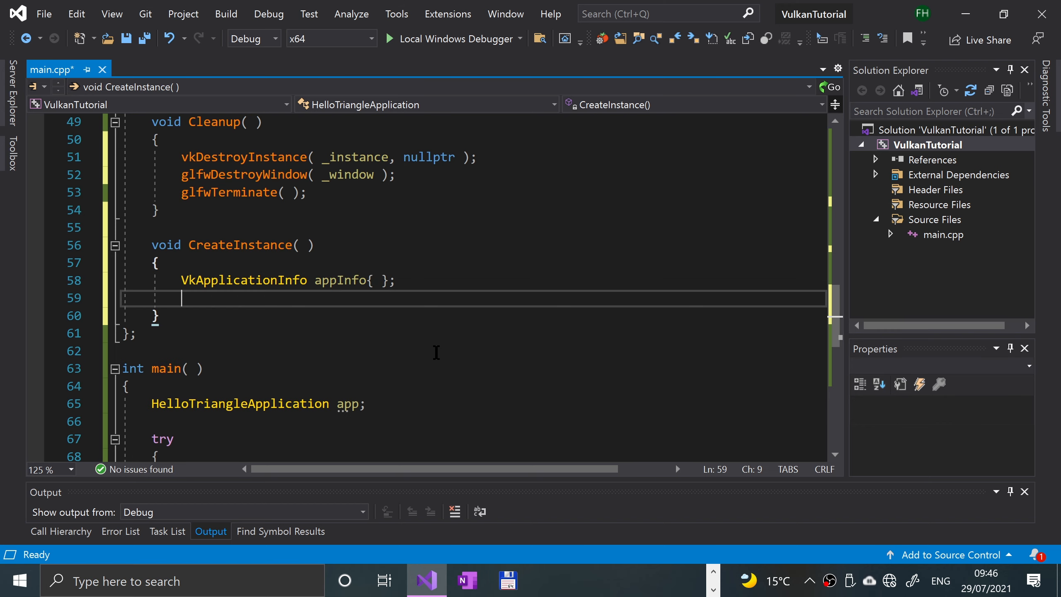
Set appInfo.sType = VK_STRUCTURE_TYPE_APPLICATION_INFO;.
text(appin)
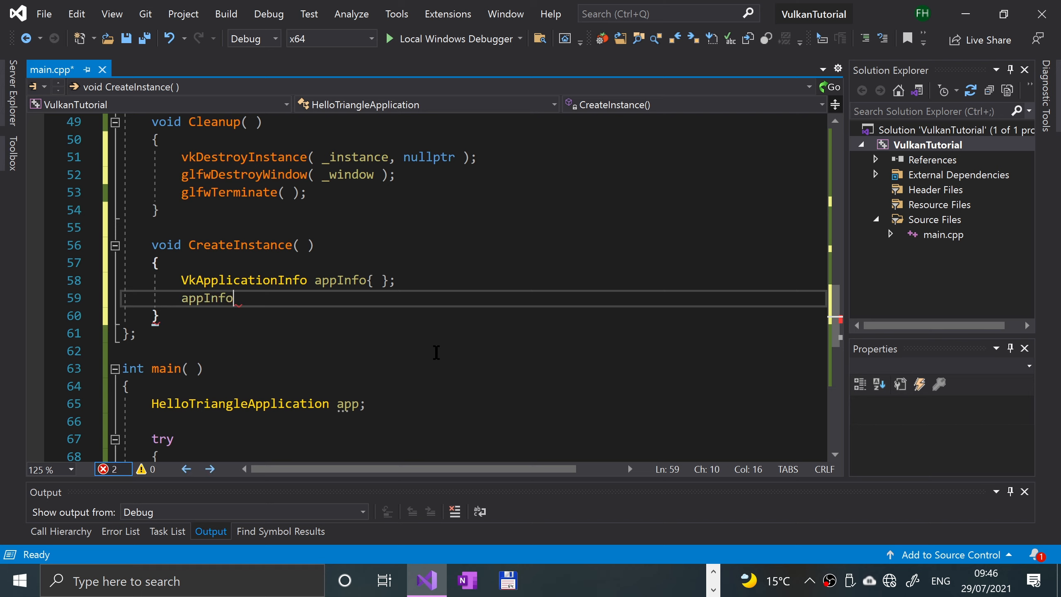
text(.st)
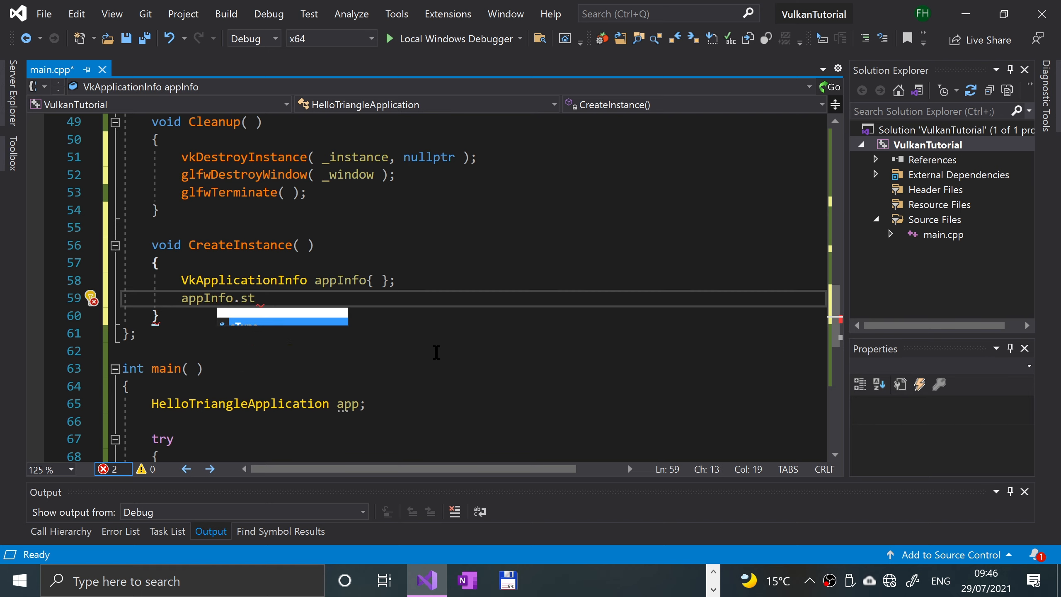
text(ype =)
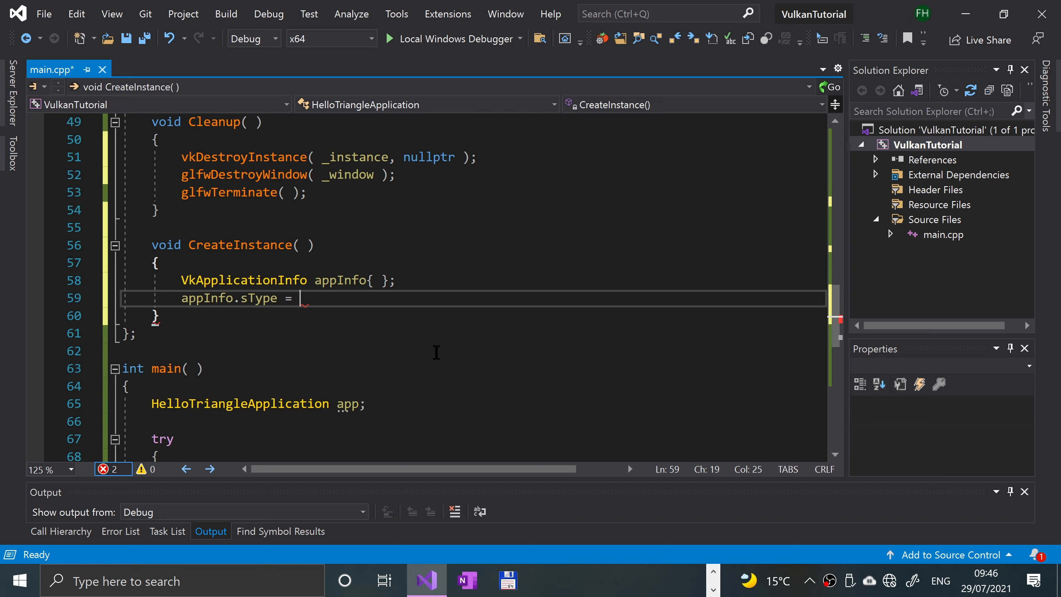
text(VK_STRUC)
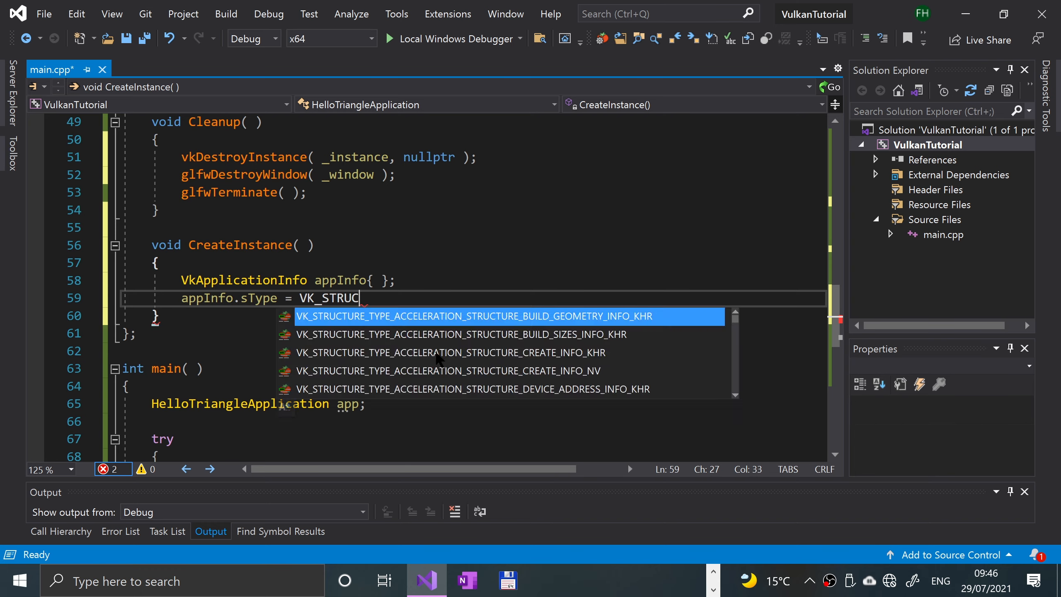
text(TURE)
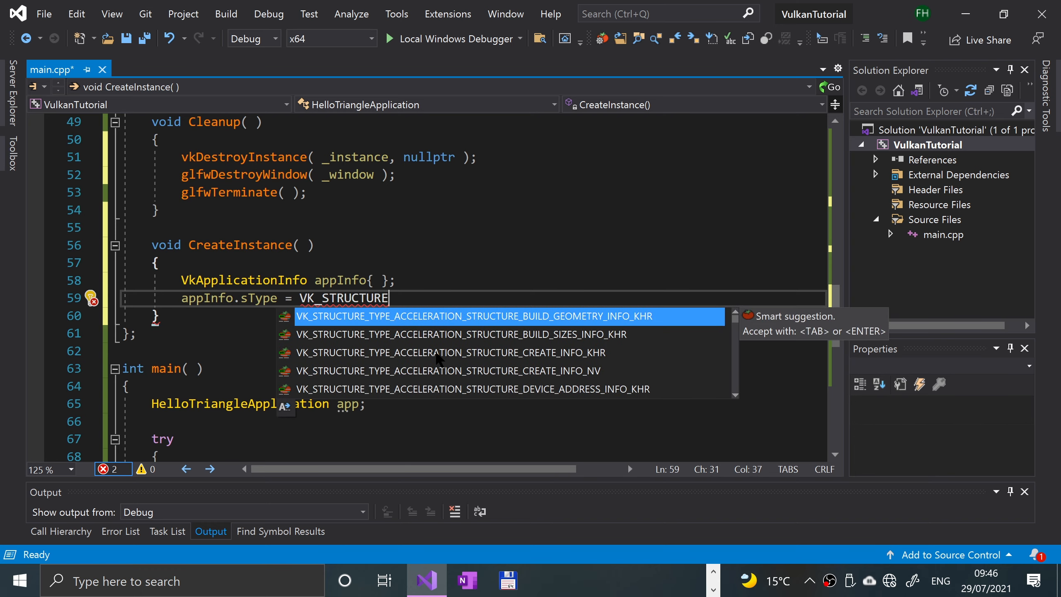
text(_TYPE_APP)
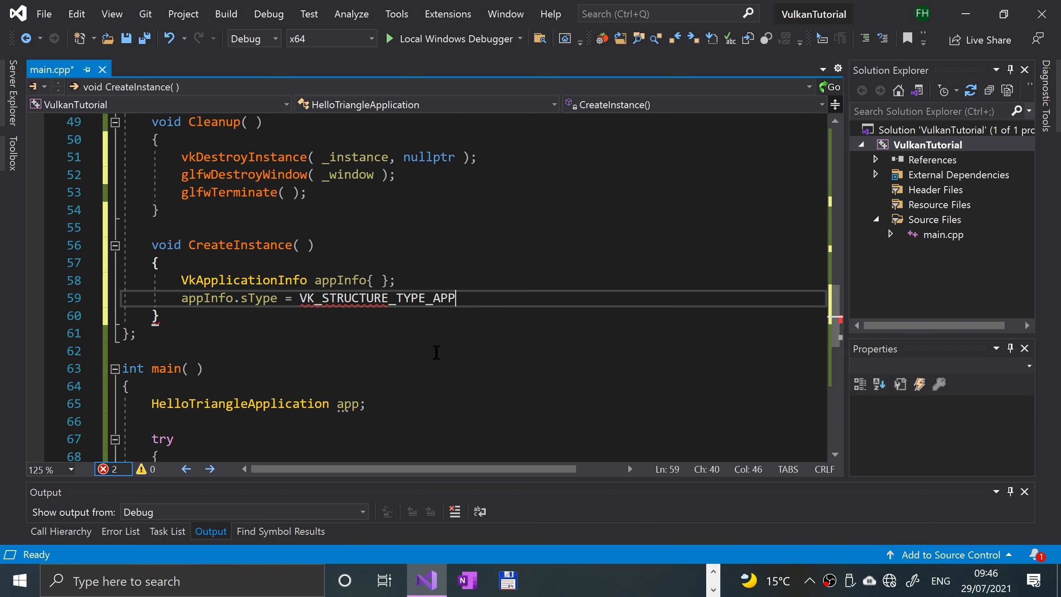
text(LICATION_INFO;)
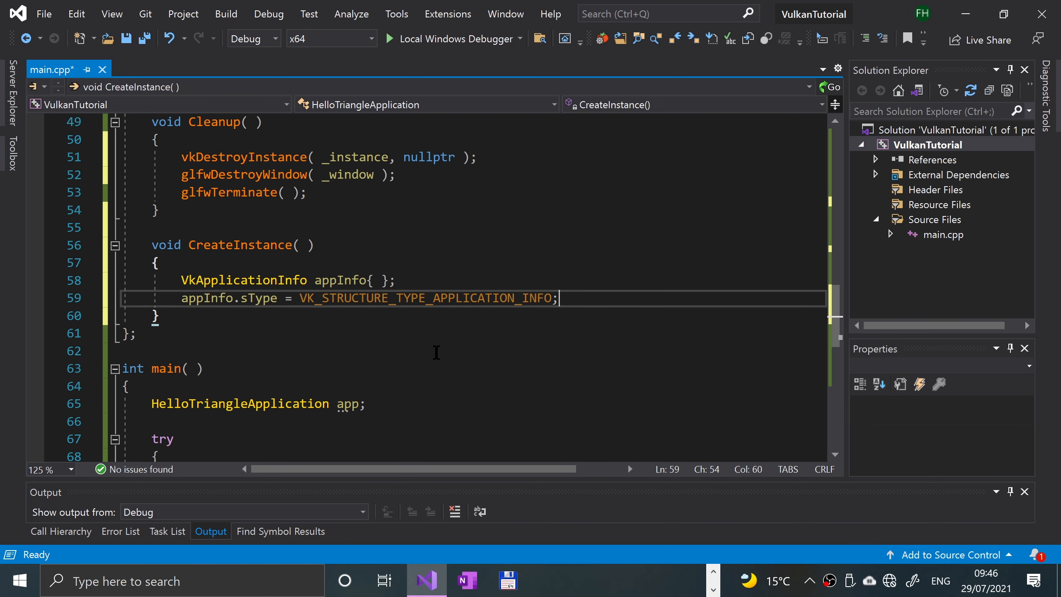
Set appInfo.pApplicationName to "Hello Triangle".
text(app)
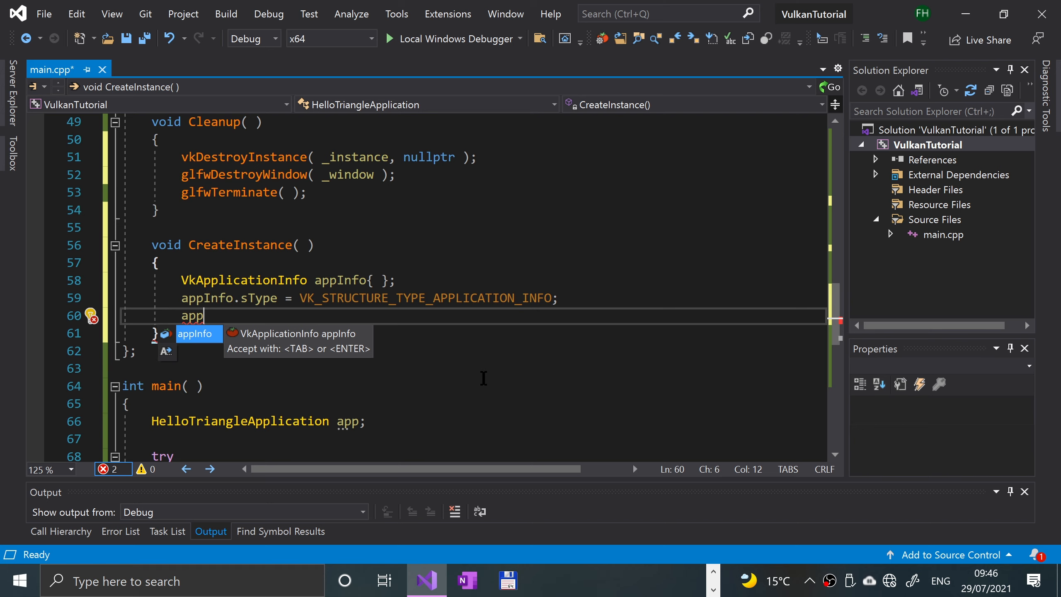
text(Info.)
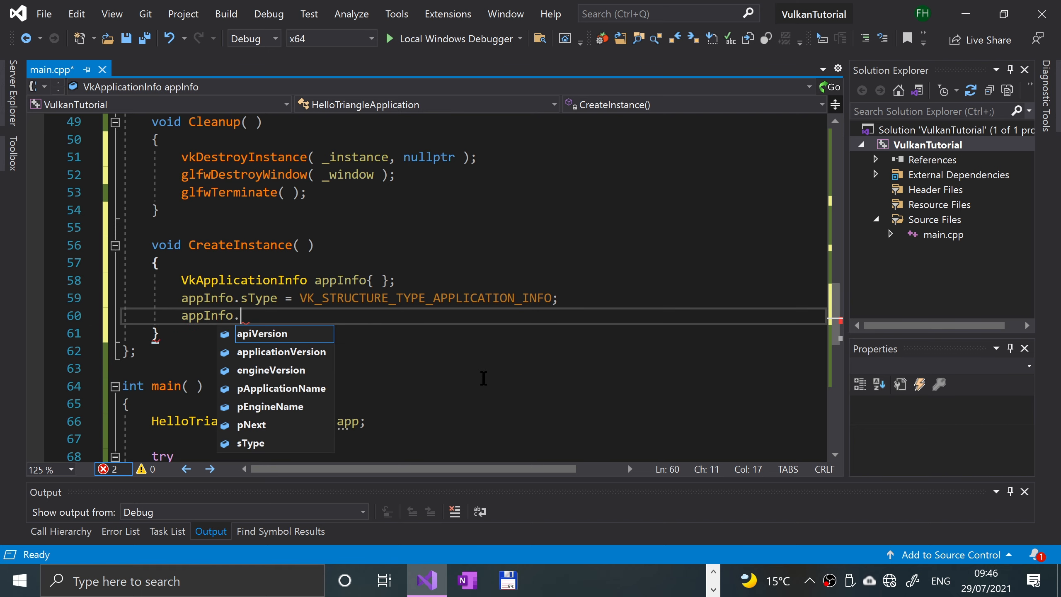
text(pApplicationName)
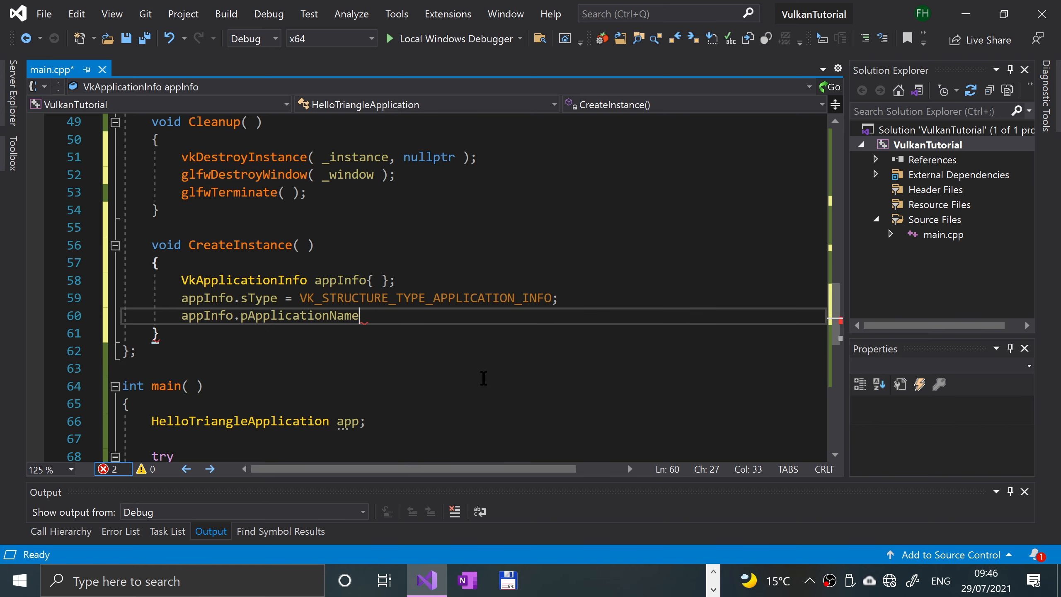
text(= "")
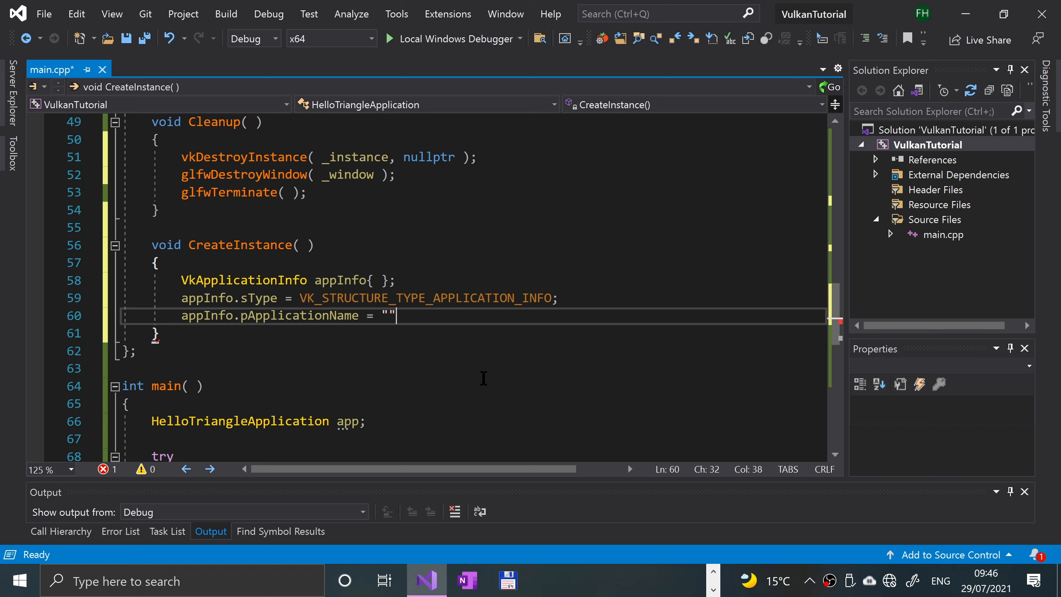
text(Hell)
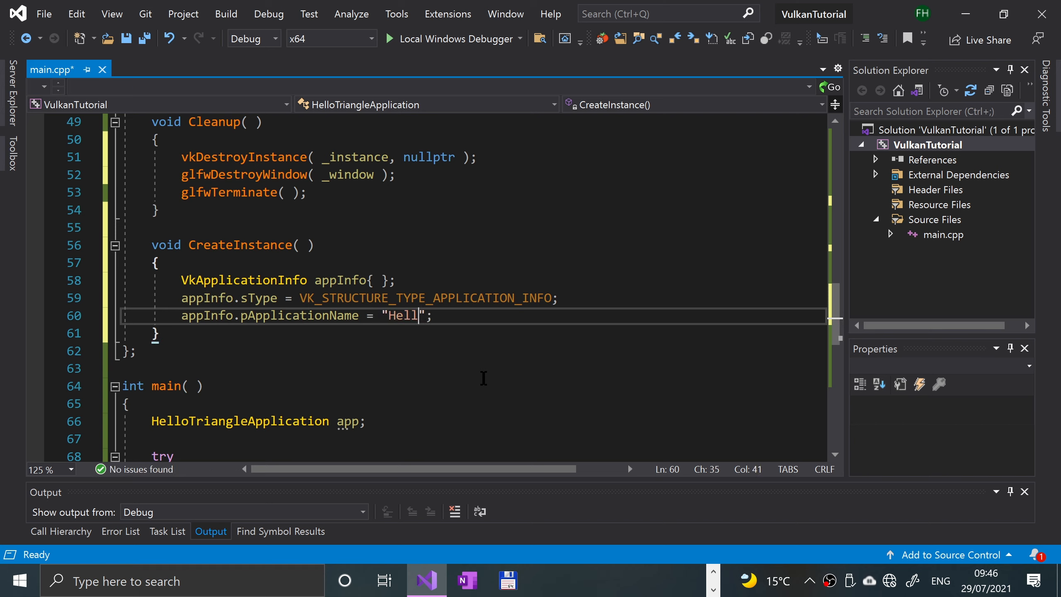
text(o Triangle)
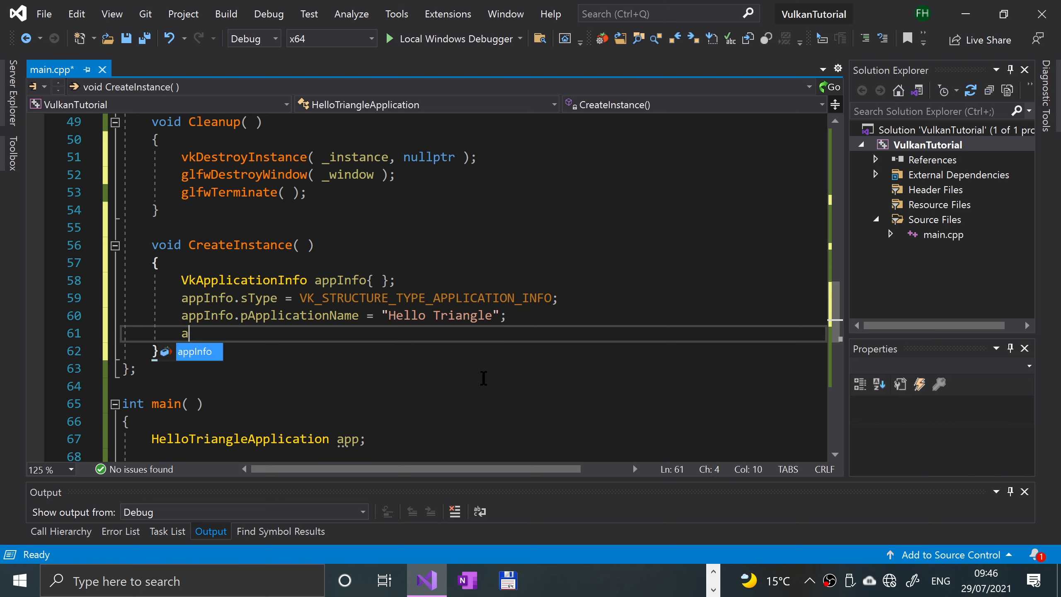
Set appInfo.applicationVersion = VK_MAKE_VERSION(1, 0, 0);.
text(ppInfo.applicationVersion)
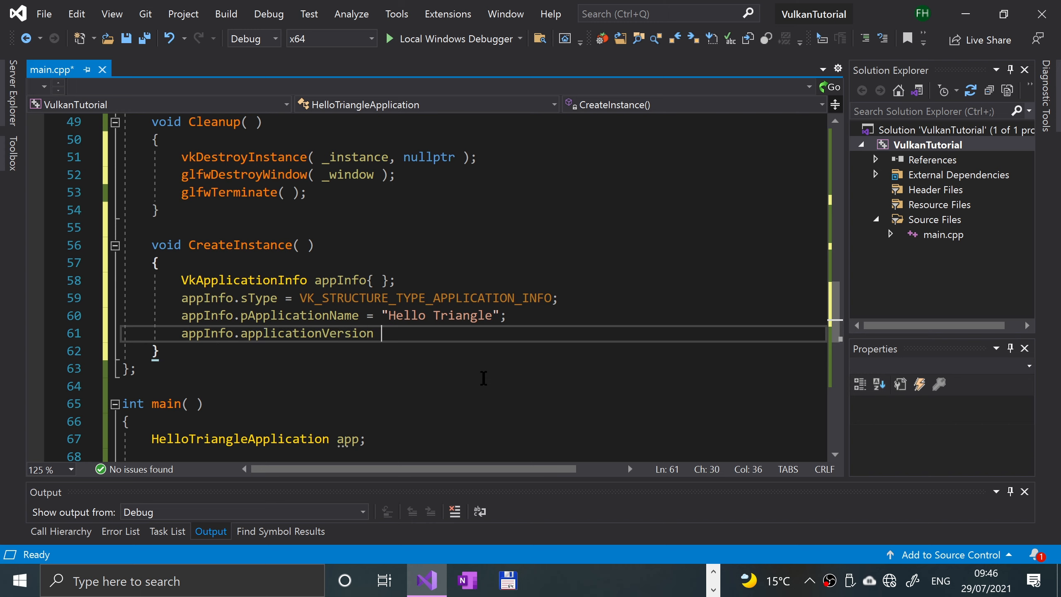
text(= VK)
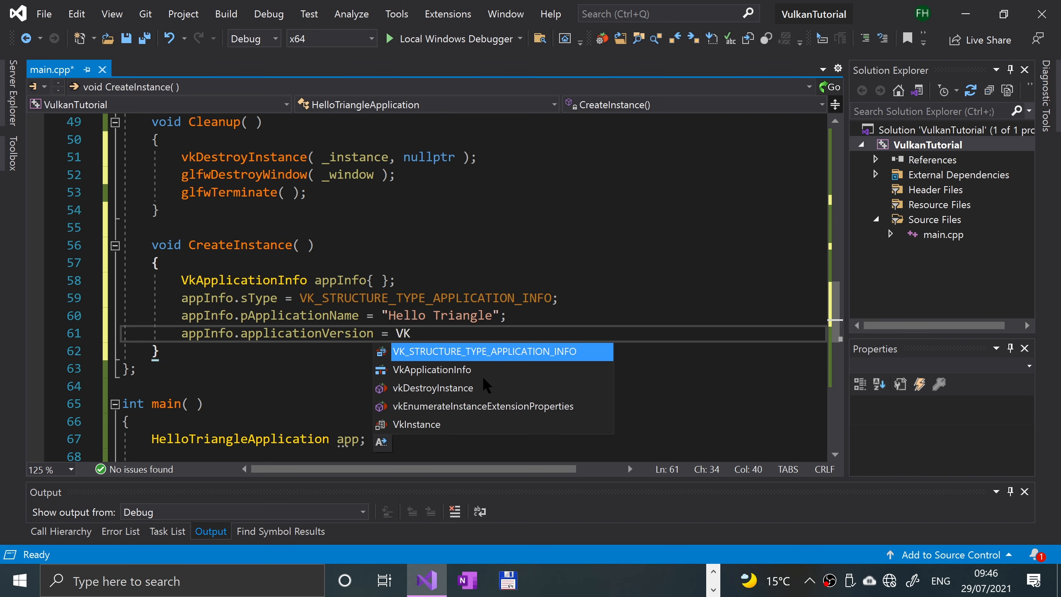
text(_MAKE_)
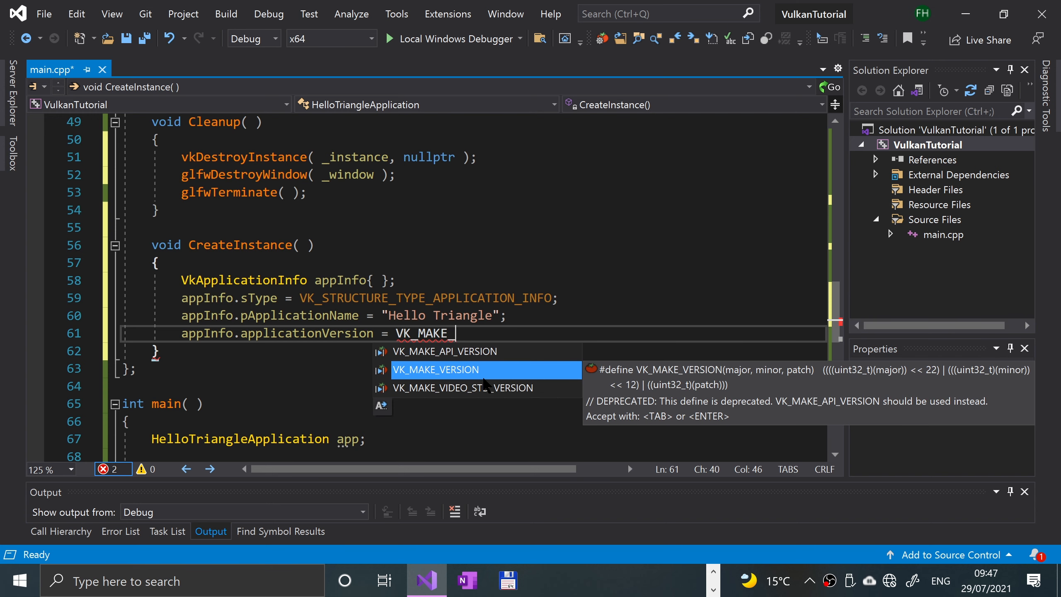
key(Tab)
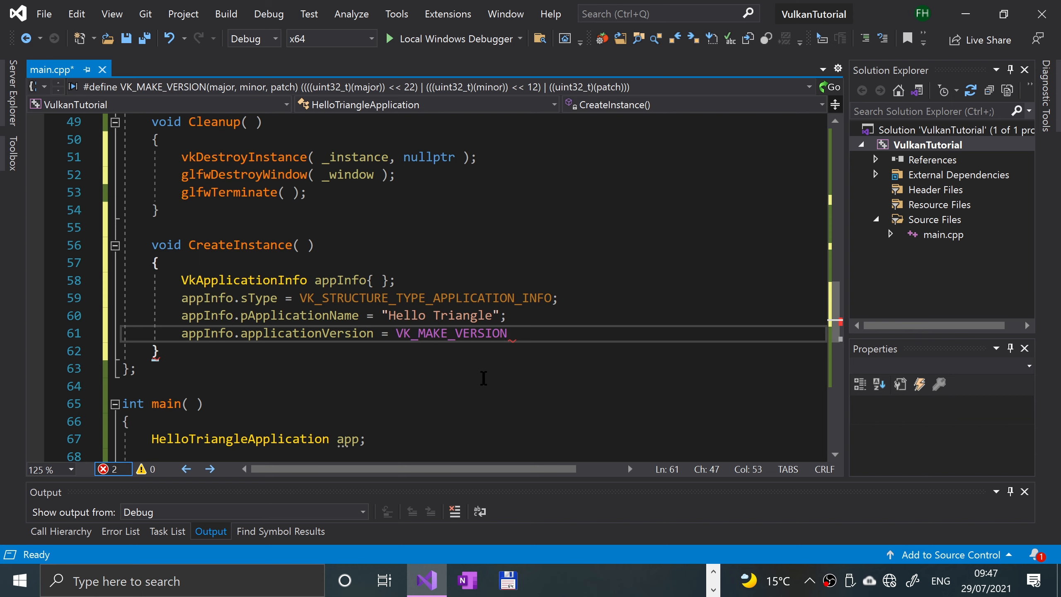
text(();)
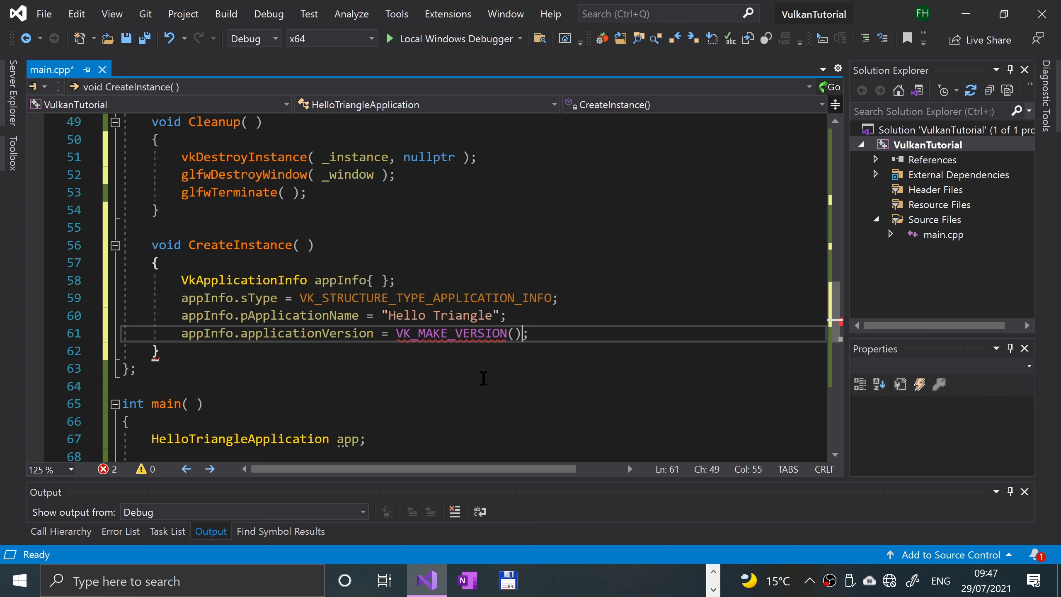
text(1, 0)
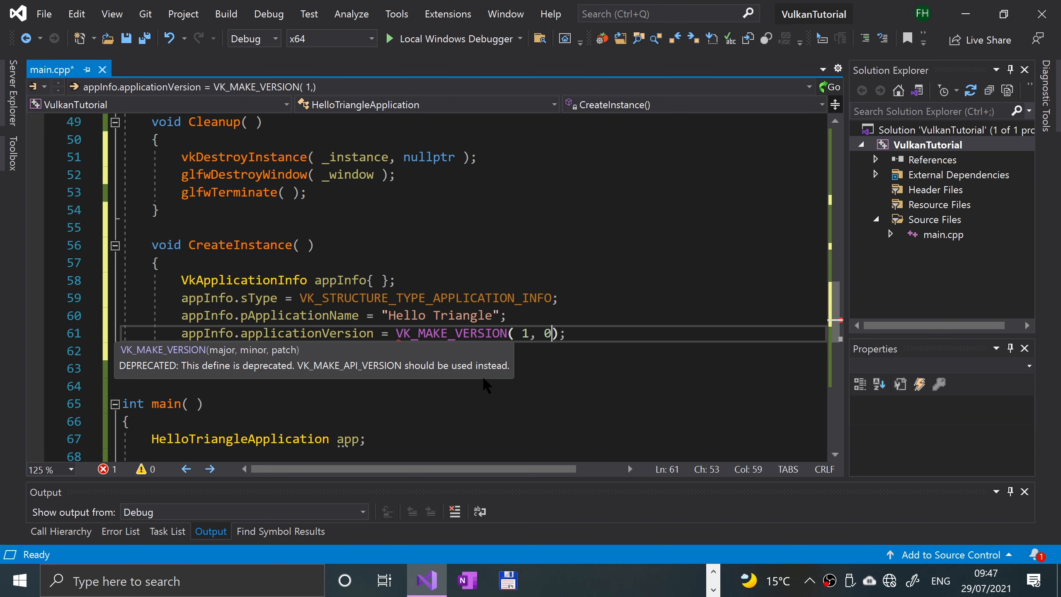
text(, 0)
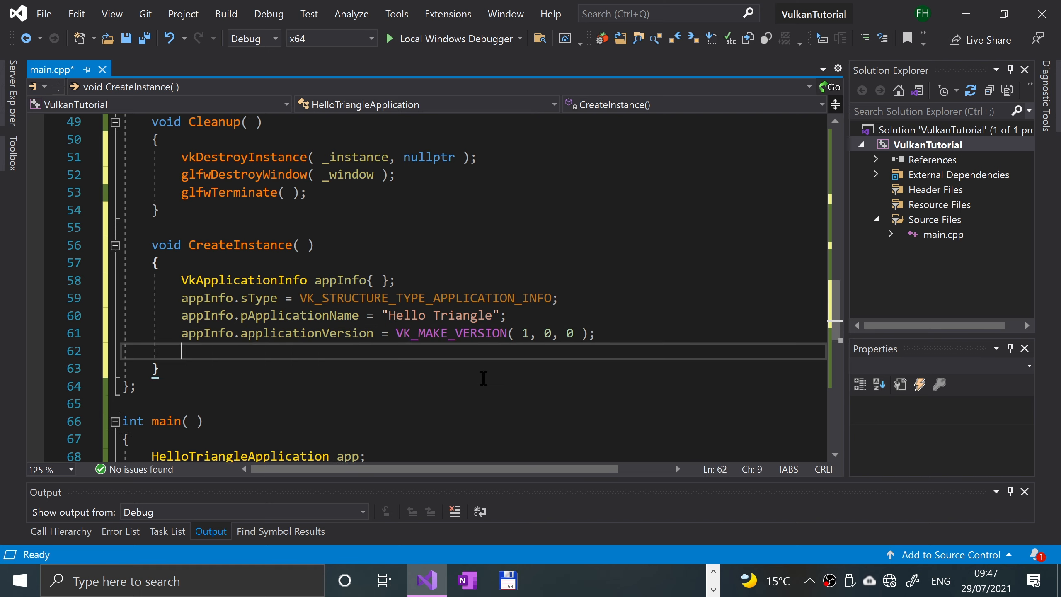
Set appInfo.pEngineName to "SoSy Game Engine".
text(appInfo)
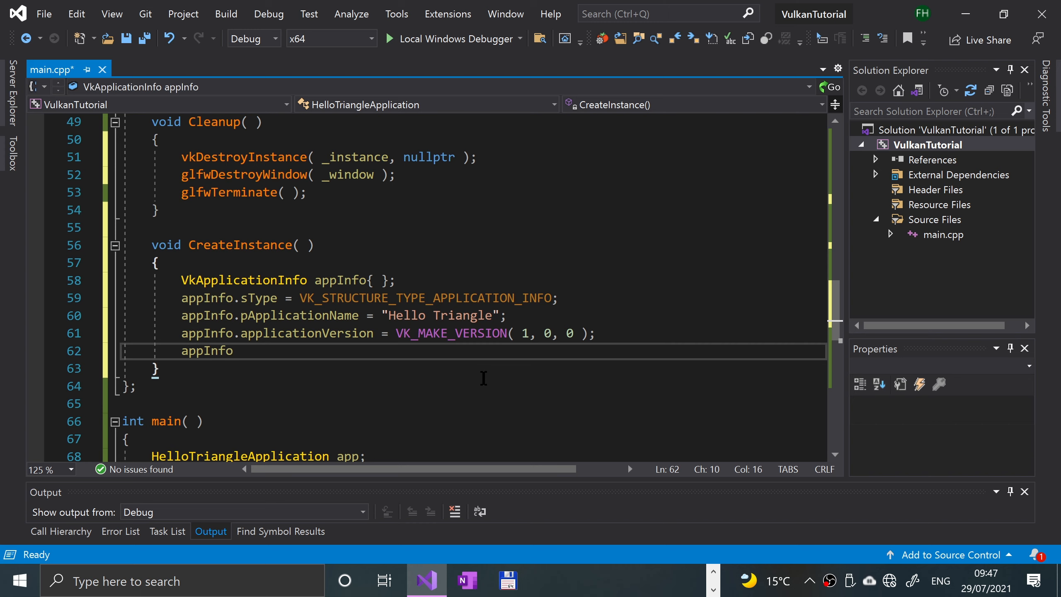
text(.pEngineName)
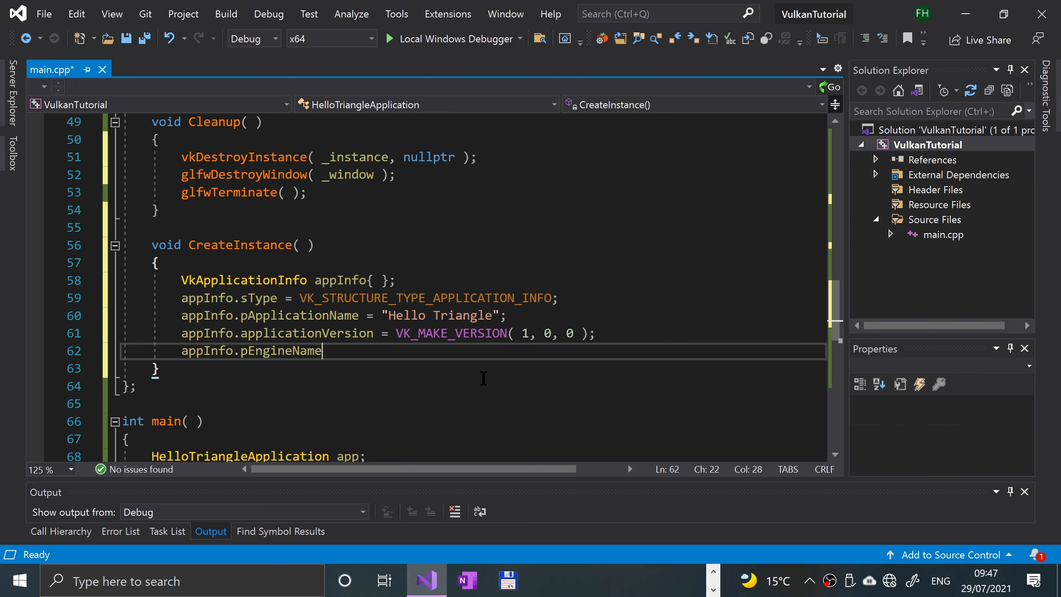
text(= "";)
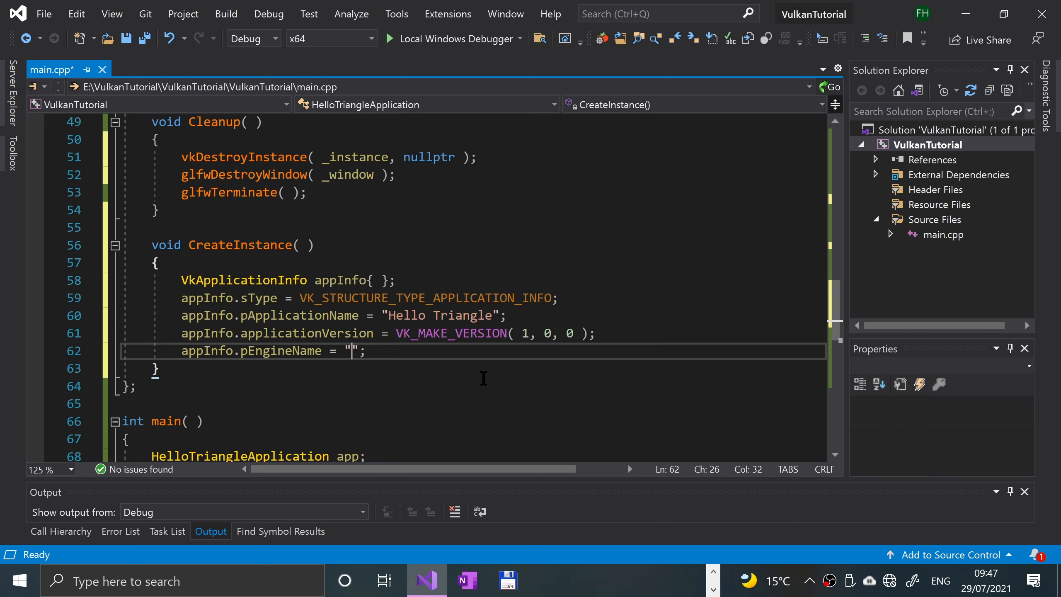
text(Sosy)
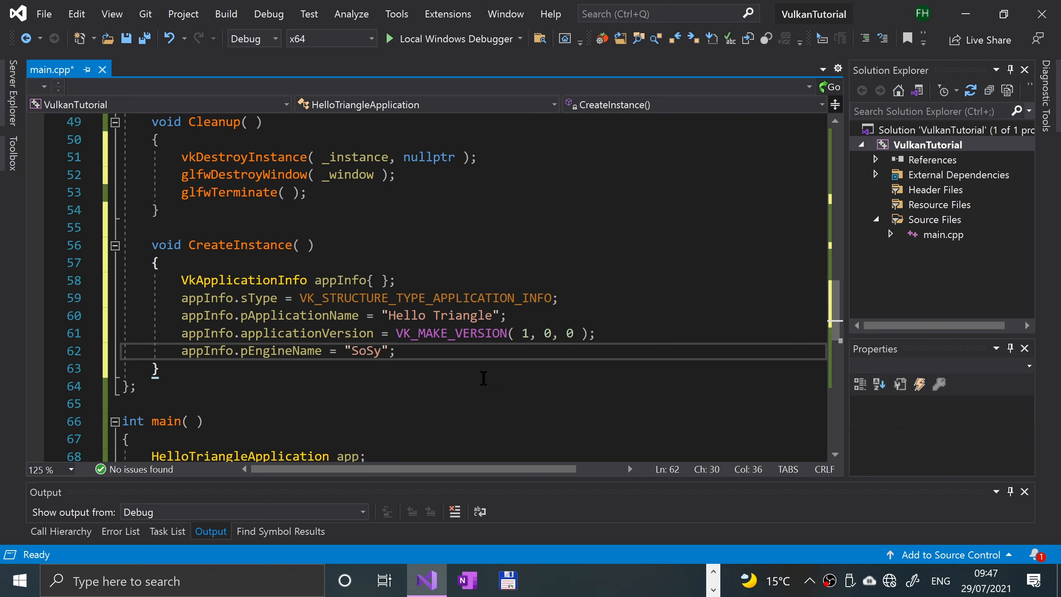
text(Game Eng)
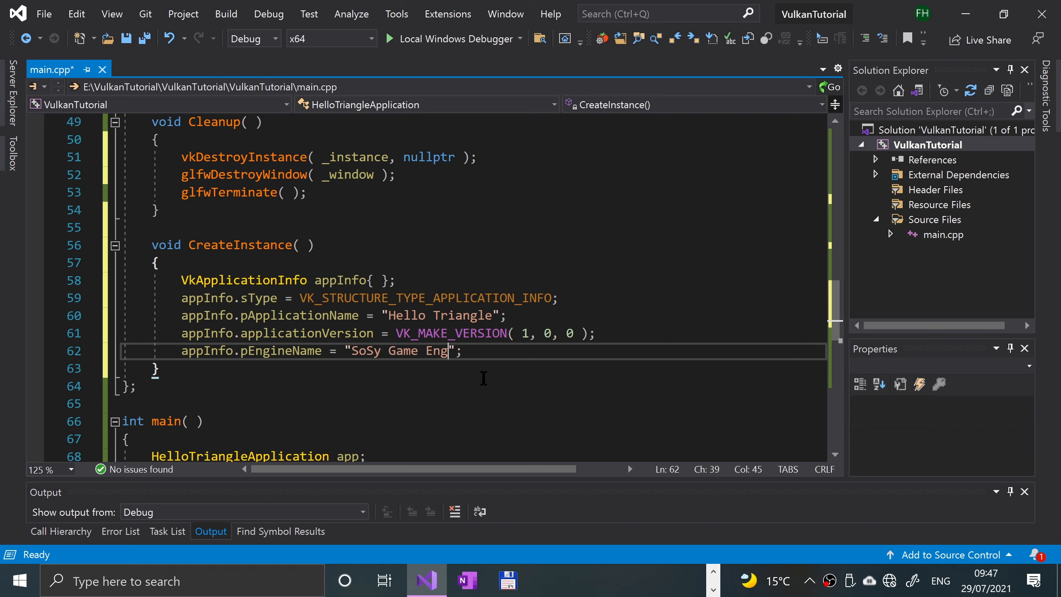
text(ine)
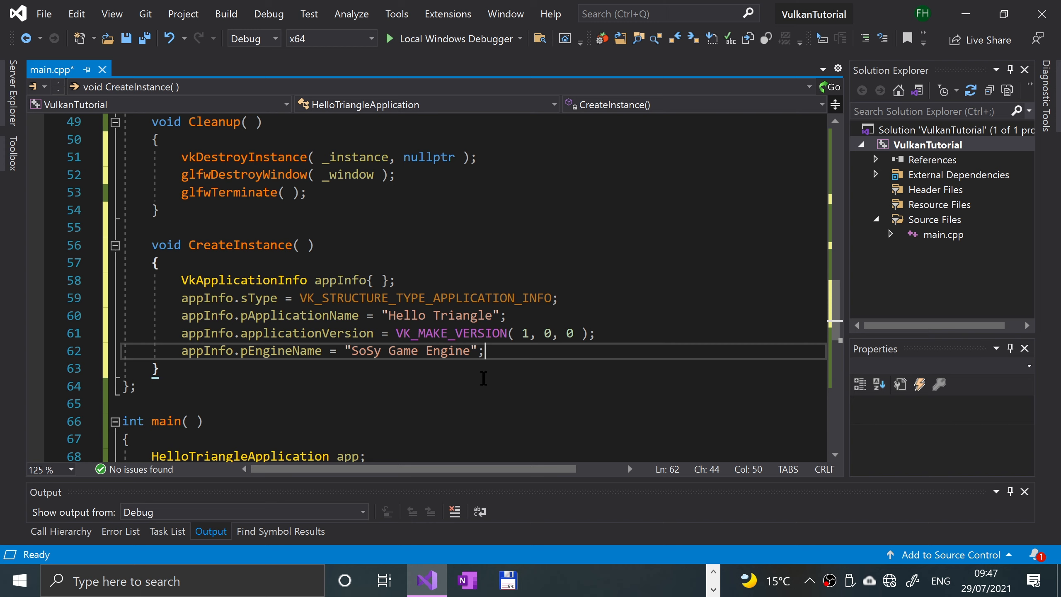
Set appInfo.engineVersion = VK_MAKE_VERSION(1, 0, 0);.
text(a)
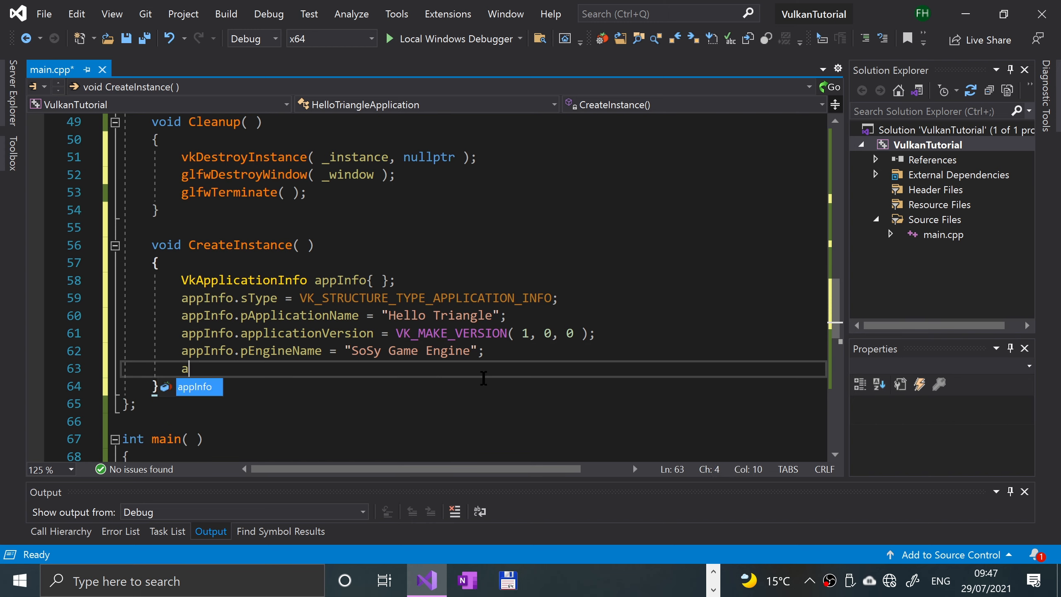
text(ppInfo.engineVersion =)
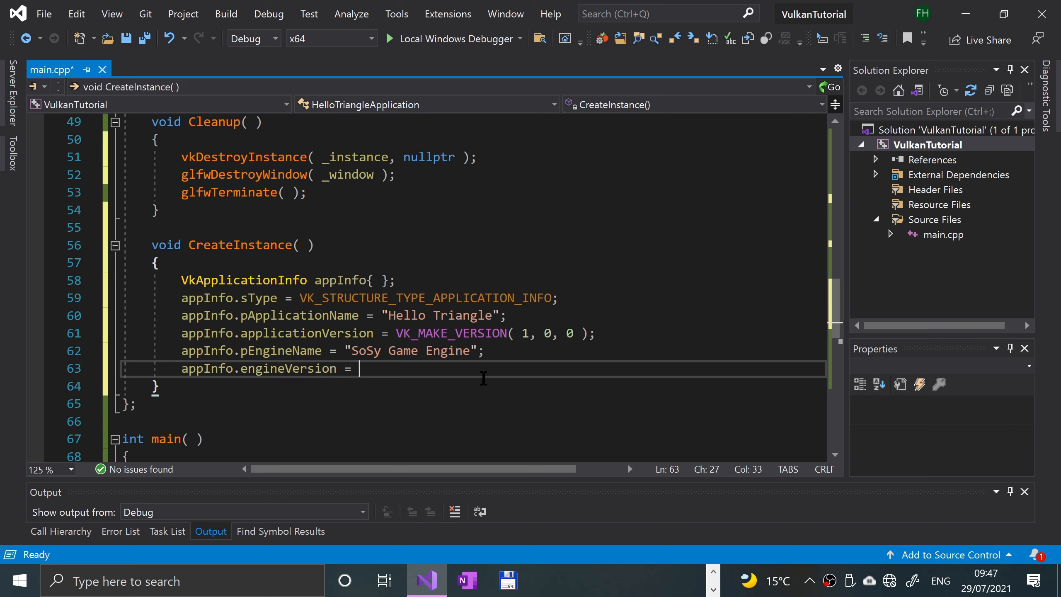
text(VK))
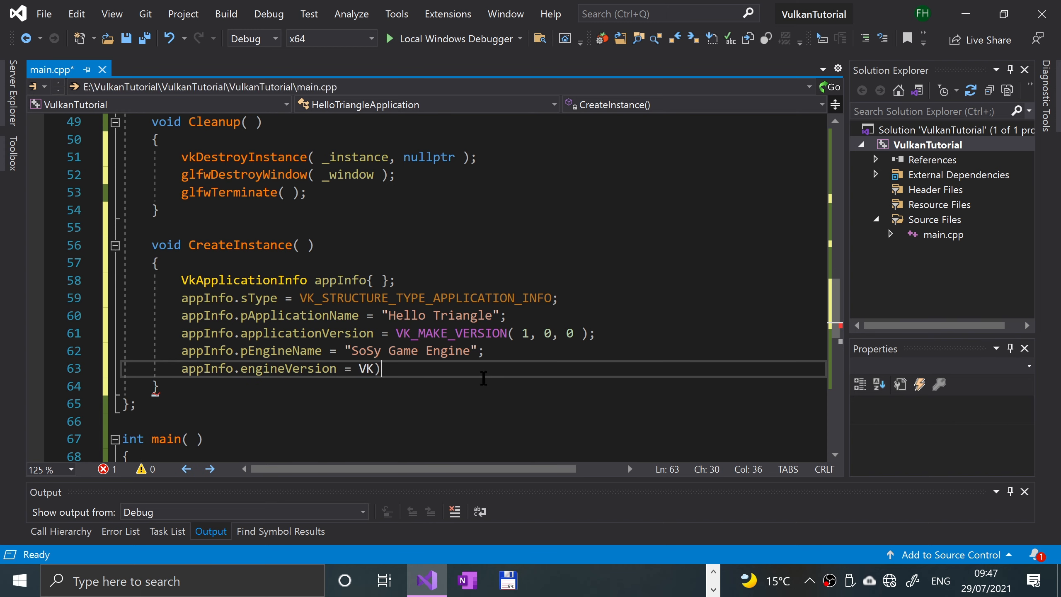
text(_)
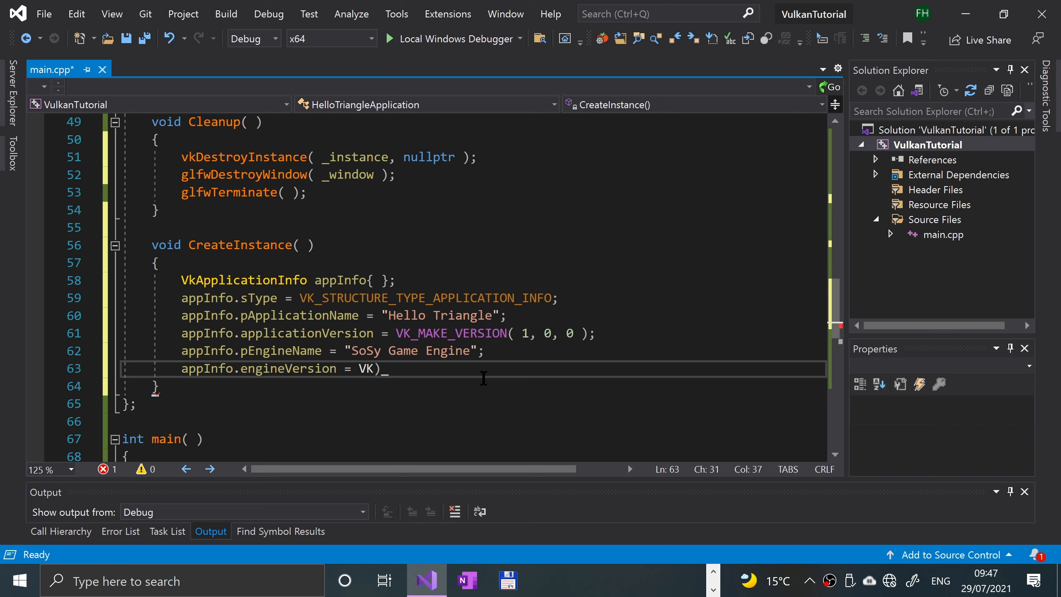
text(_MAKE_VERSION( 1)
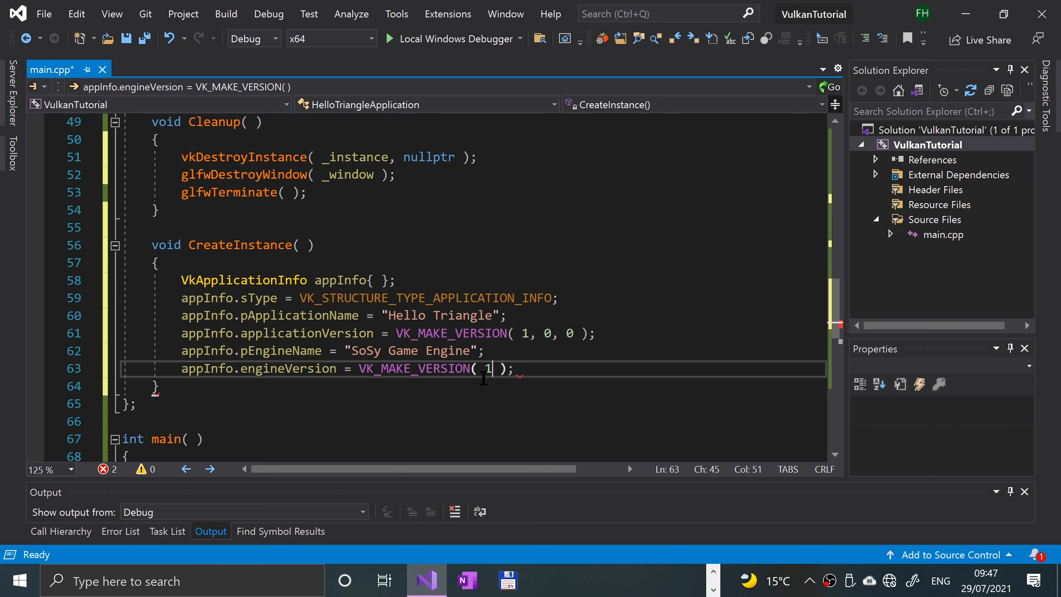
text(, 0, 0)
click(473, 332)
text(API_)
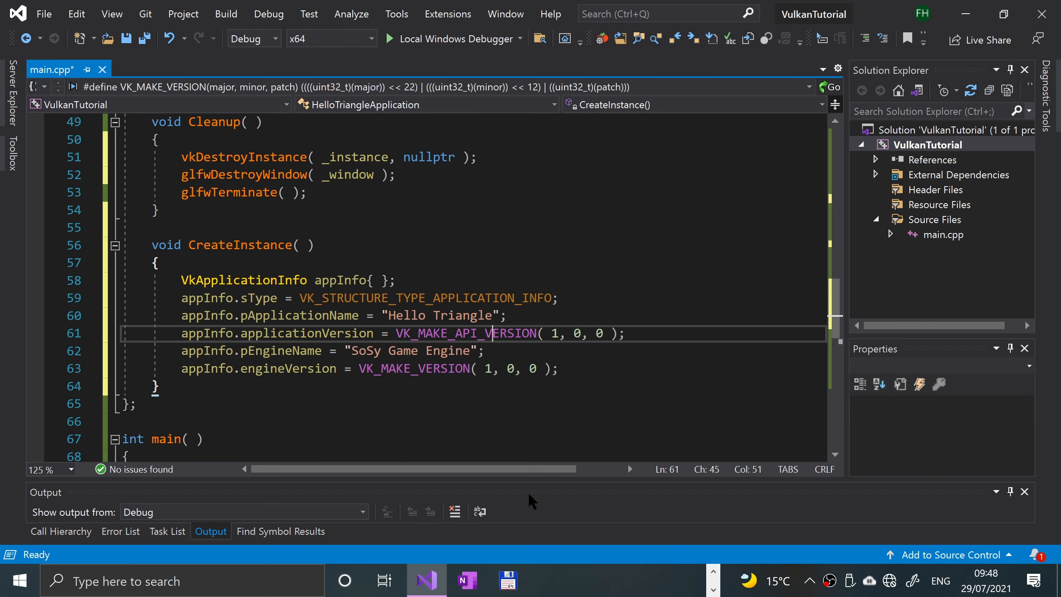
Revert applicationVersion's macro from VK_MAKE_API_VERSION back to VK_MAKE_VERSION( 1, 0, 0 ).
double_click(414, 368)
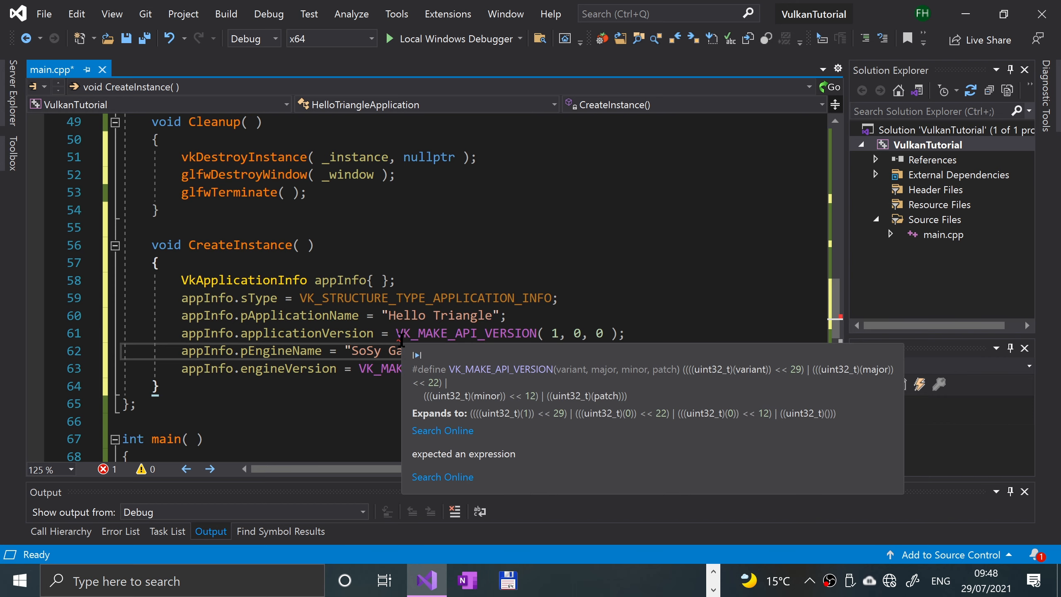
click(392, 350)
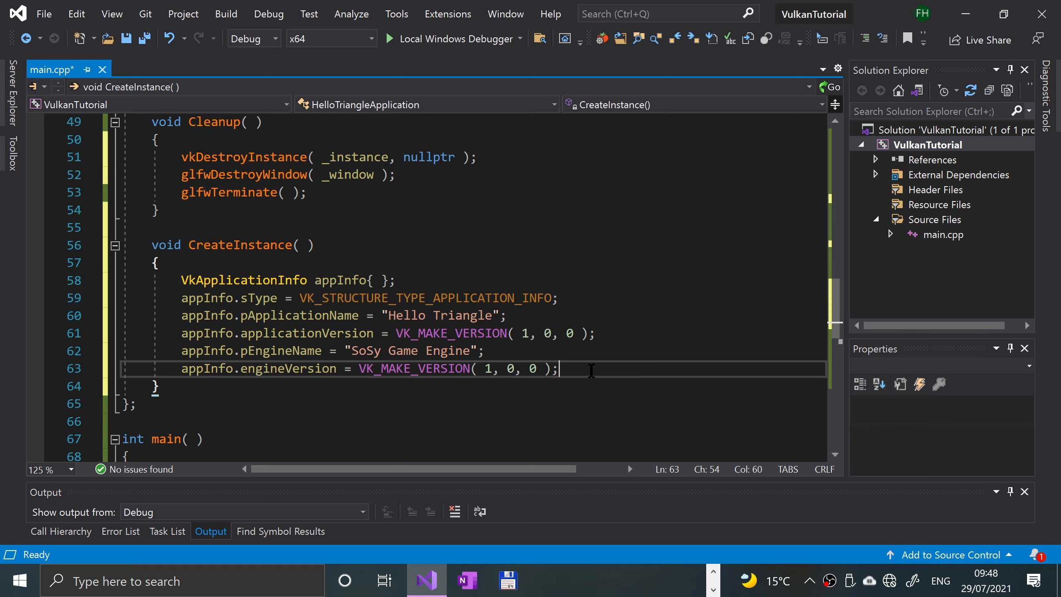
mouse_move(509, 368)
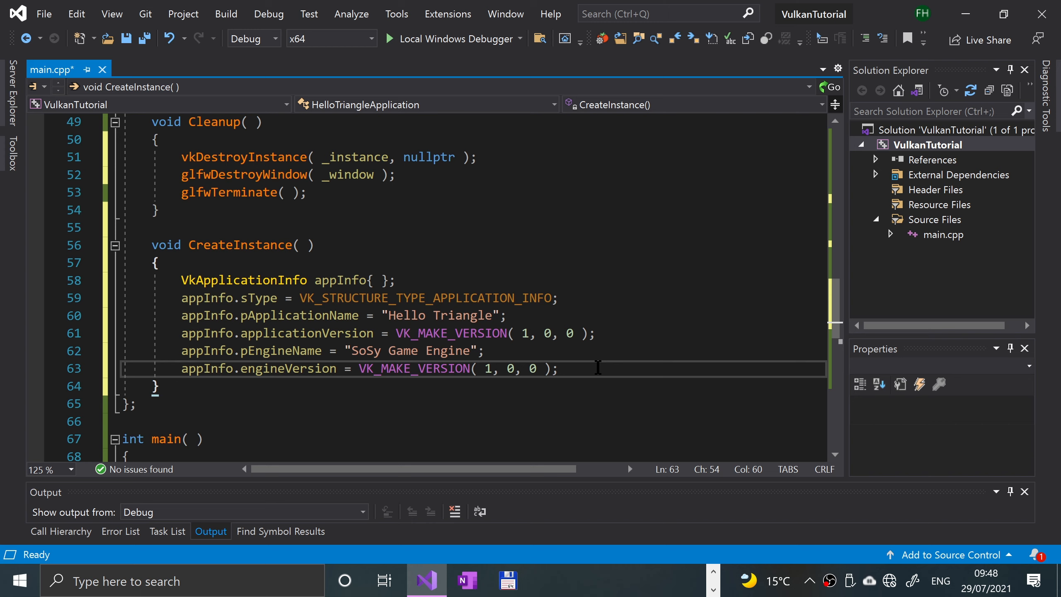
Set appInfo.apiVersion = VK_API_VERSION_1_0; with a blank line after it.
text(app)
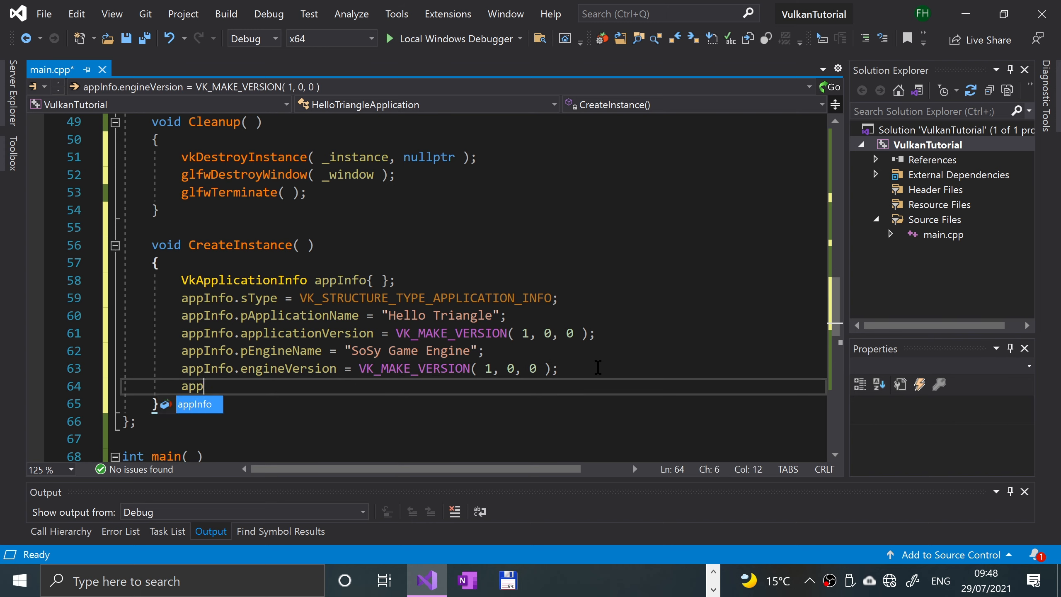
text(Info.apiVersion = VK_A)
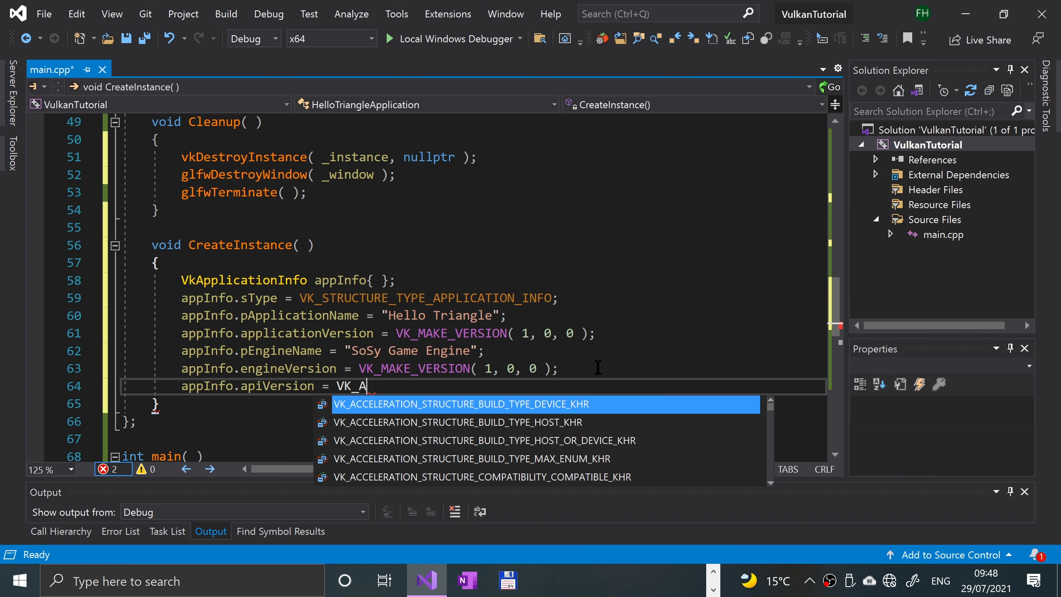
text(PI_VERSION_1_0;)
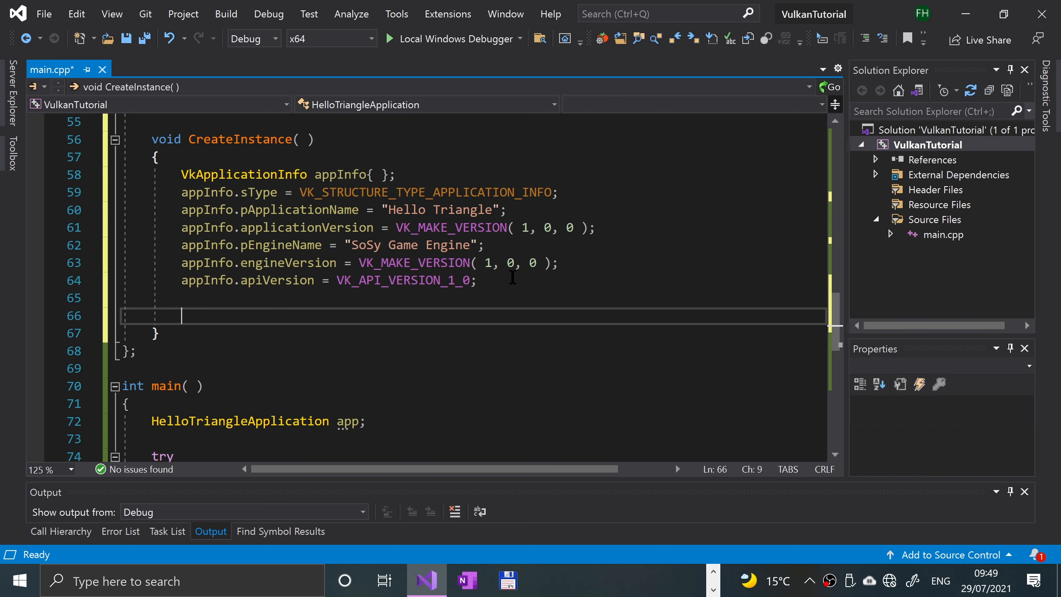
Declare VkInstanceCreateInfo createInfo{ }; with sType VK_STRUCTURE_TYPE_INSTANCE_CREATE_INFO.
text(Vk)
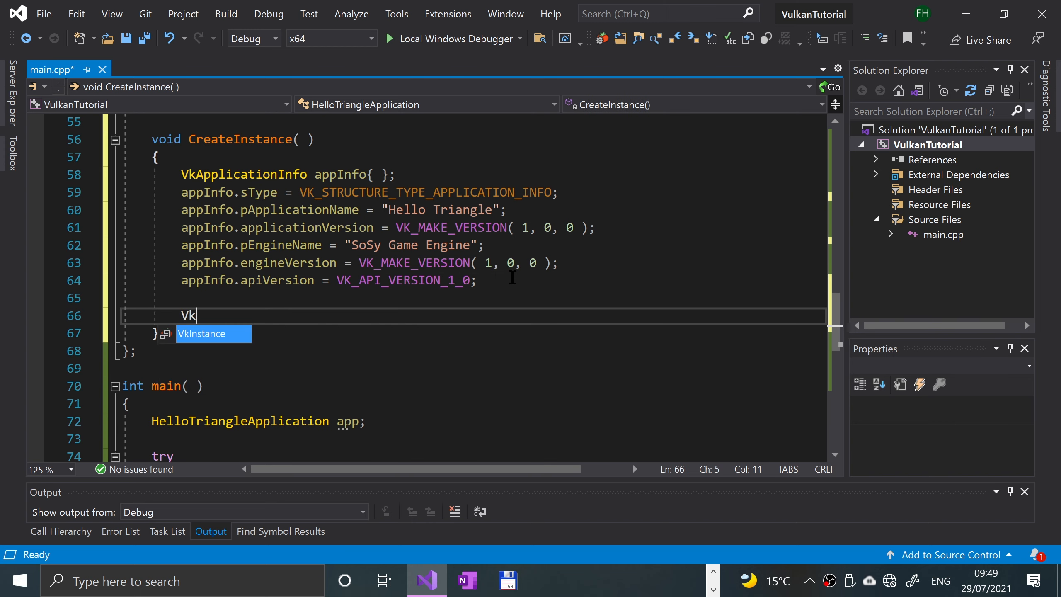
text(InstanceCreateInfo createInf)
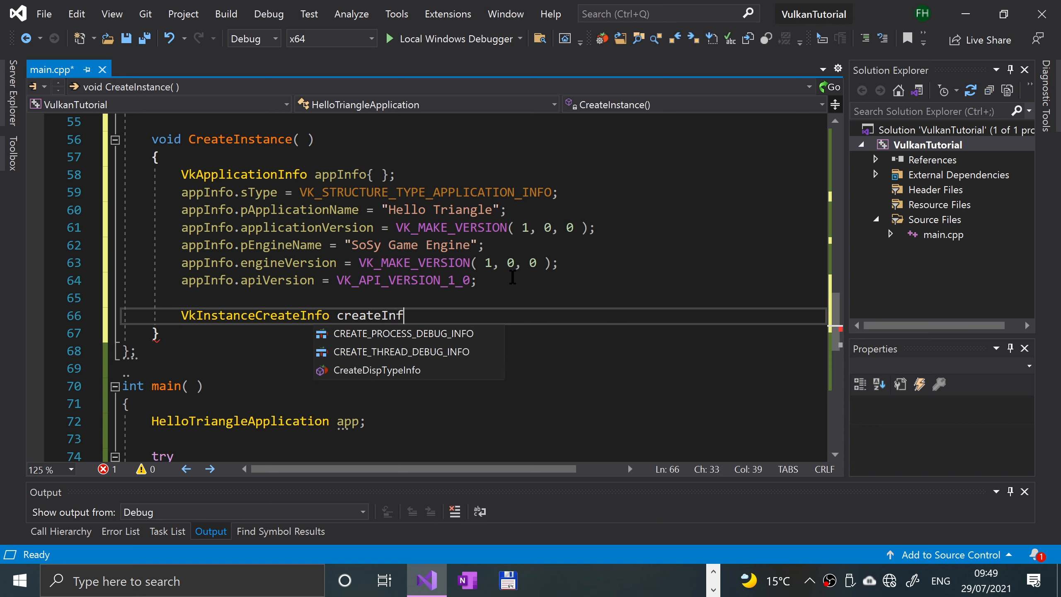
text(o{ };)
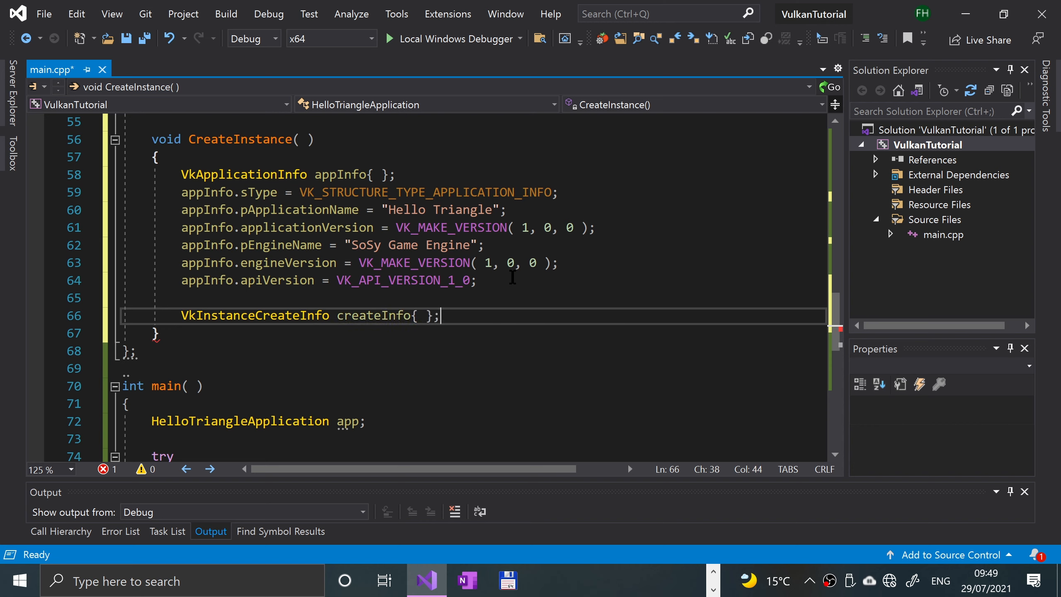
text(createInfo.s)
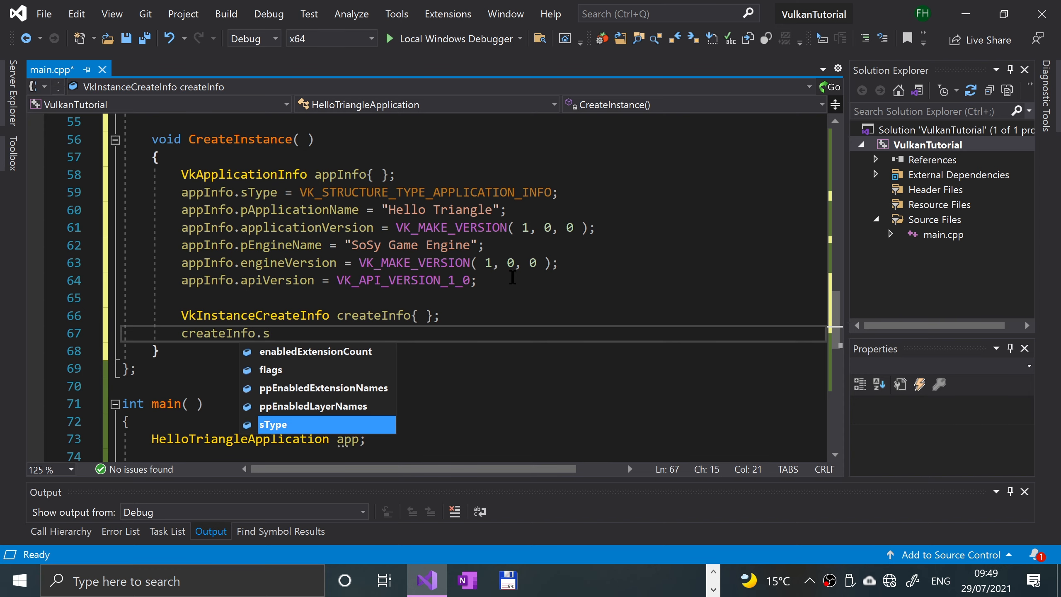
text(Type = VK)
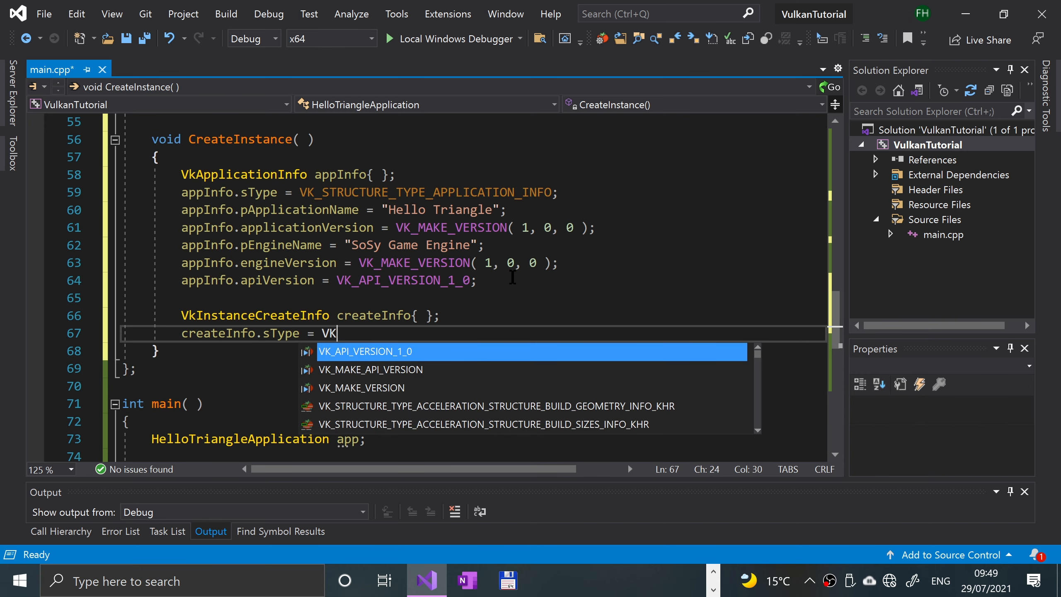
text(_STRUCTURE_TYPE_INS)
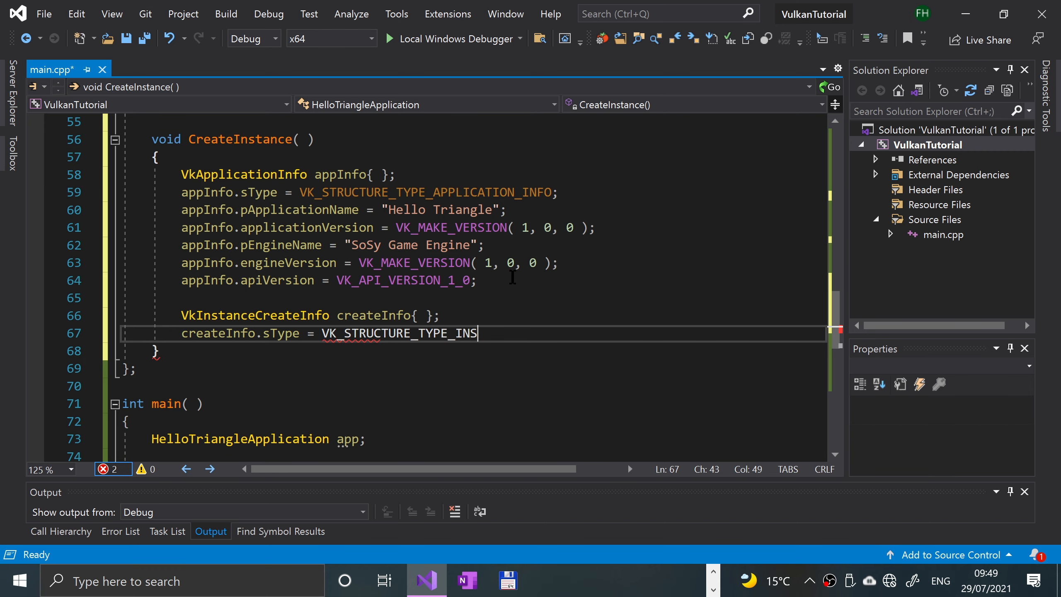
text(TANCE_CREA)
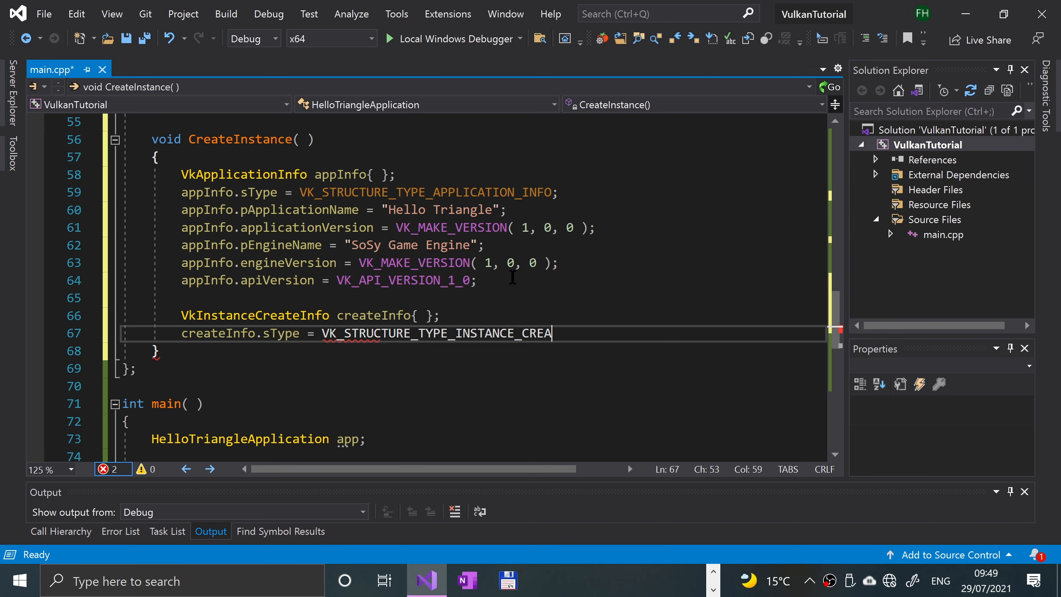
text(TE_INFO;)
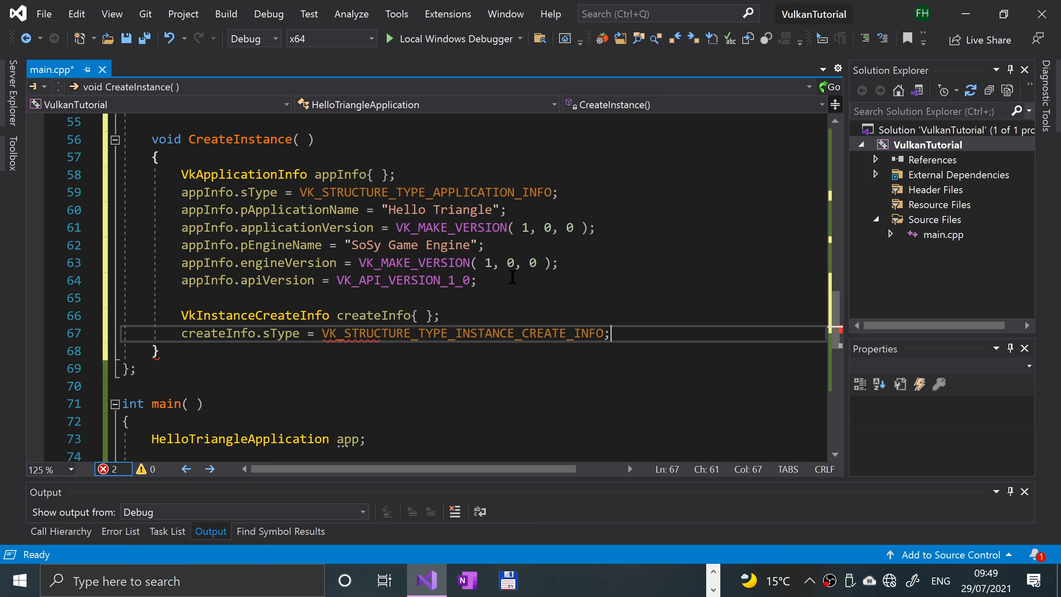
Set createInfo.pApplicationInfo = &appInfo;.
text(c)
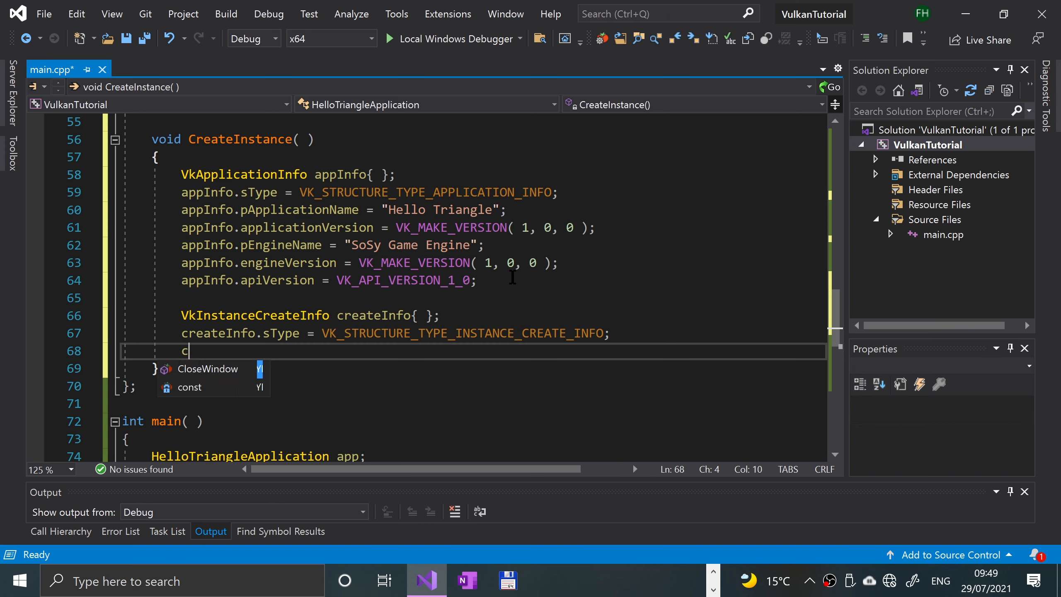
text(reateInfo.pa)
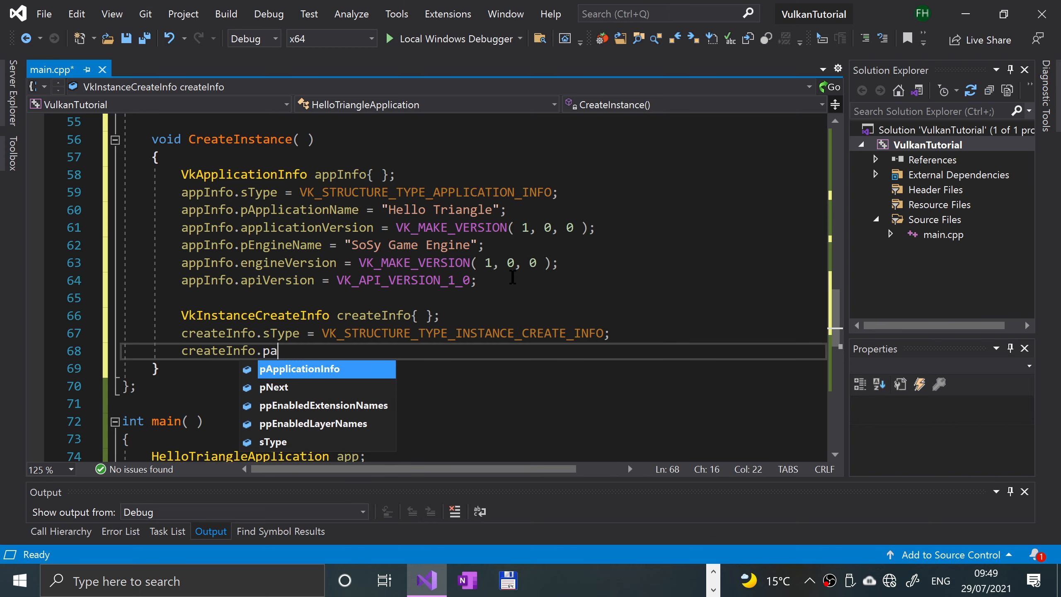
key(tab)
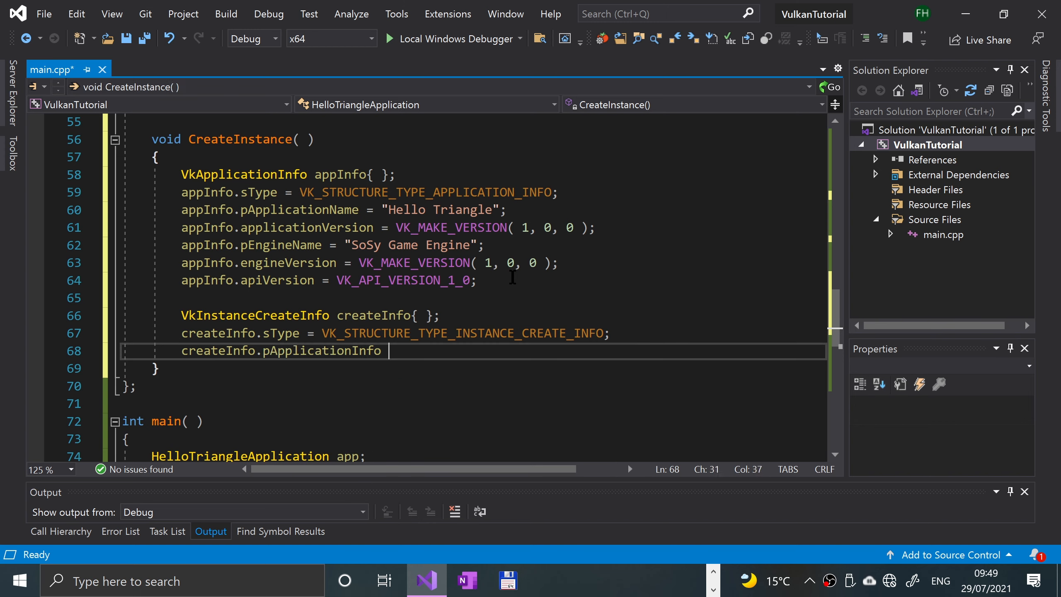
text(= &appInfo)
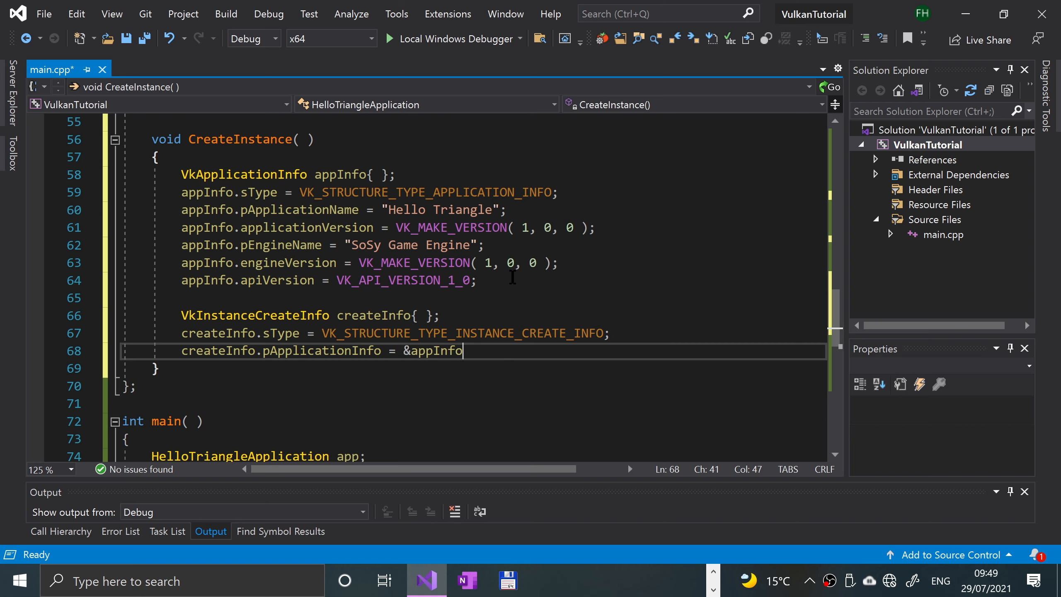
text(;)
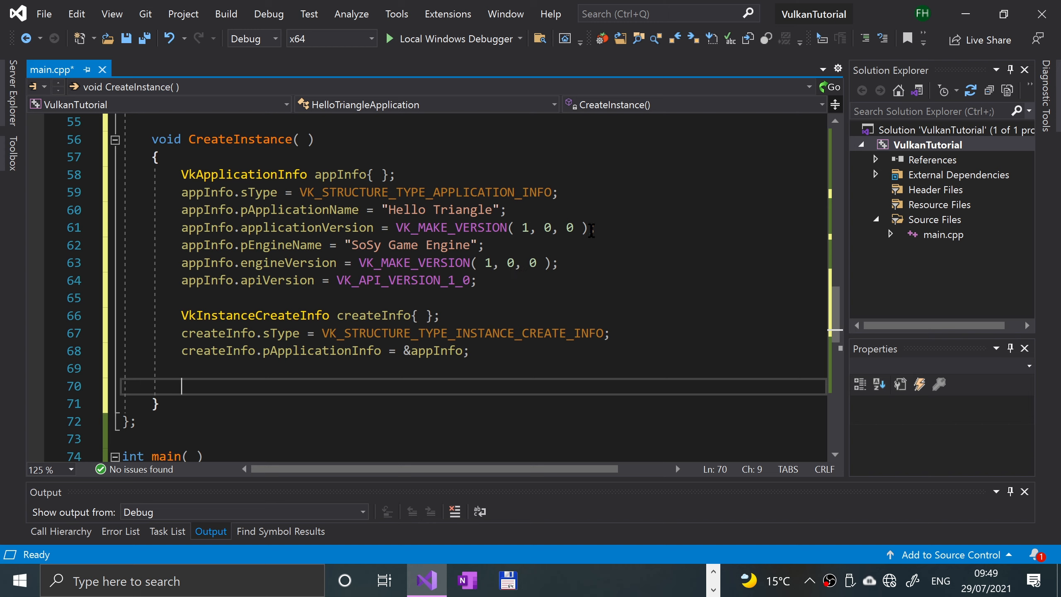
Declare unsigned int glfwExtensionCount = 0; (replacing the suggested uint32_t).
text(uin)
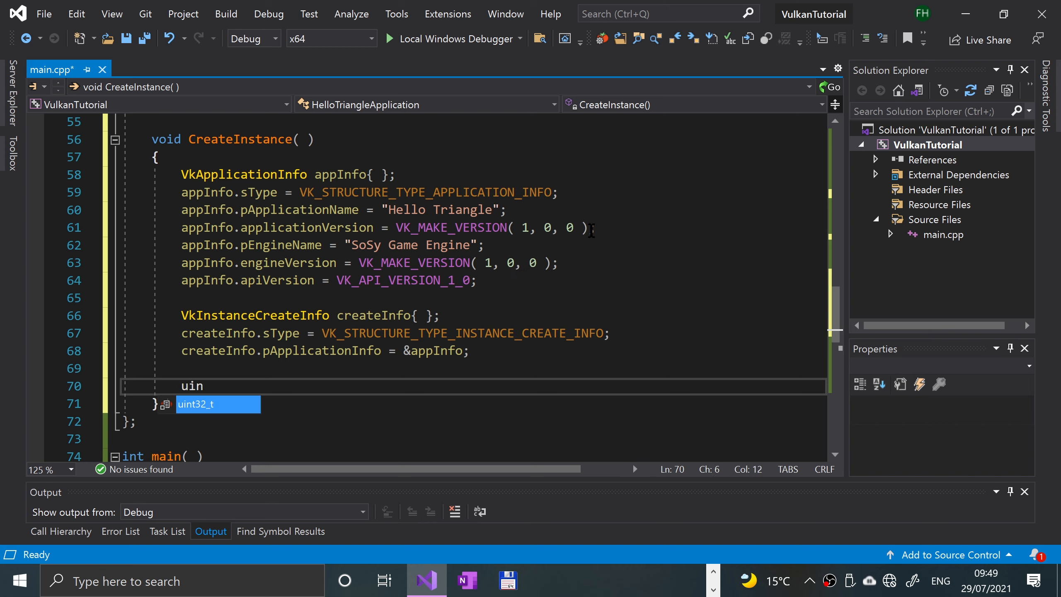
key(Tab)
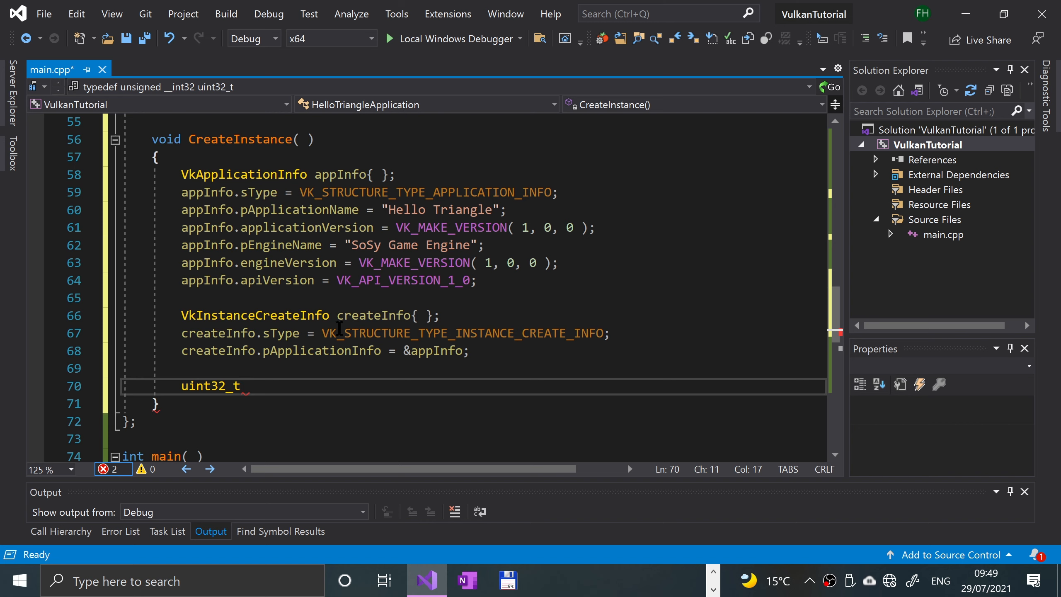
double_click(210, 386)
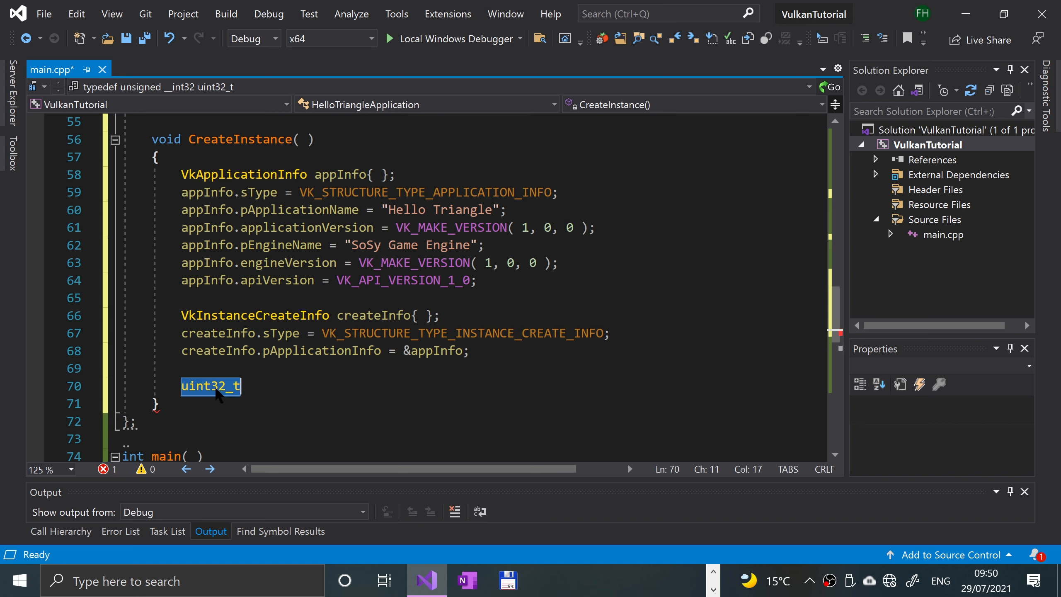
text(unsigned int)
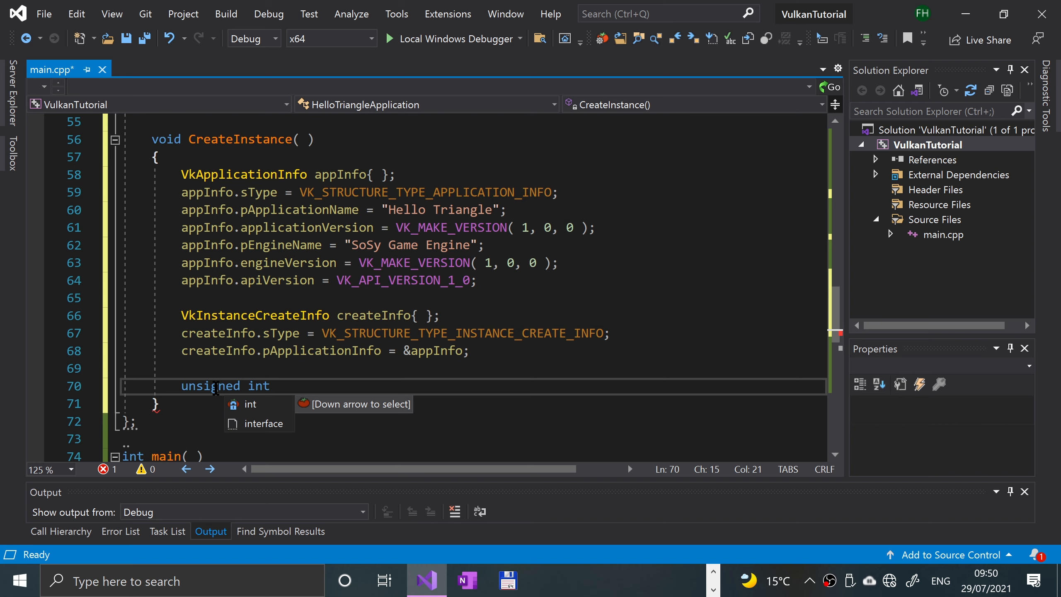
text(gl)
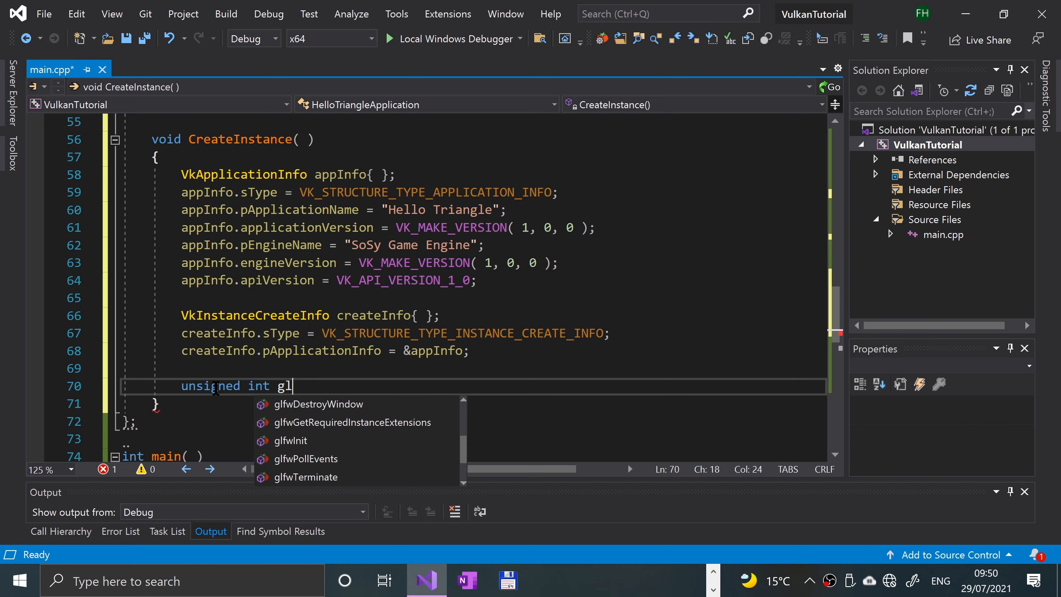
text(fwE)
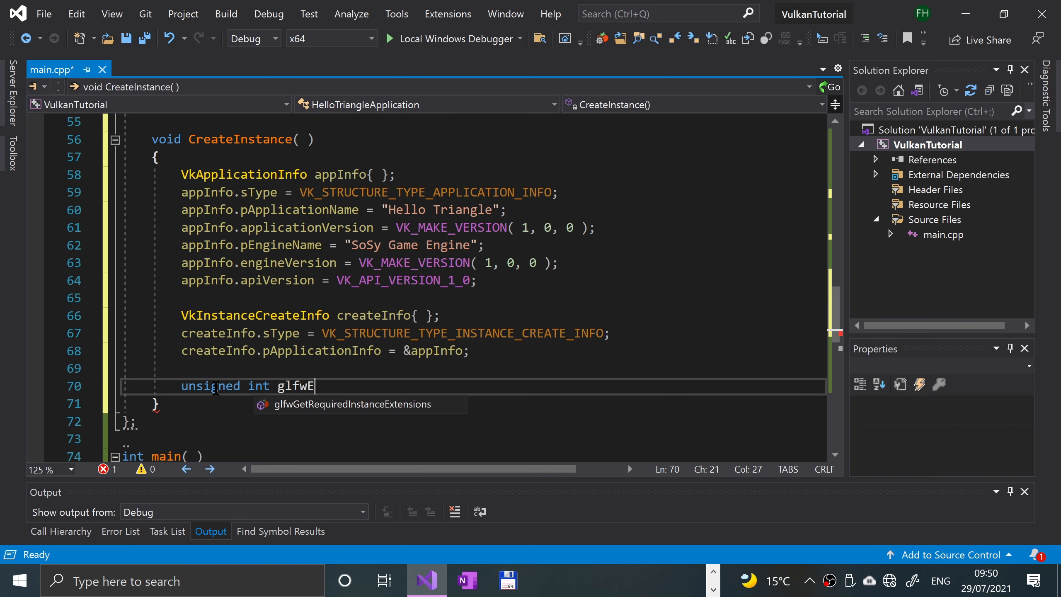
text(xtne)
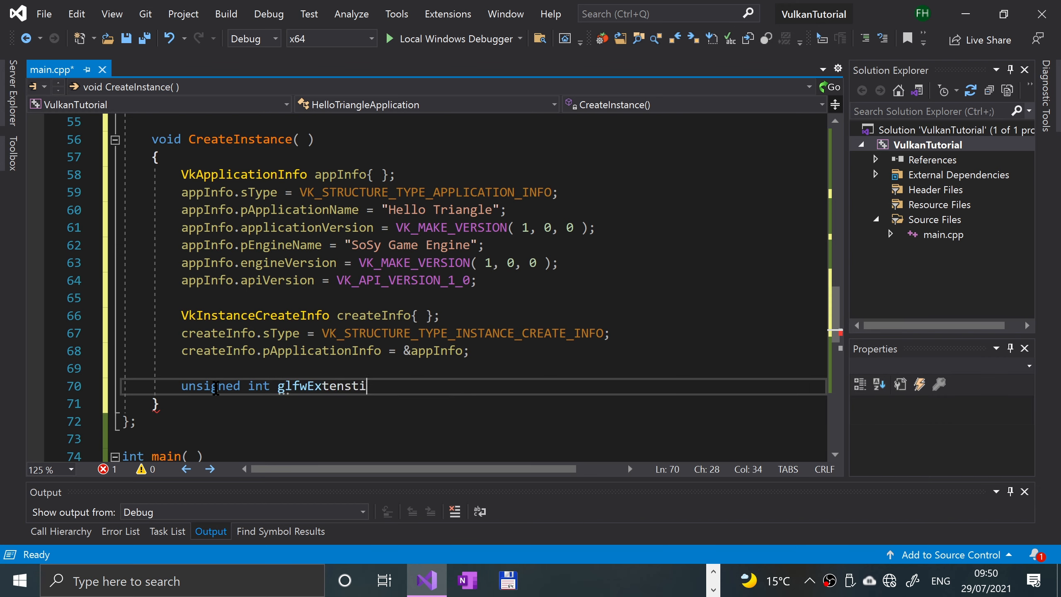
text(onCount =)
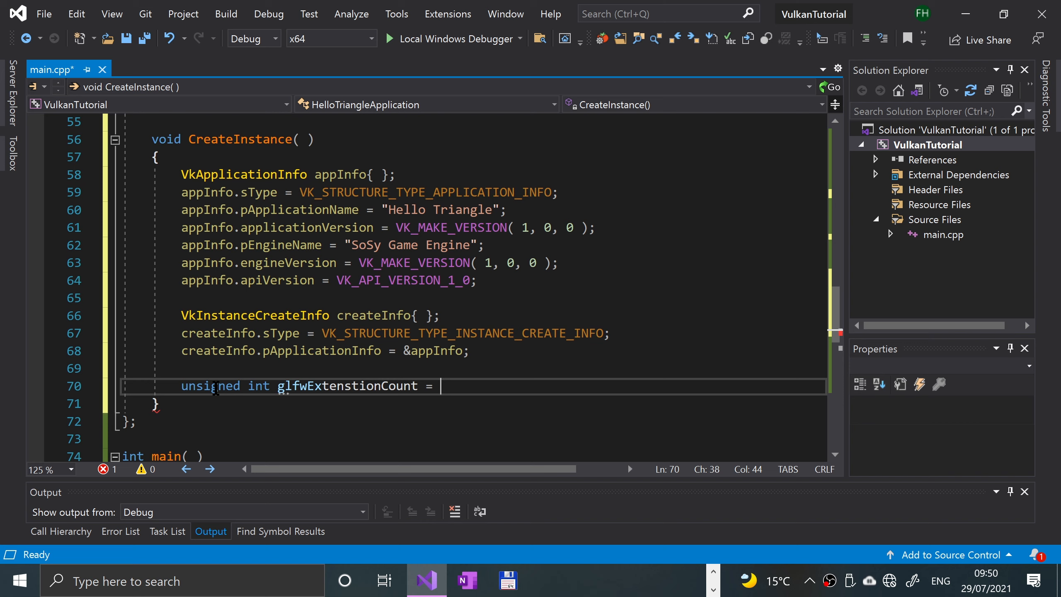
text(0;)
text(const char )
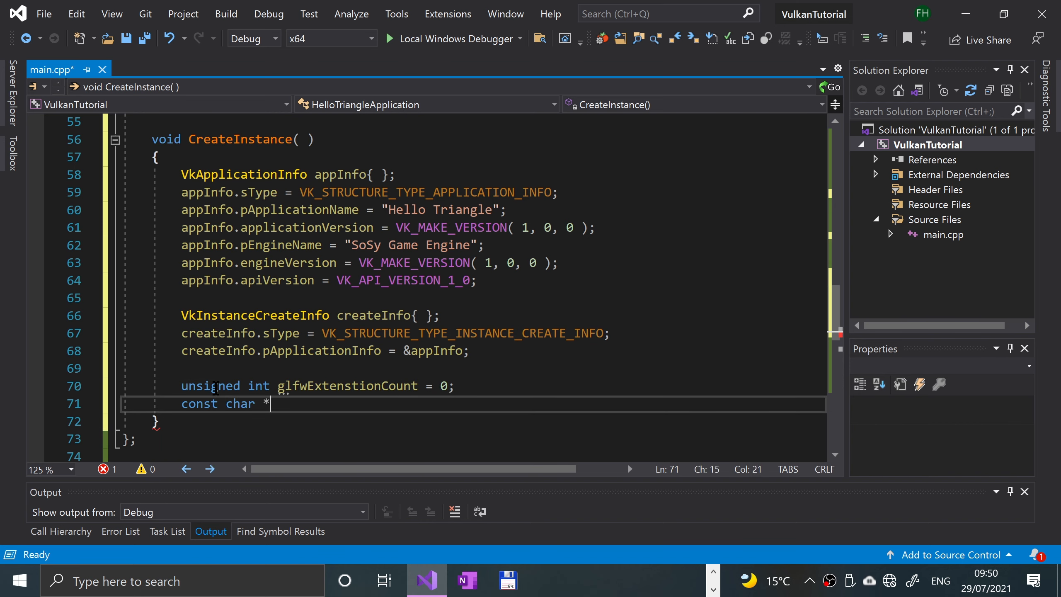
Declare const char **glfwExtensions;.
text(*gl)
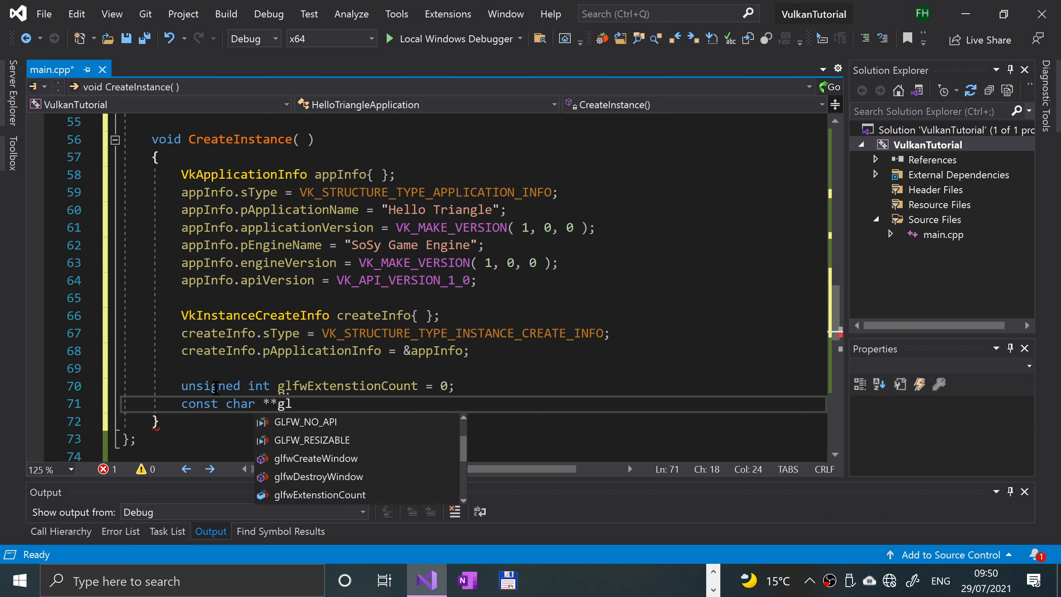
text(fd)
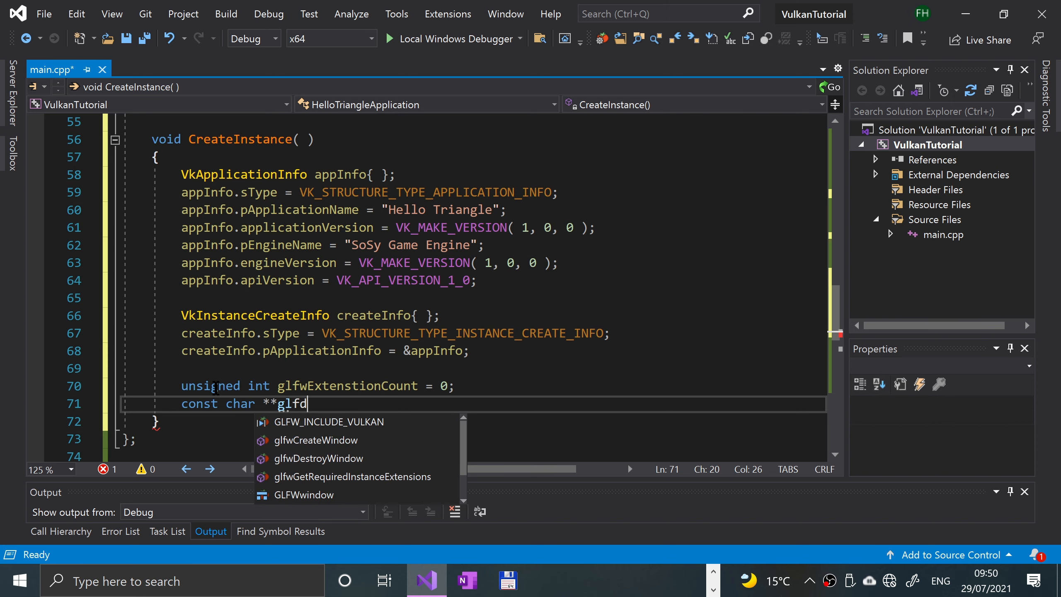
text(Ext)
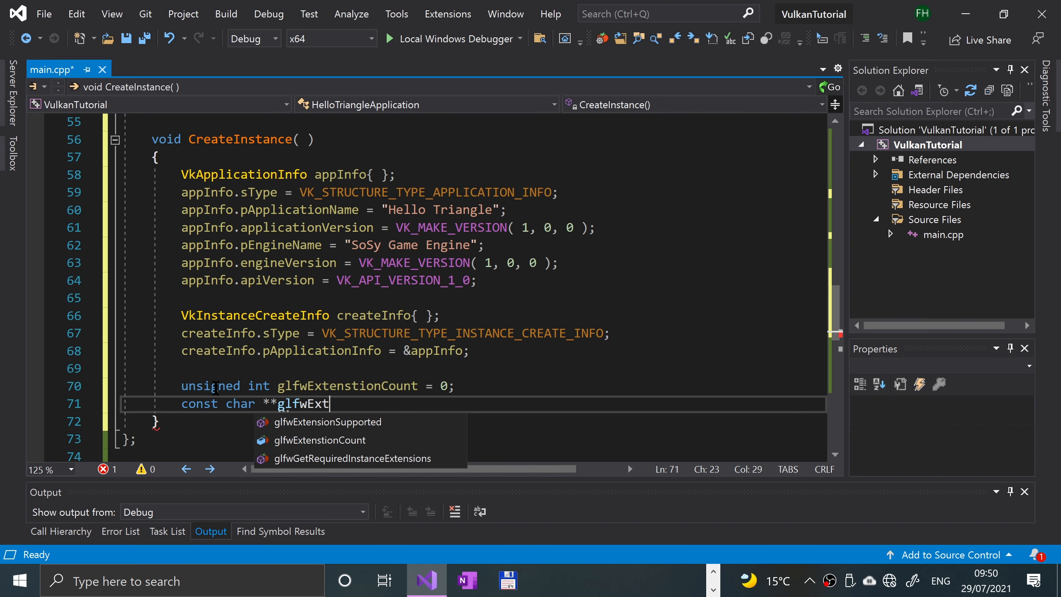
text(ensions;)
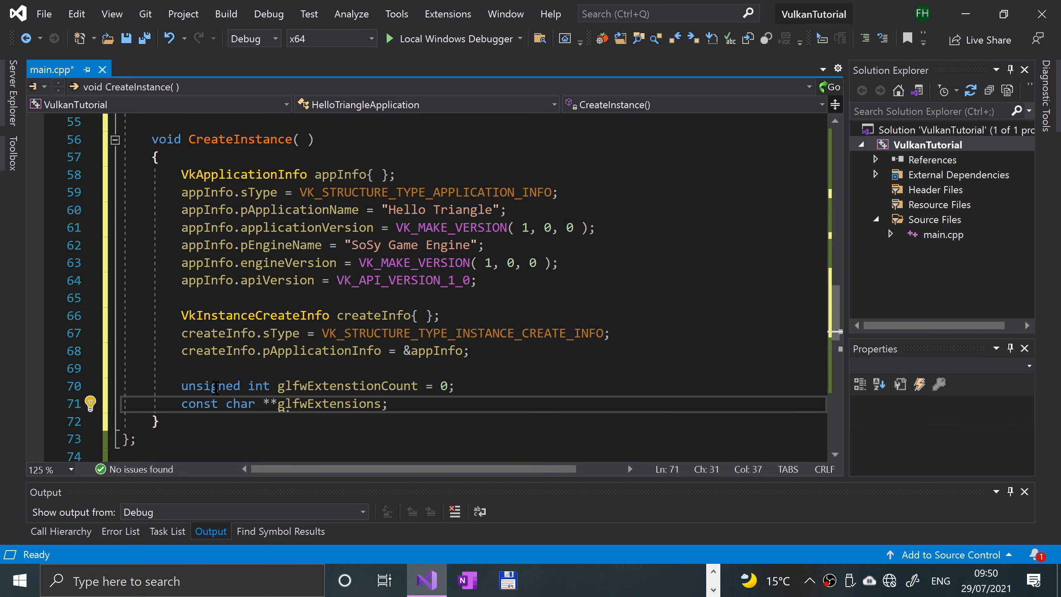
Assign glfwExtensions = glfwGetRequiredInstanceExtensions(&glfwExtensionCount);.
text(glfwEx)
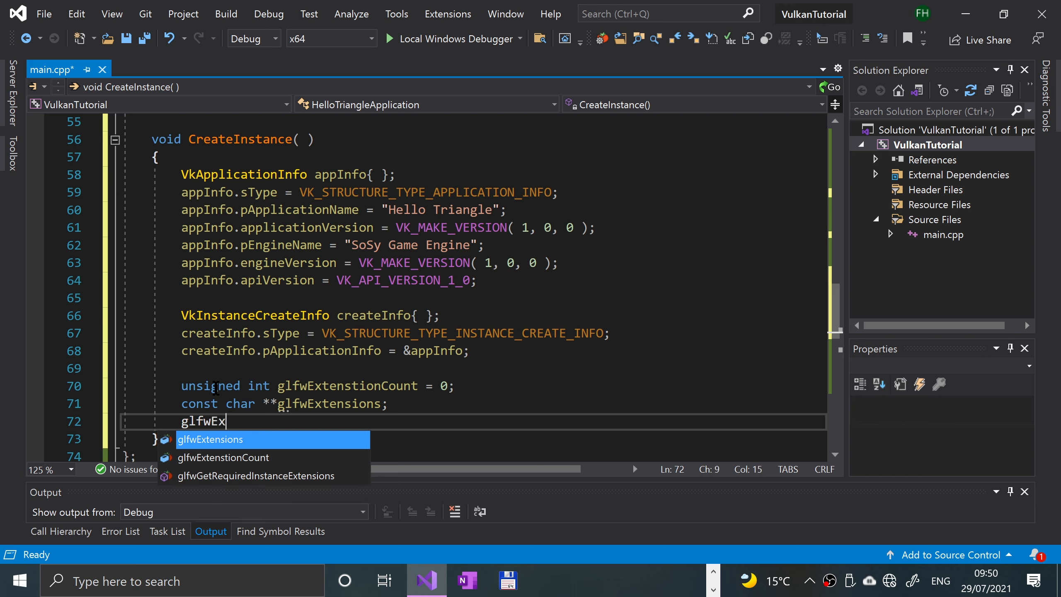
text(tensions = gl)
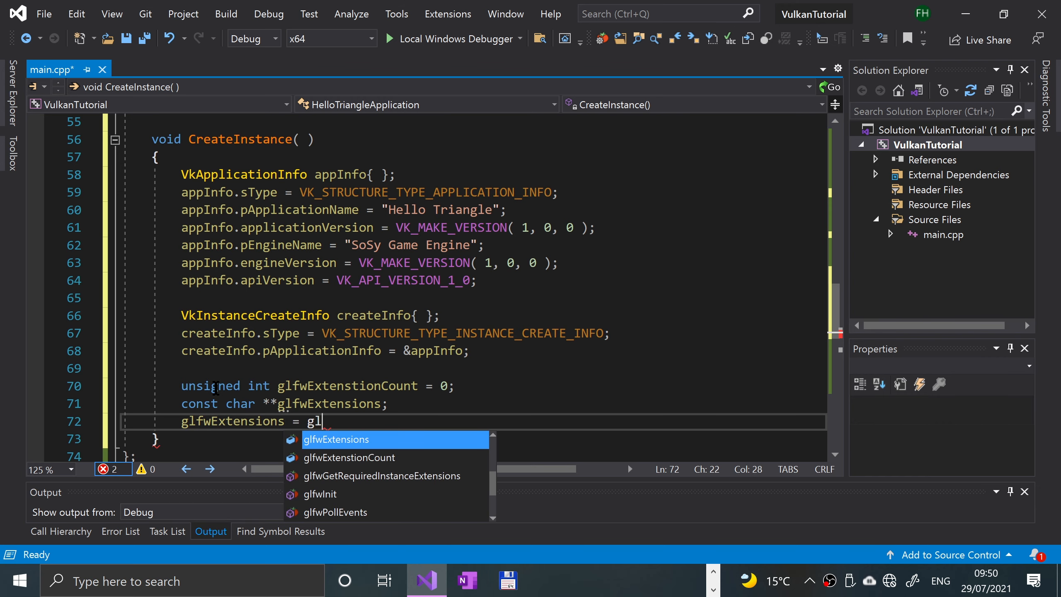
text(fwGetRequiredInstanceExtensions()
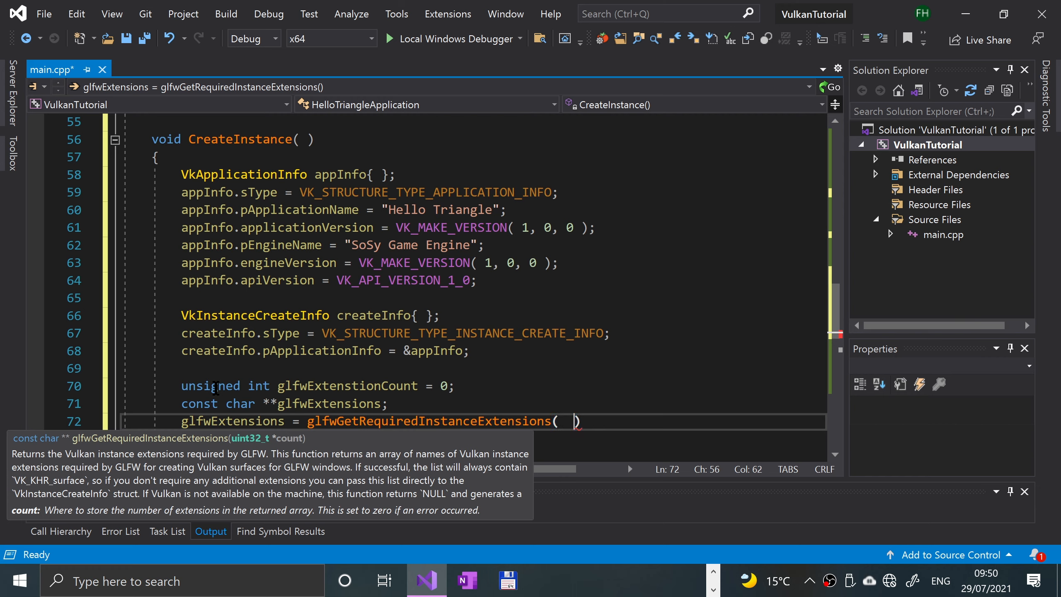
text(& glf)
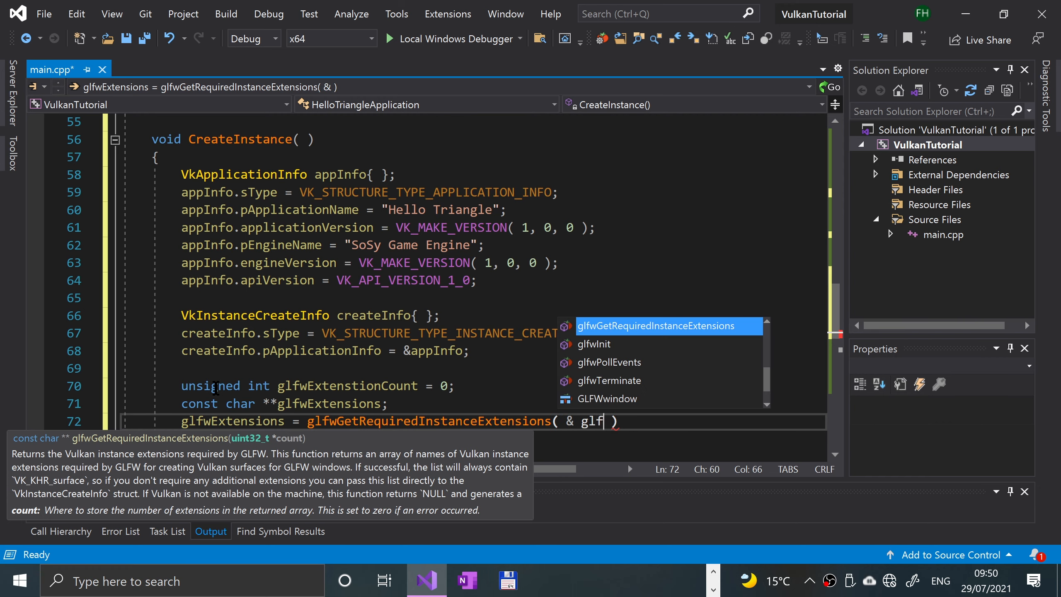
text(wex)
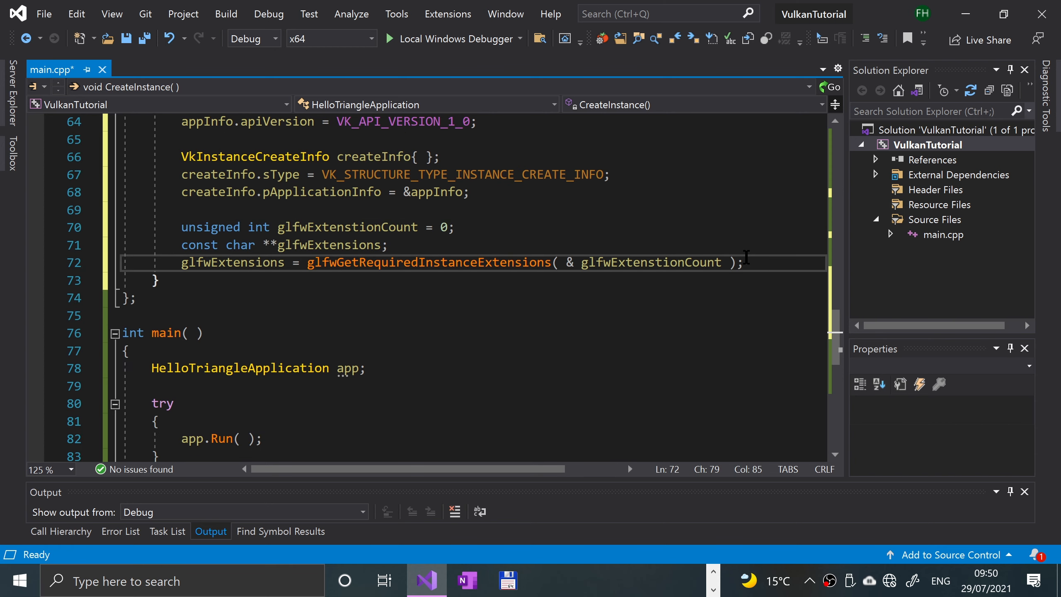
key(enter)
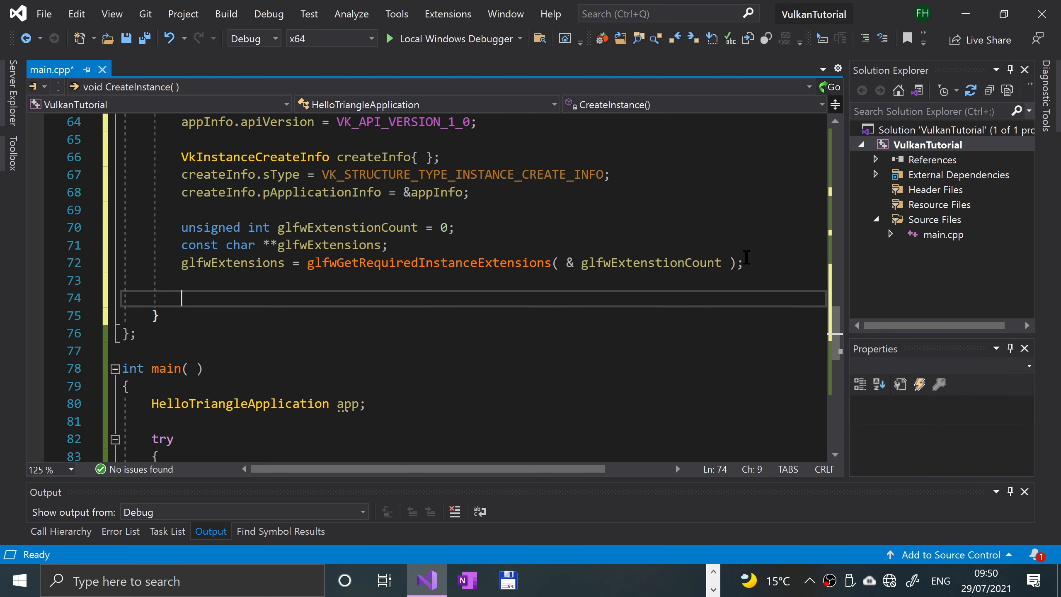
Set createInfo.enabledExtensionCount and ppEnabledExtensionNames from glfwExtensionCount and glfwExtensions.
text(createInfo.en)
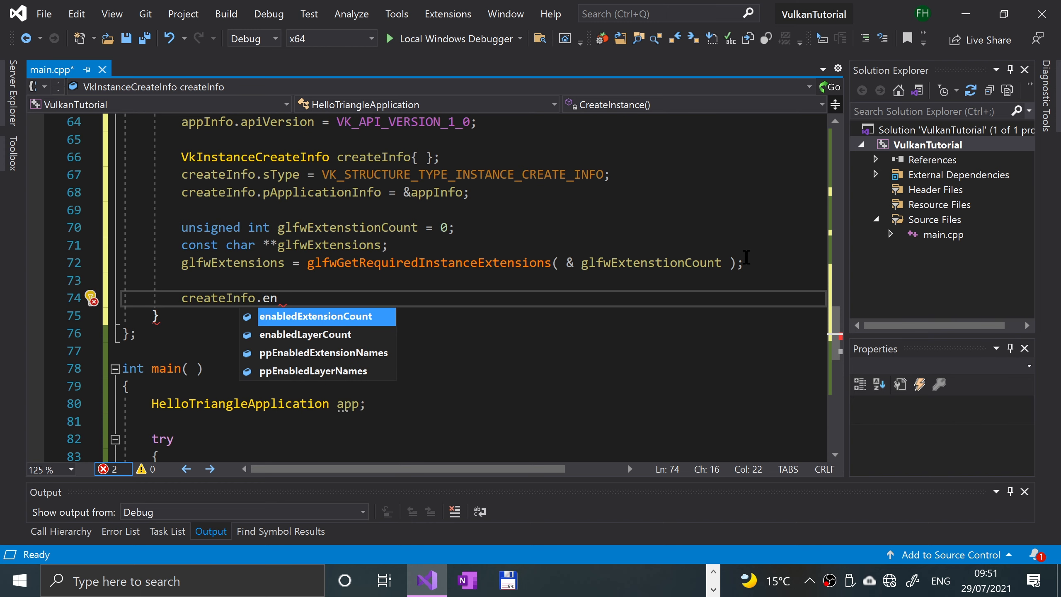
text(abledExtensionCount =)
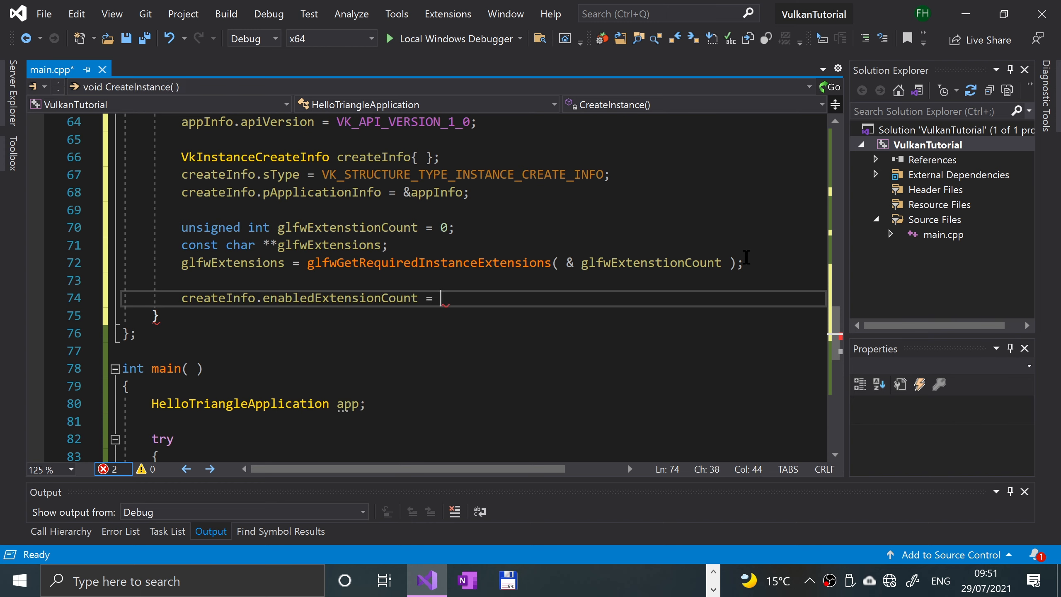
text(glfwExtenstionCount)
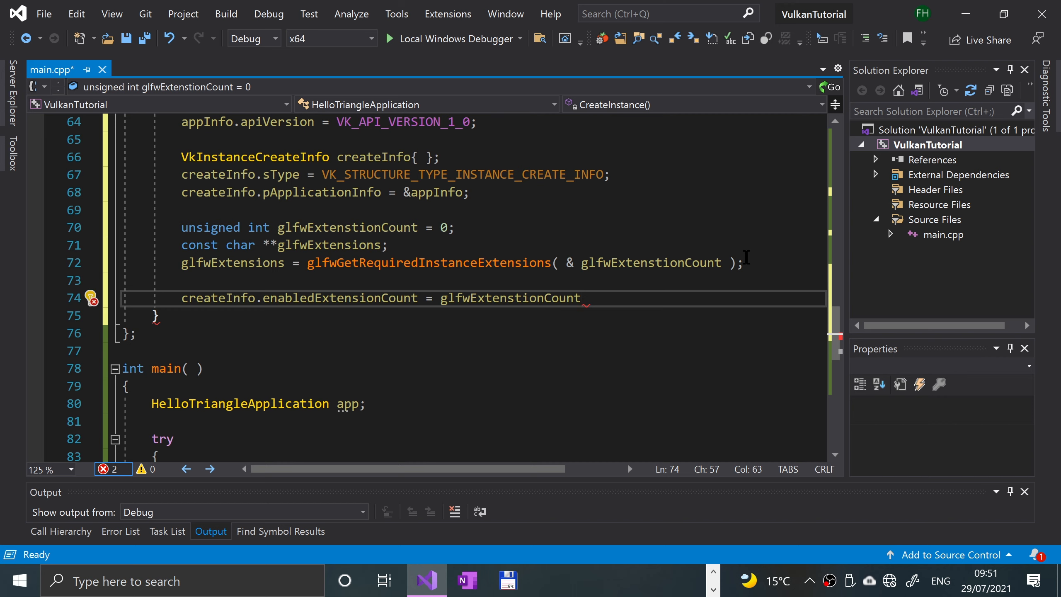
text(;)
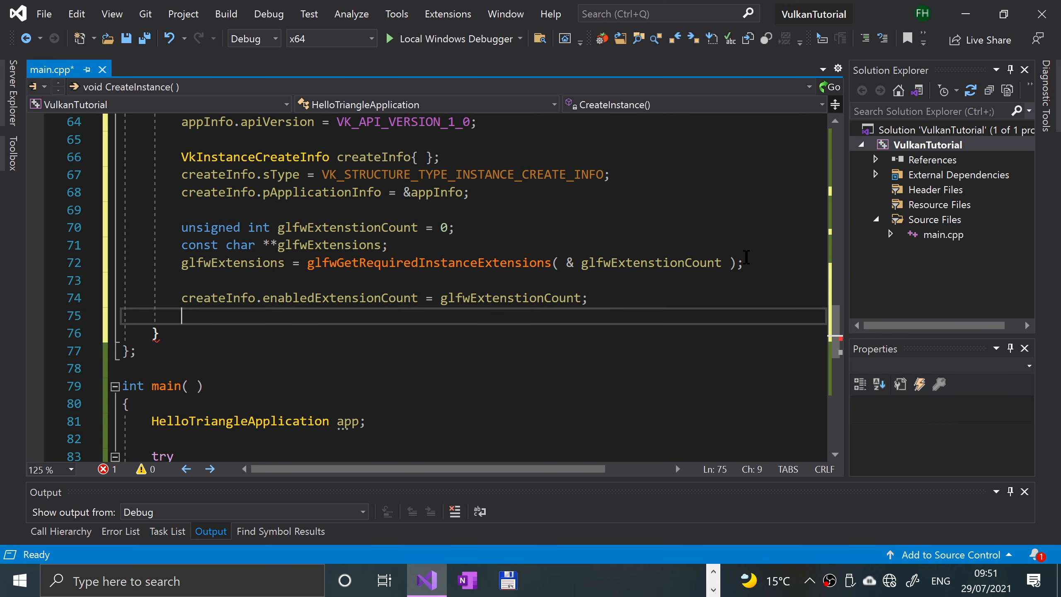
text(createInfo.)
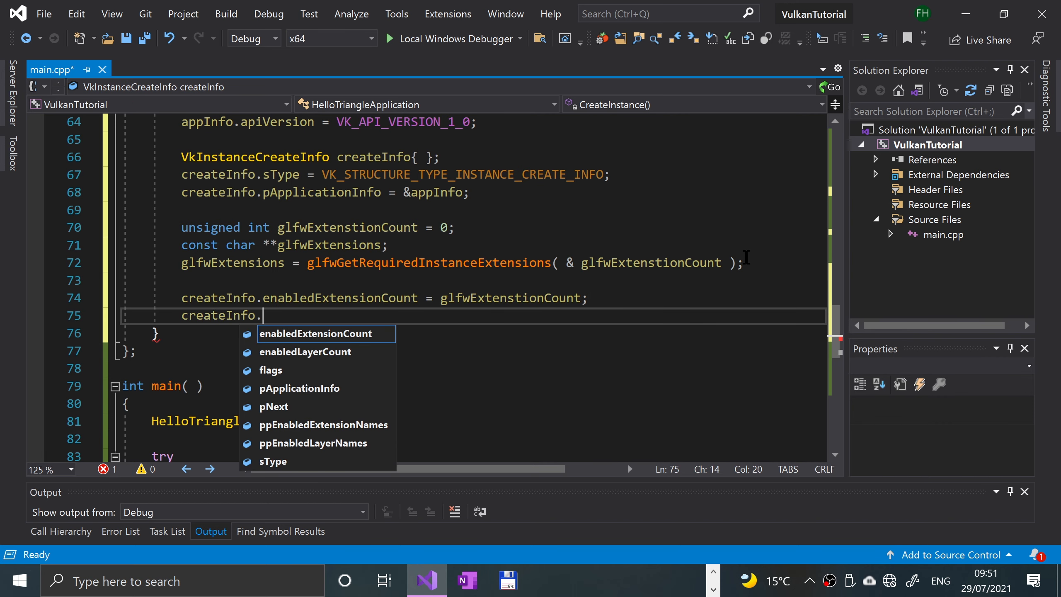
text(ppEnabledExtensionNames)
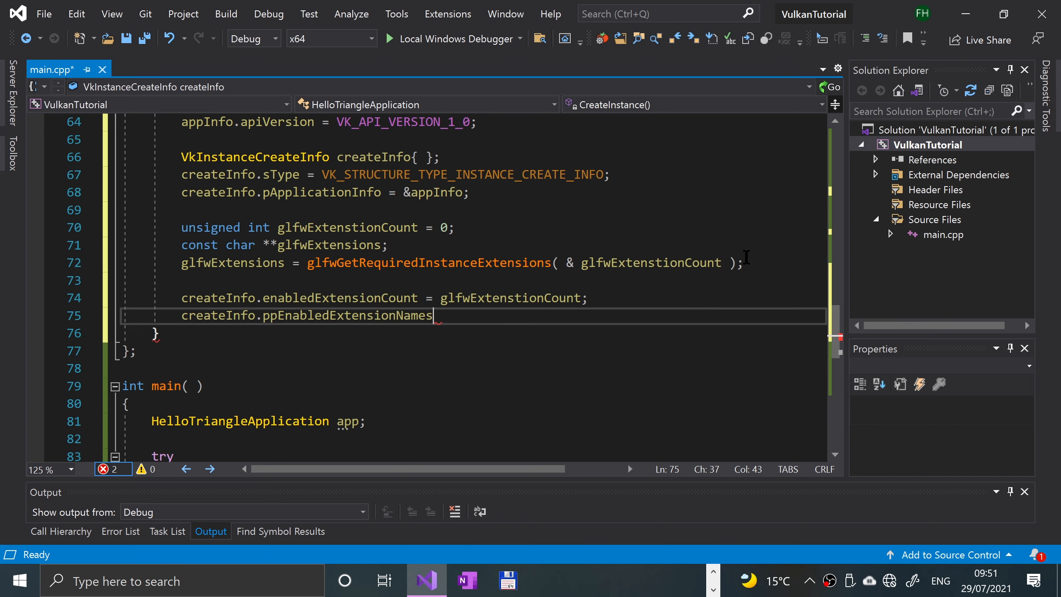
text(= glfwExtensions;)
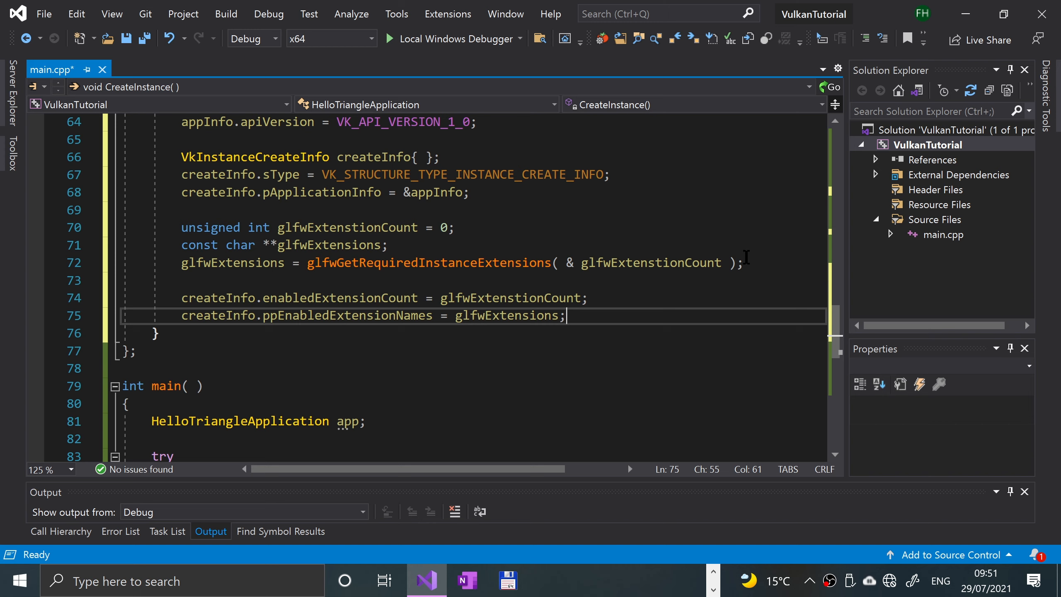
Set createInfo.enabledLayerCount = 0; with a new line after.
text(cre)
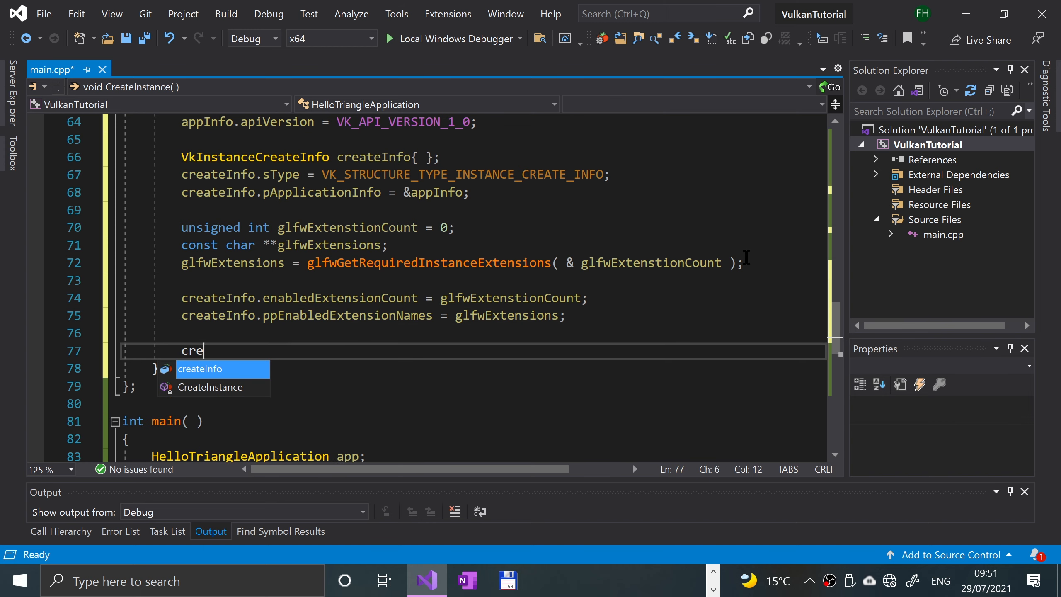
text(ateInfo.enm)
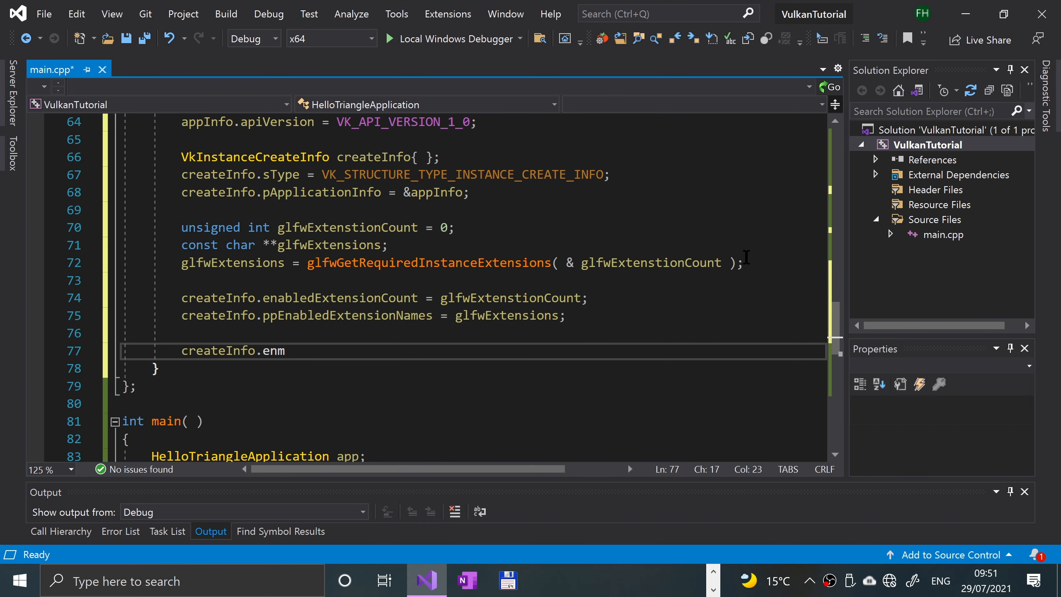
text(a)
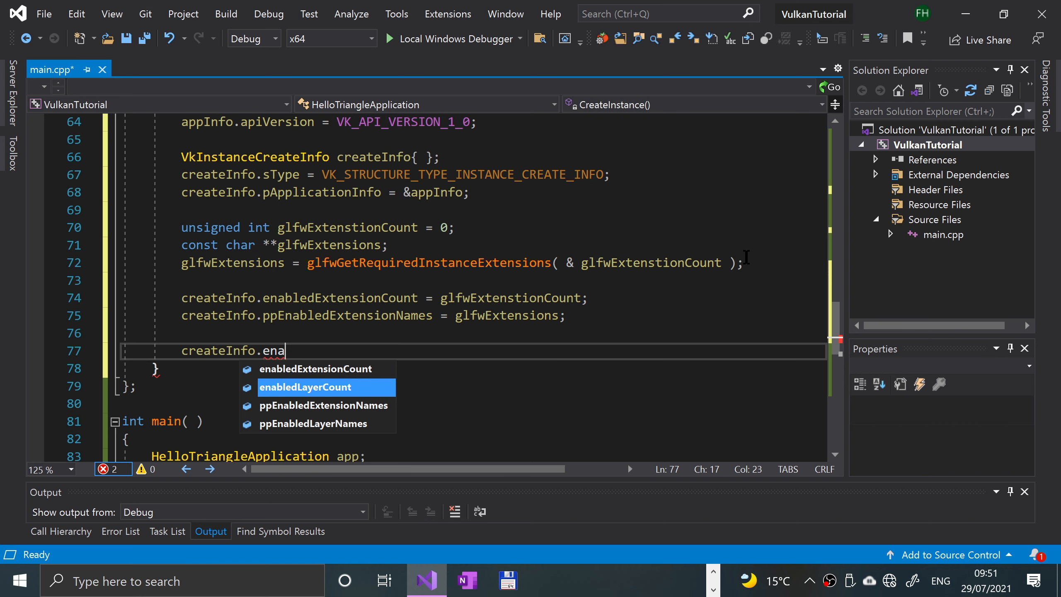
text(bledLayerCount = 0)
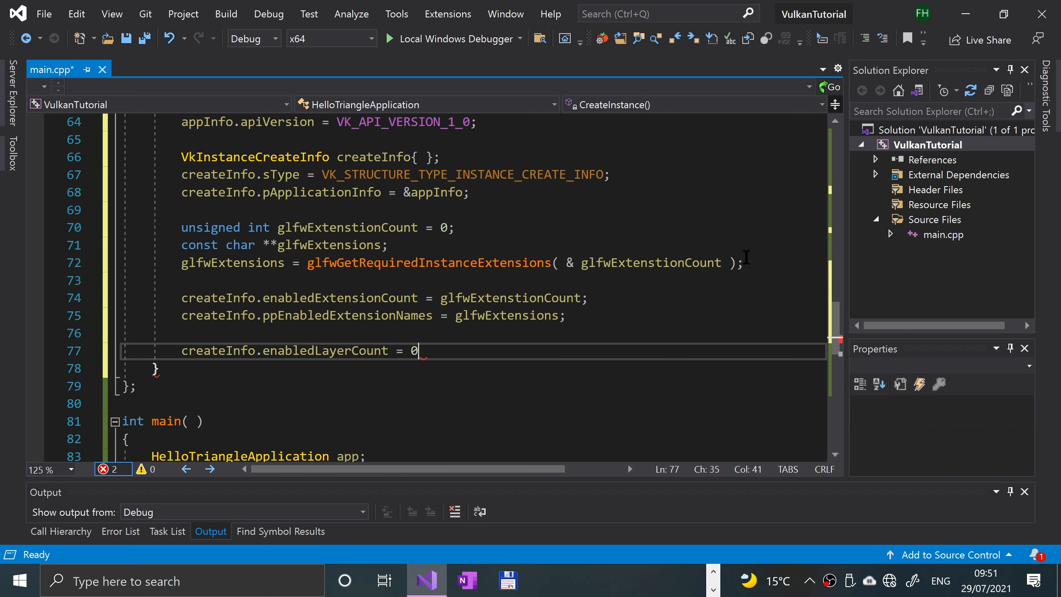
key(enter)
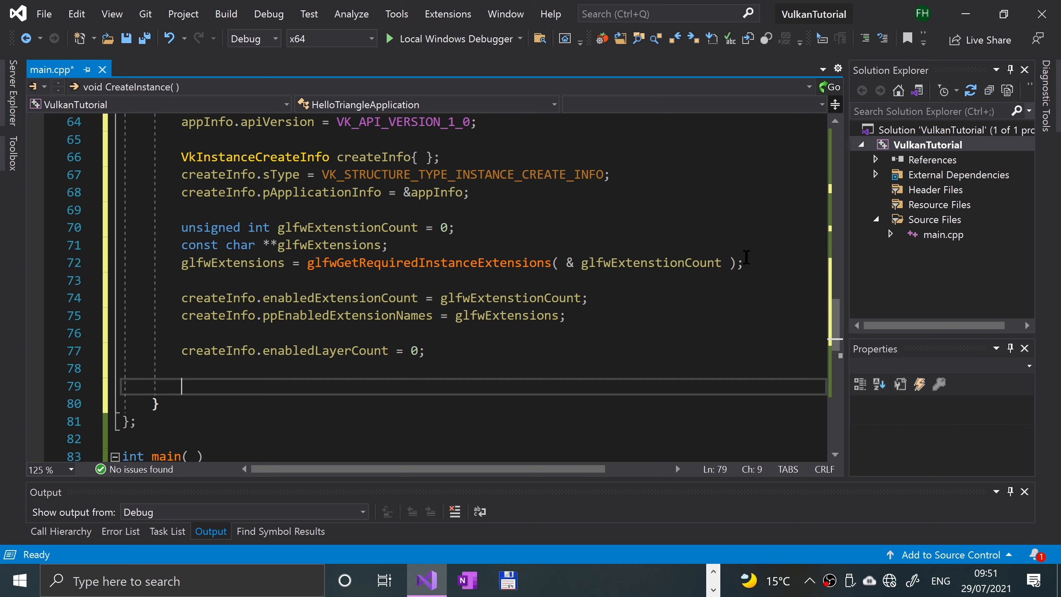
Begin an if calling vkCreateInstance(&createInfo, nullptr, &_instance).
text(if ()
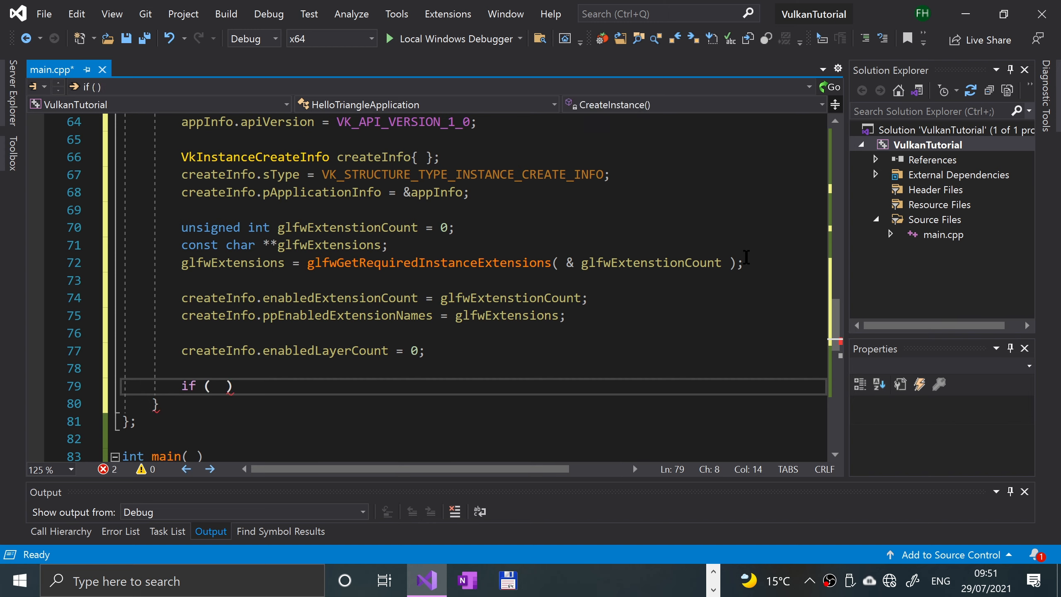
text(v)
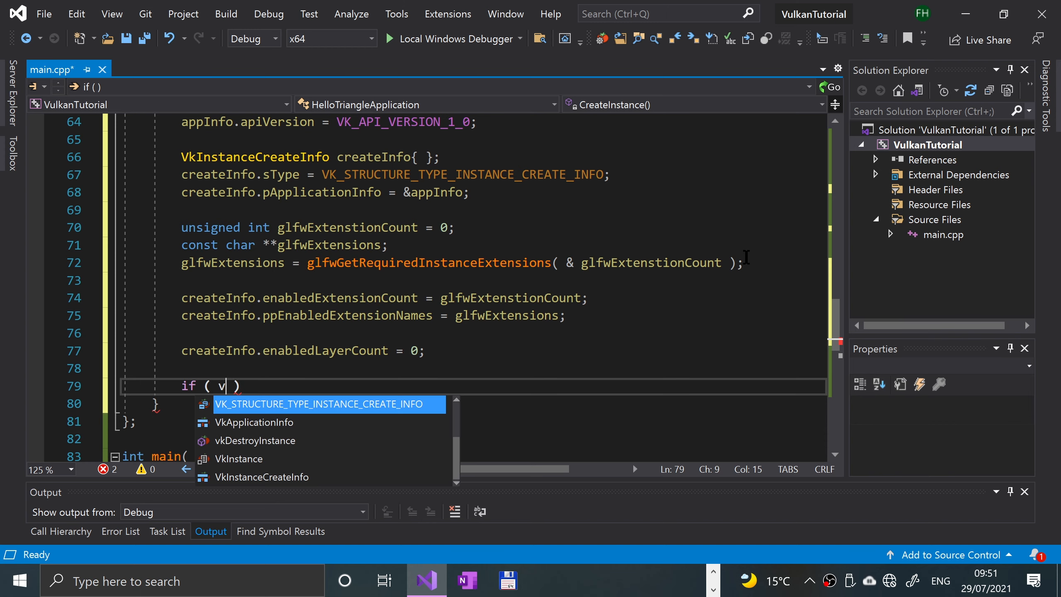
text(kCreateInstance()
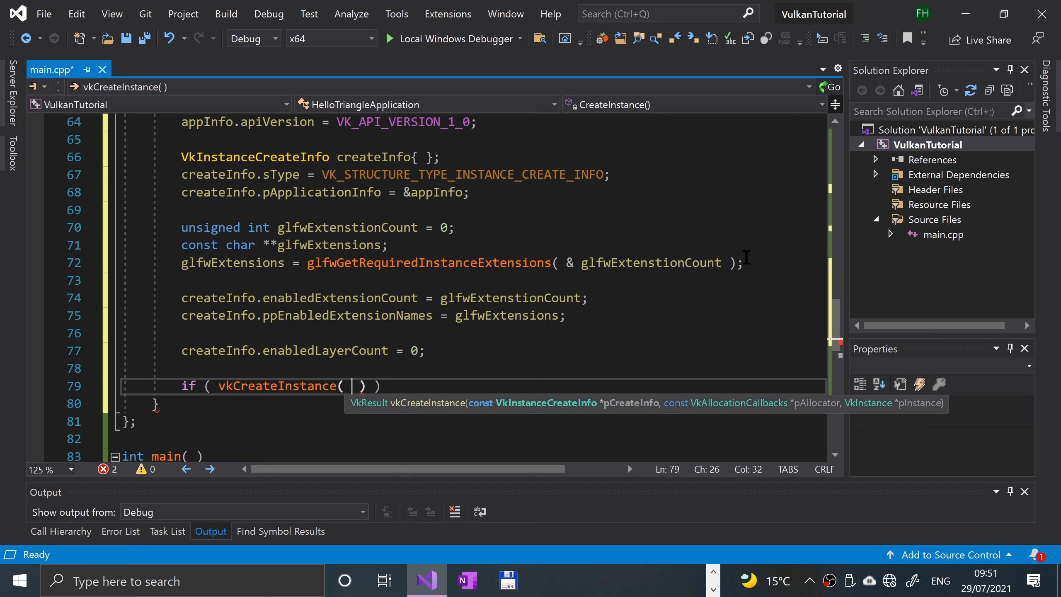
text(&createInfo)
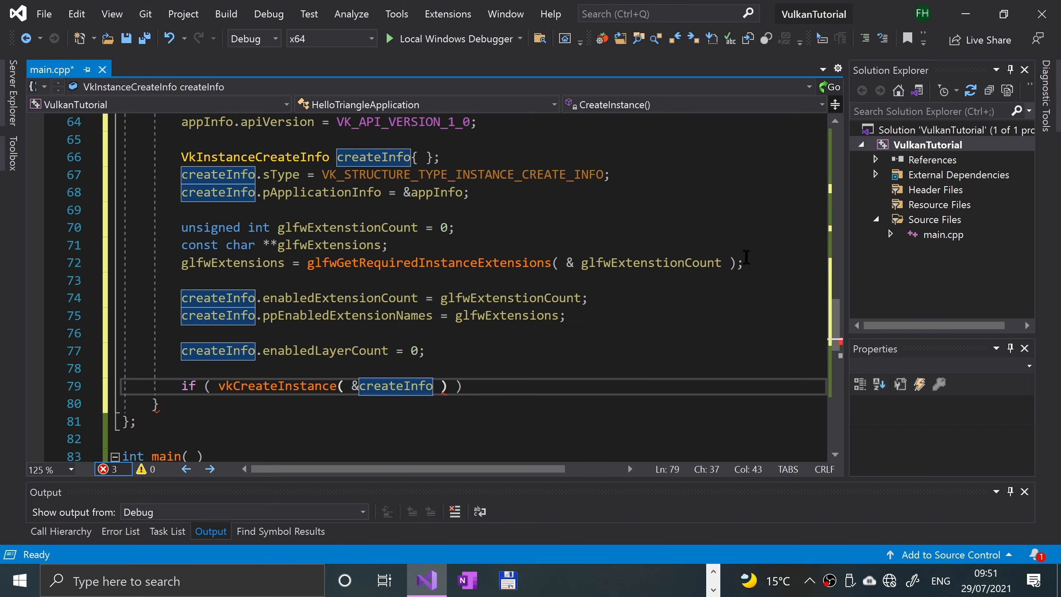
text(,)
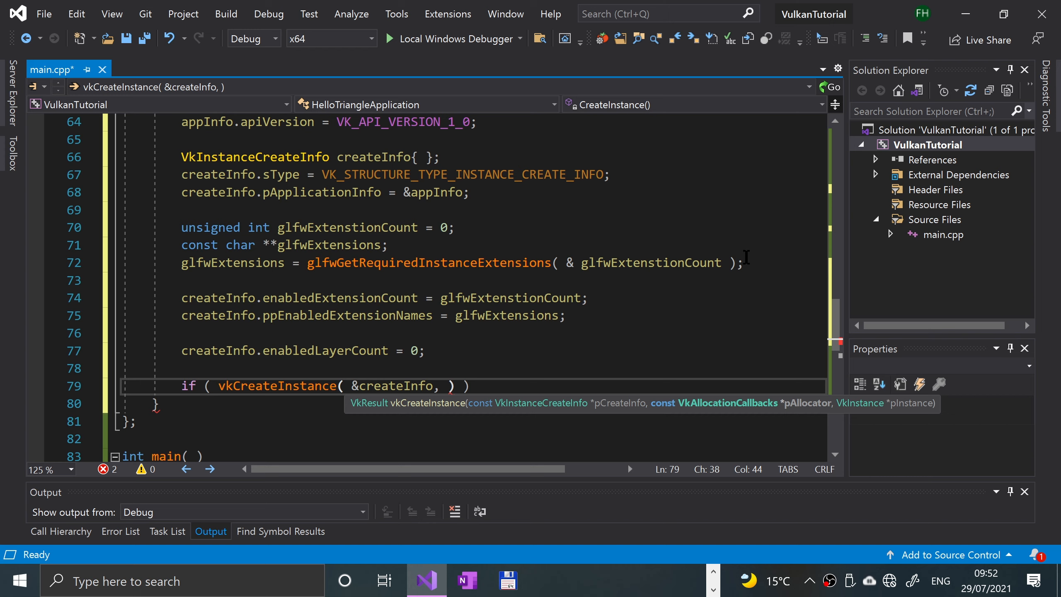
text(n)
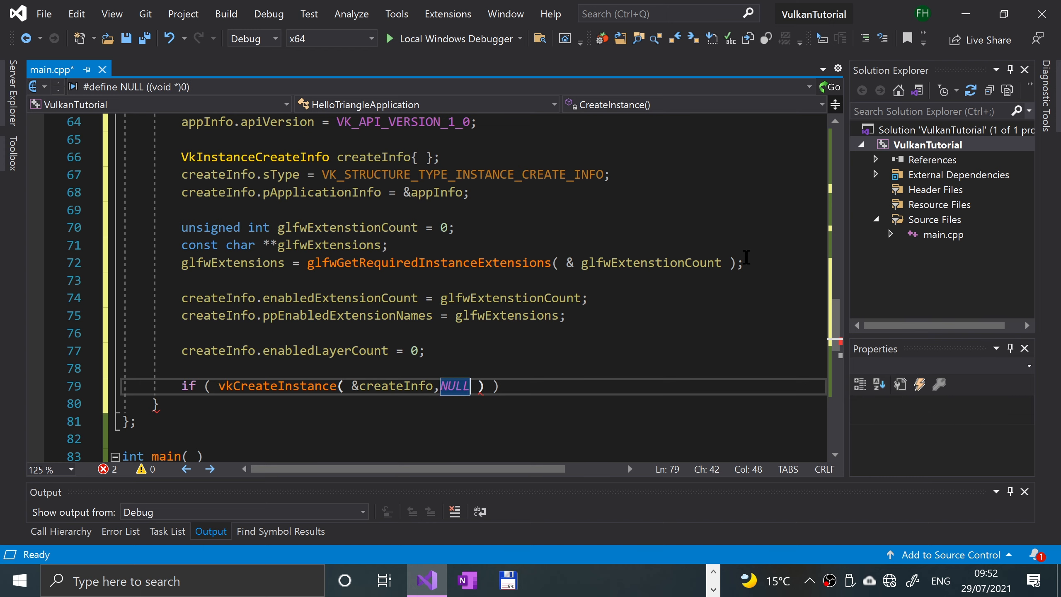
text(nullptr, &)
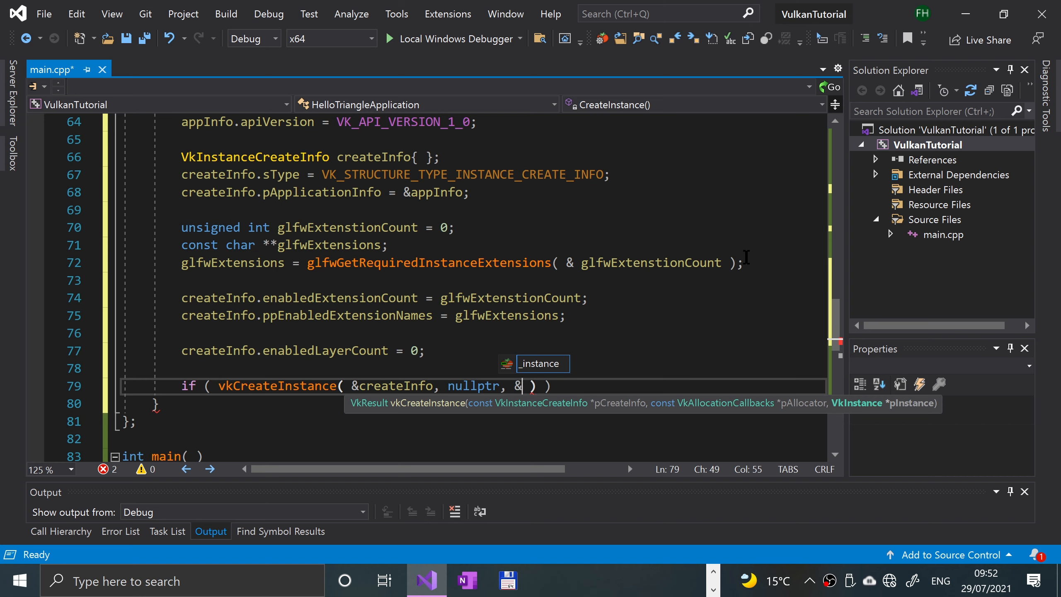
text(_instance)
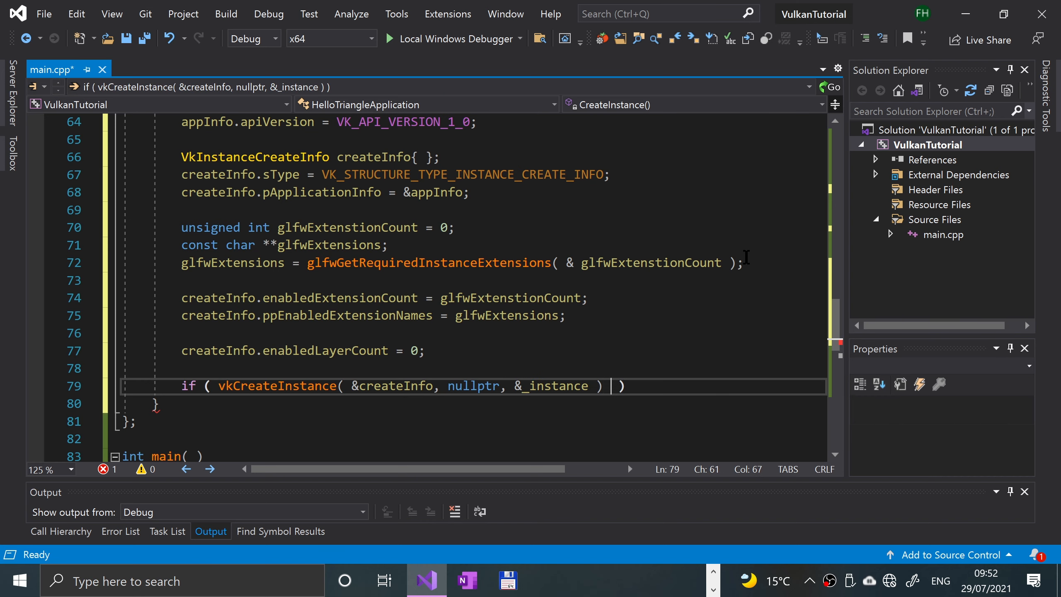
Complete the condition with != VK_SUCCESS.
text(!=)
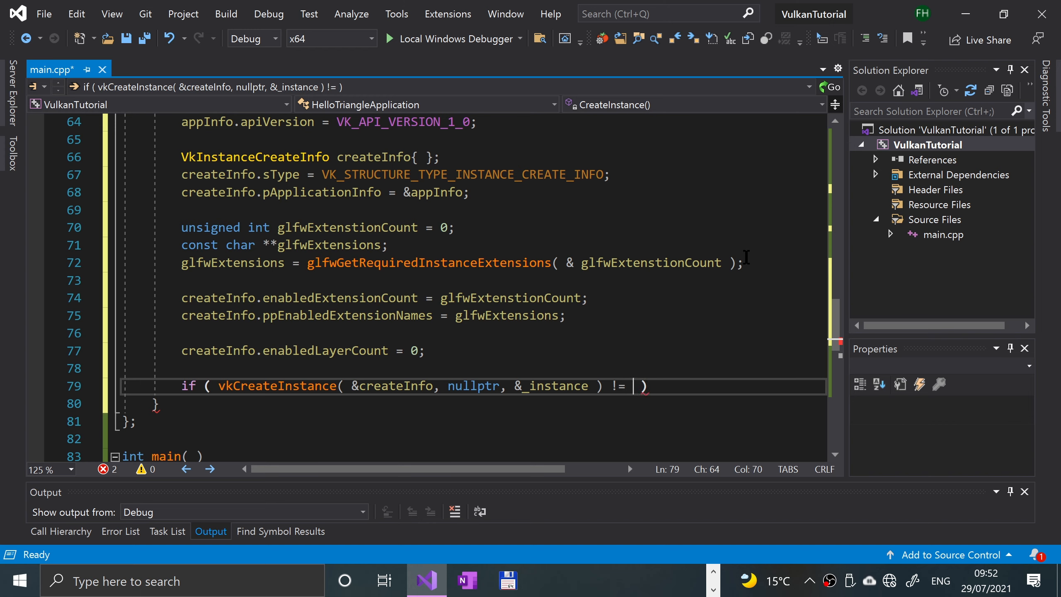
text(VK_S)
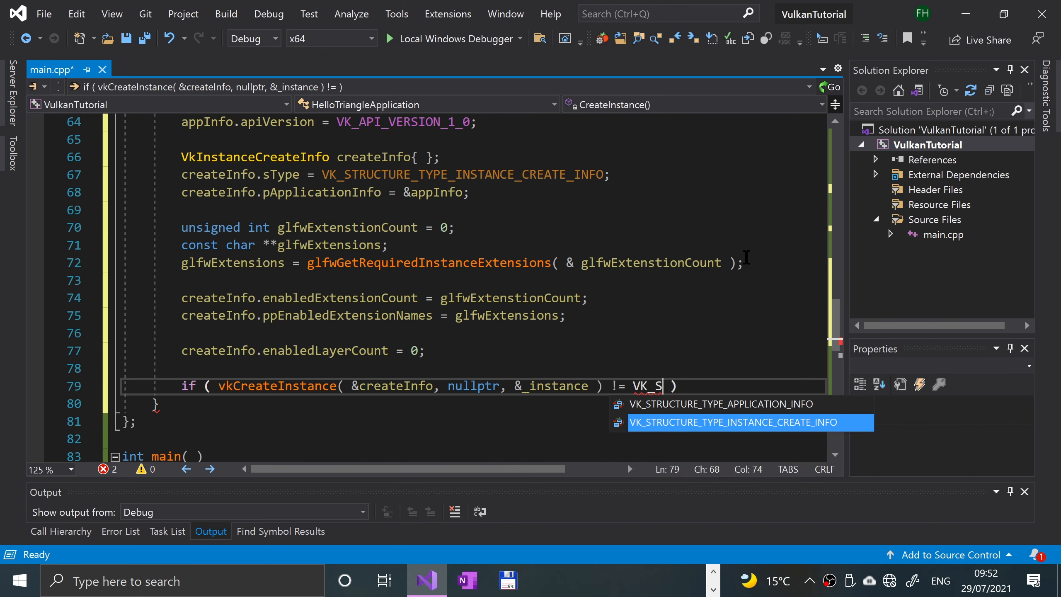
text(UCCESS)
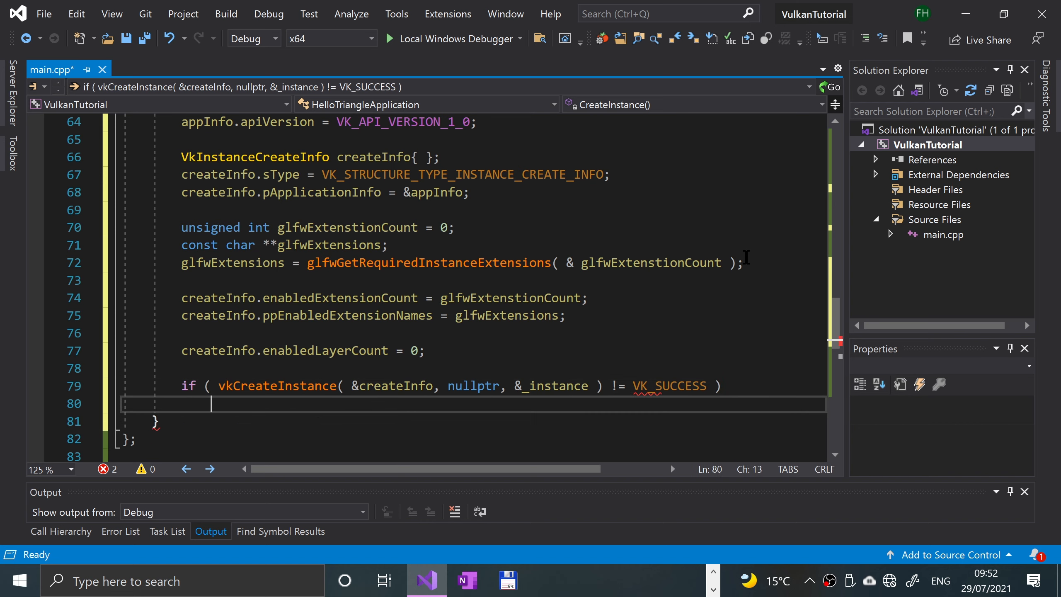
Inside the failure branch add throw std::runtime_error( "Failed to create Vulkan Instance!" );.
text({)
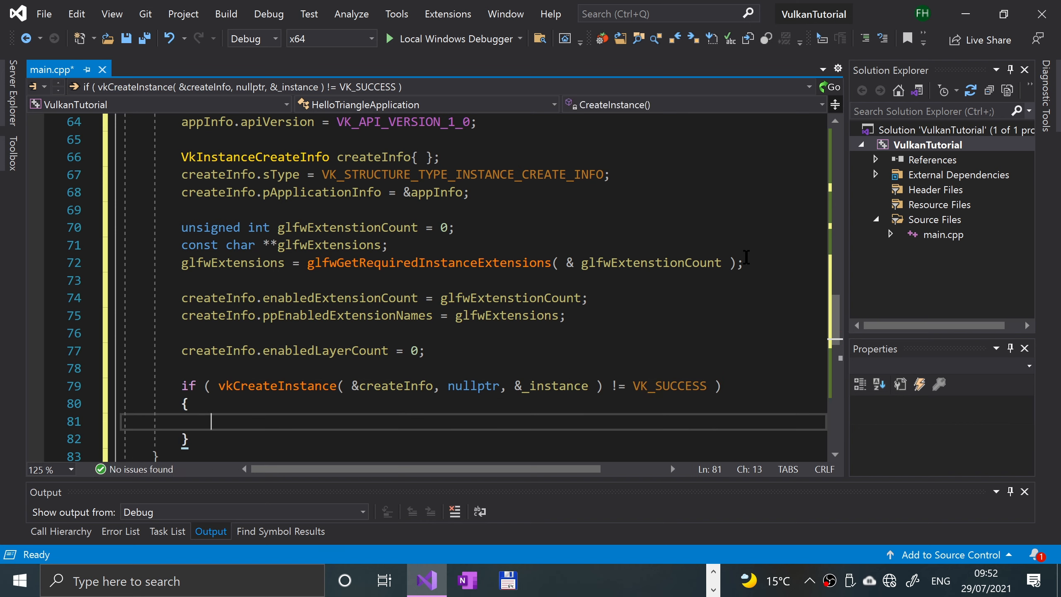
text(throw)
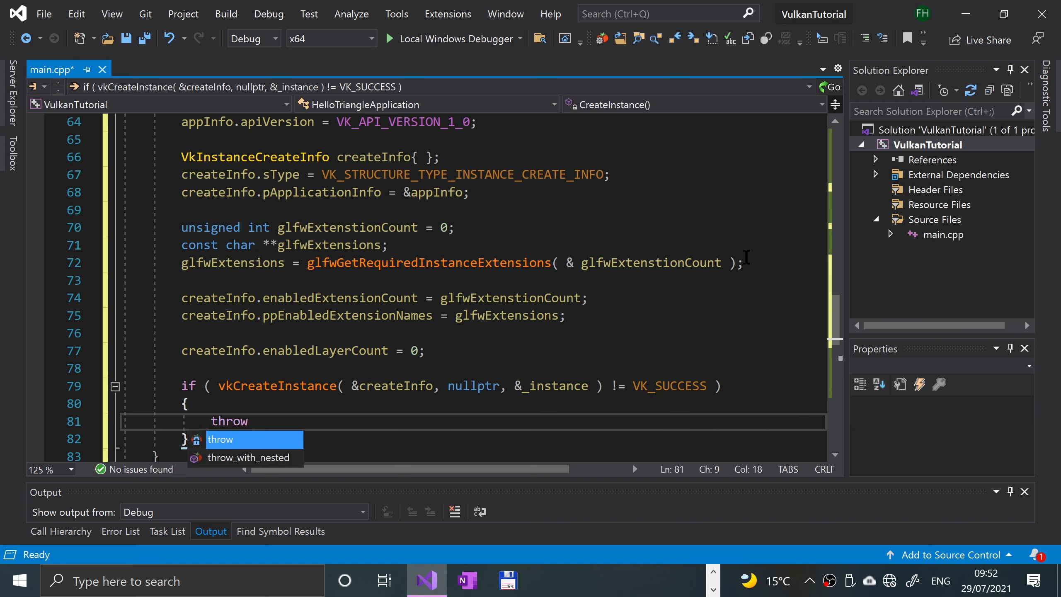
text(std::)
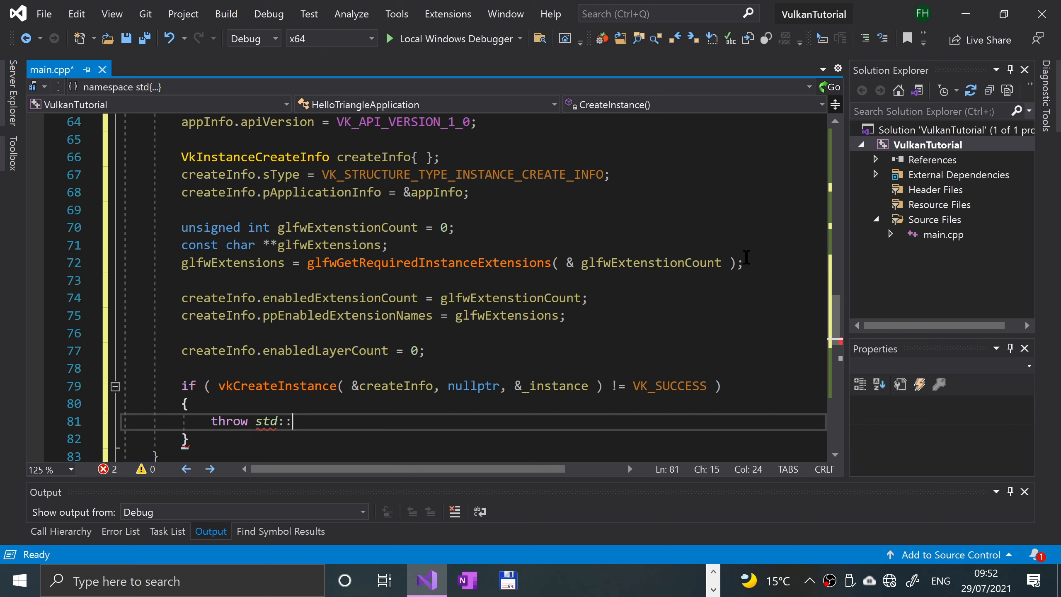
text(runtime_error)
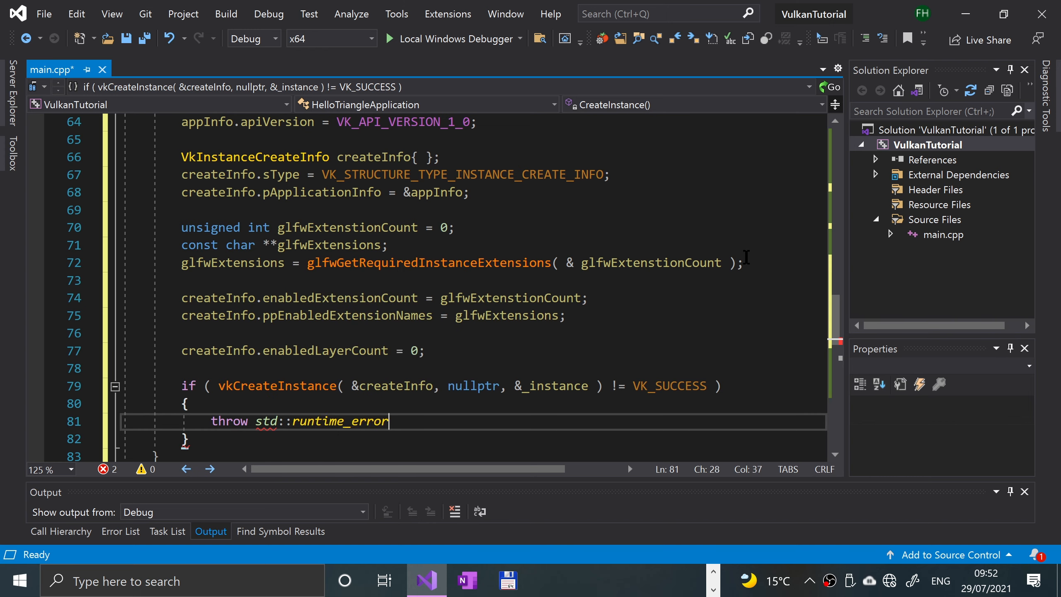
text(();)
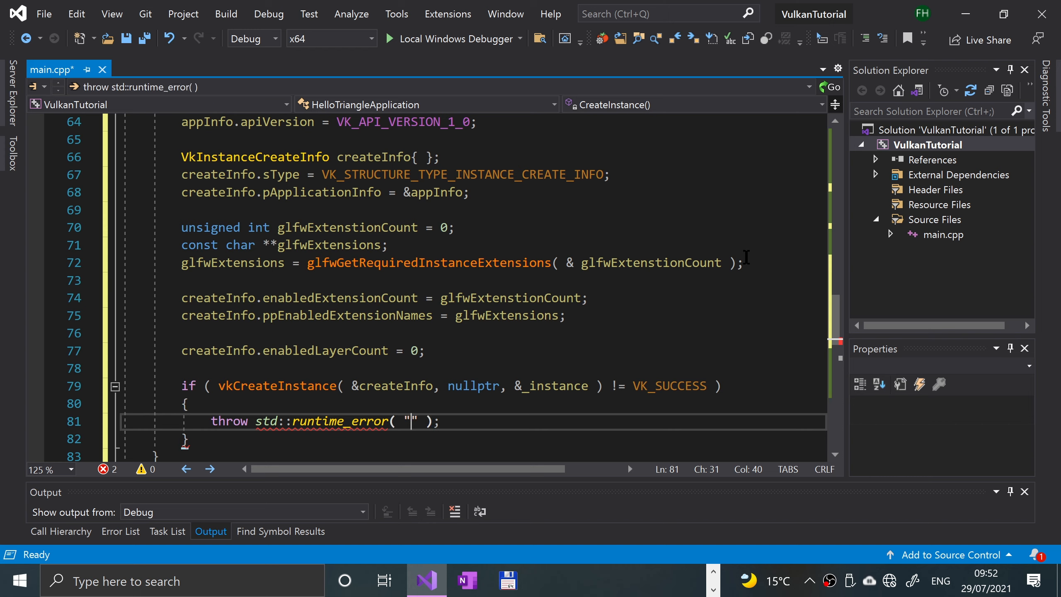
text(Failed to c)
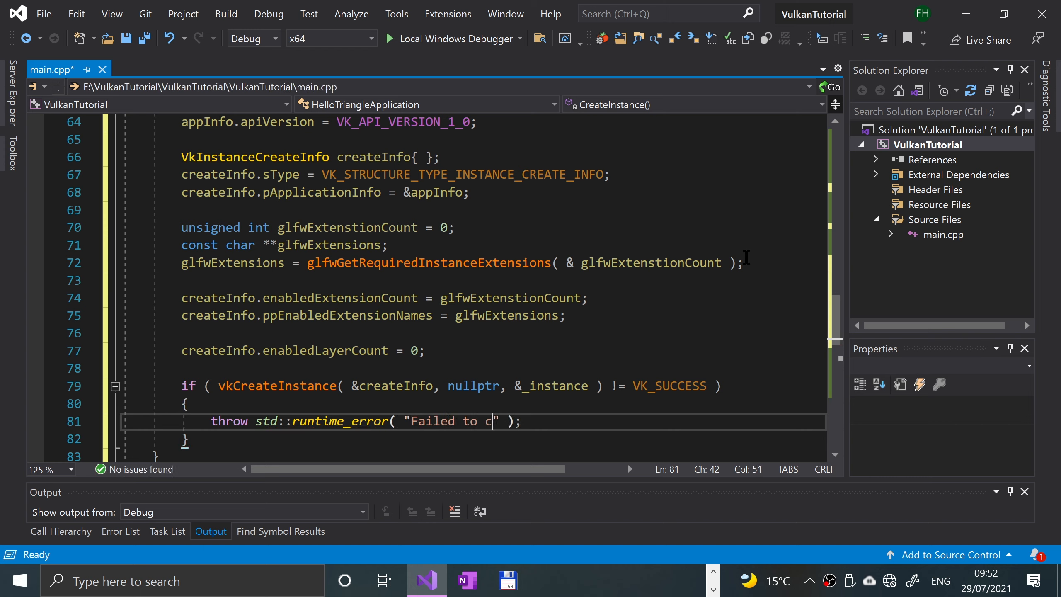
text(reate Vulkan)
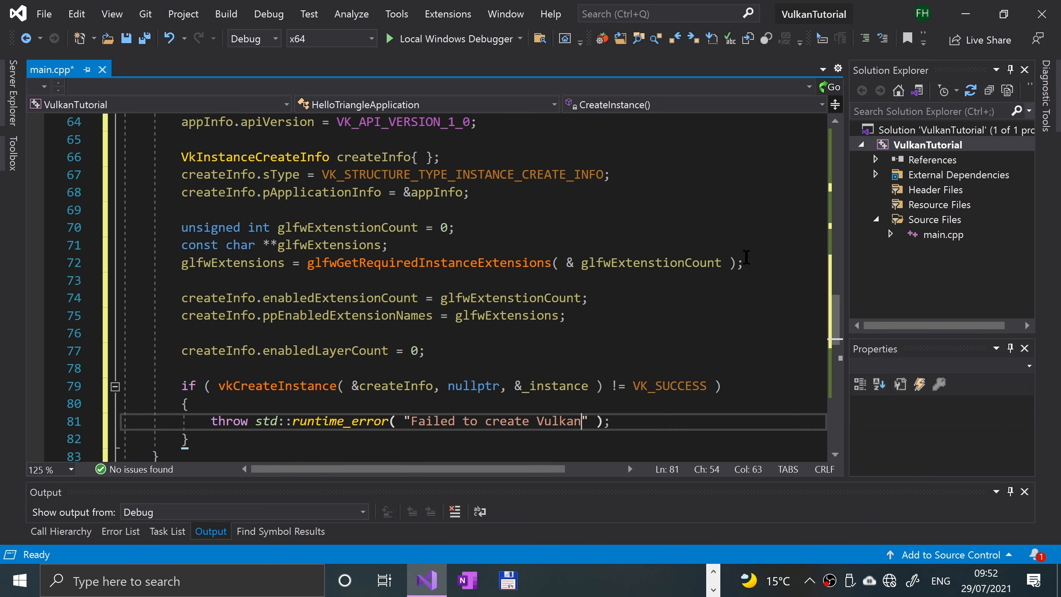
text(Instance!)
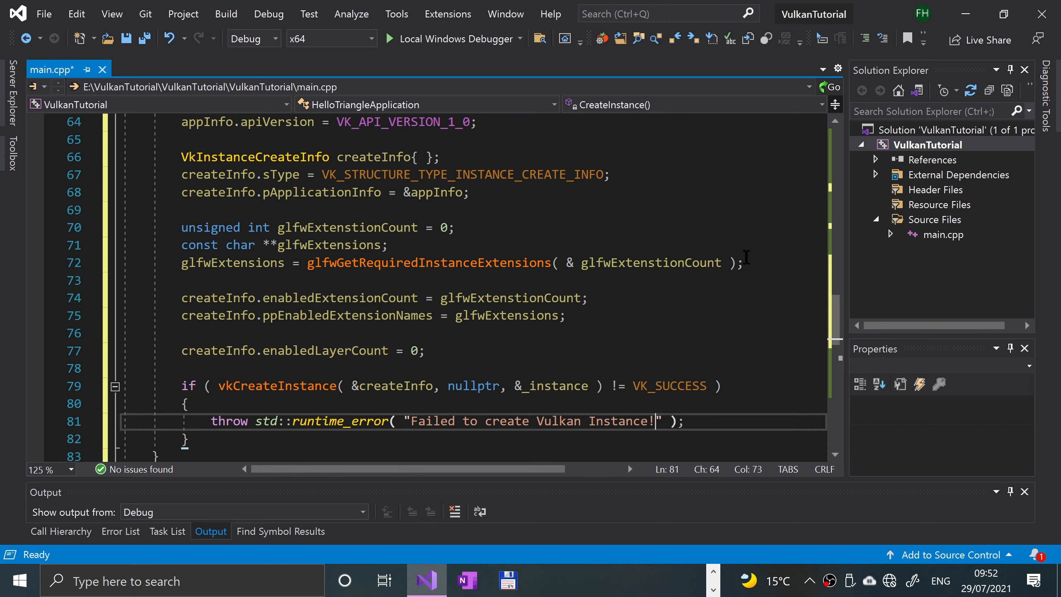
scroll(down, 3)
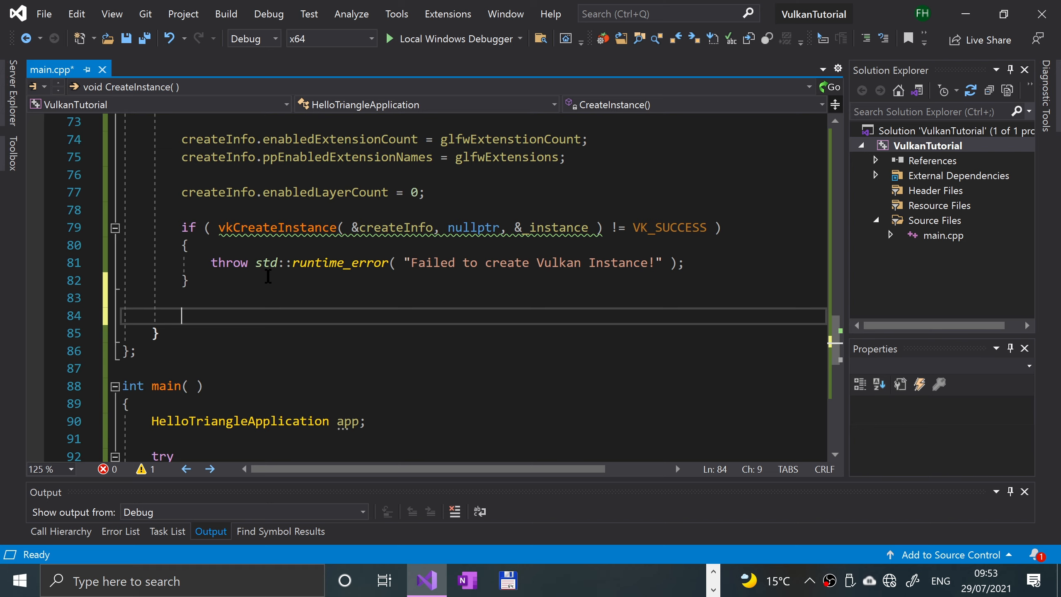
Begin a std::vector declaration on the line after the if block.
text(s)
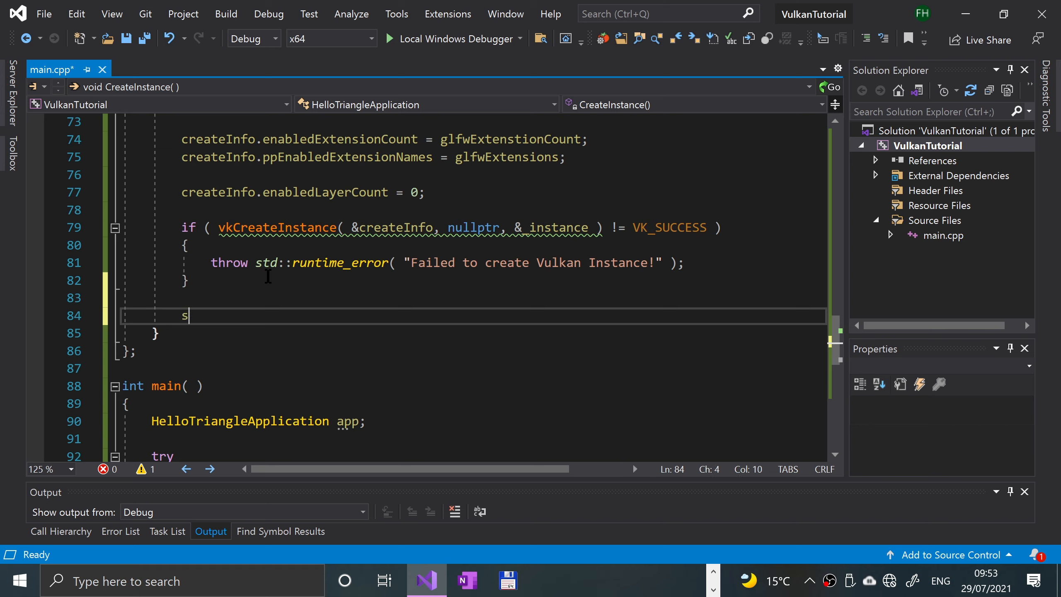
text(s)
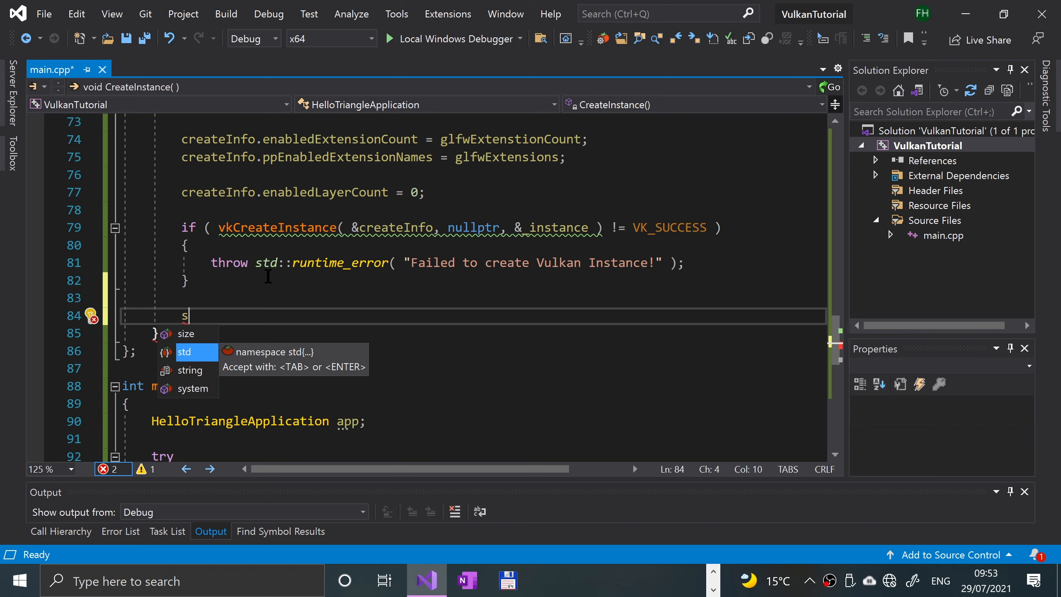
text(td:)
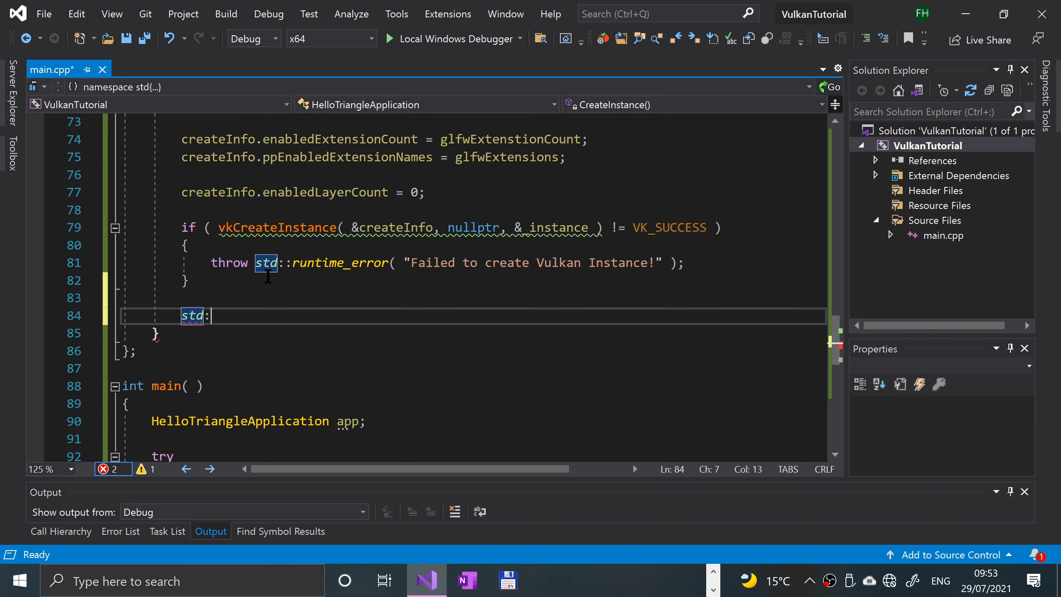
text(::vector)
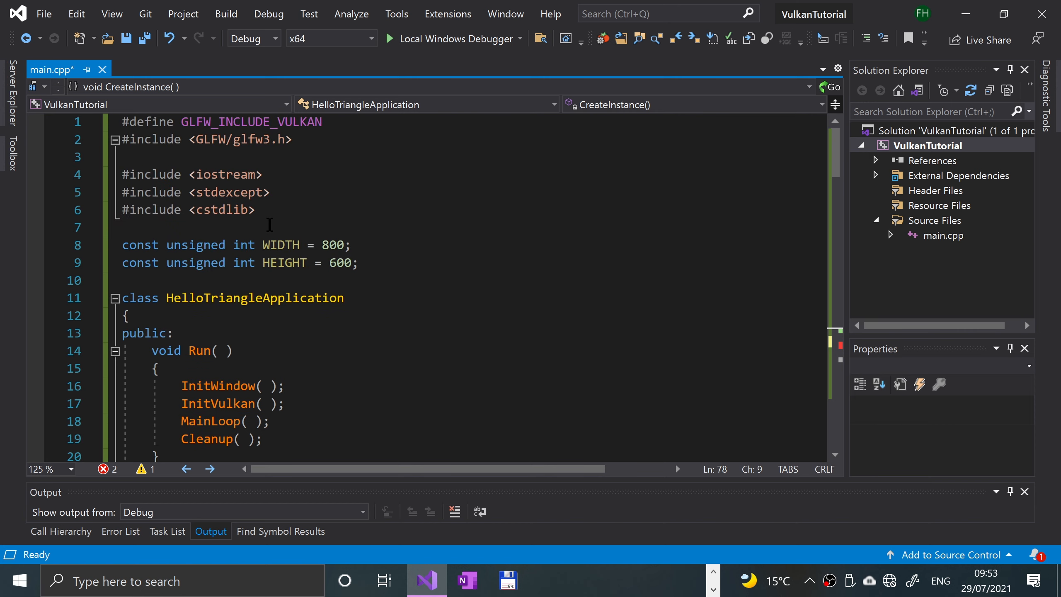
Add the #include and give the vector the element type VkExtensionProperties via IntelliSense.
text(#i)
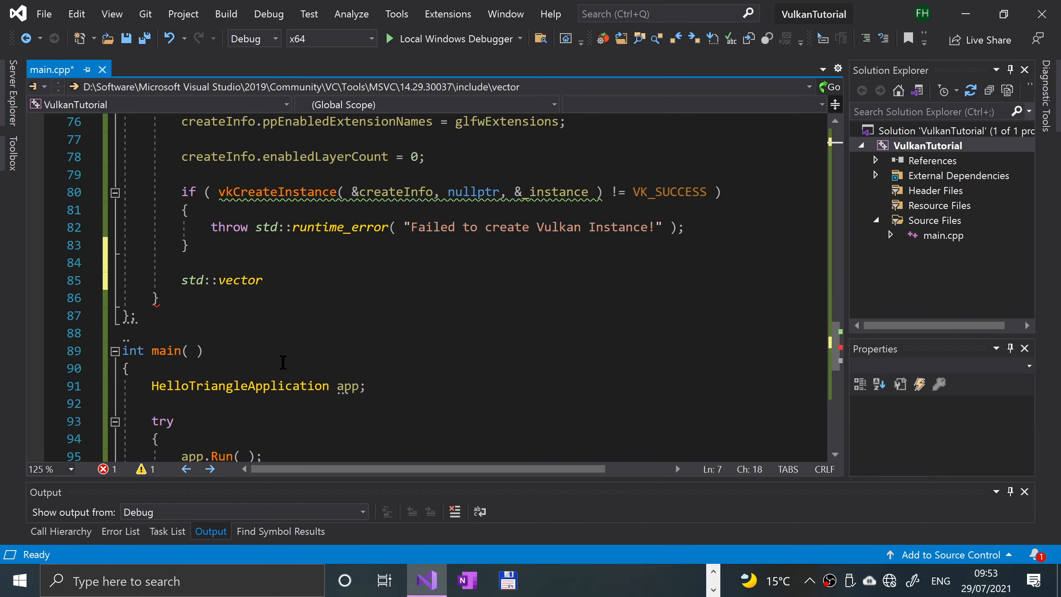
double_click(242, 280)
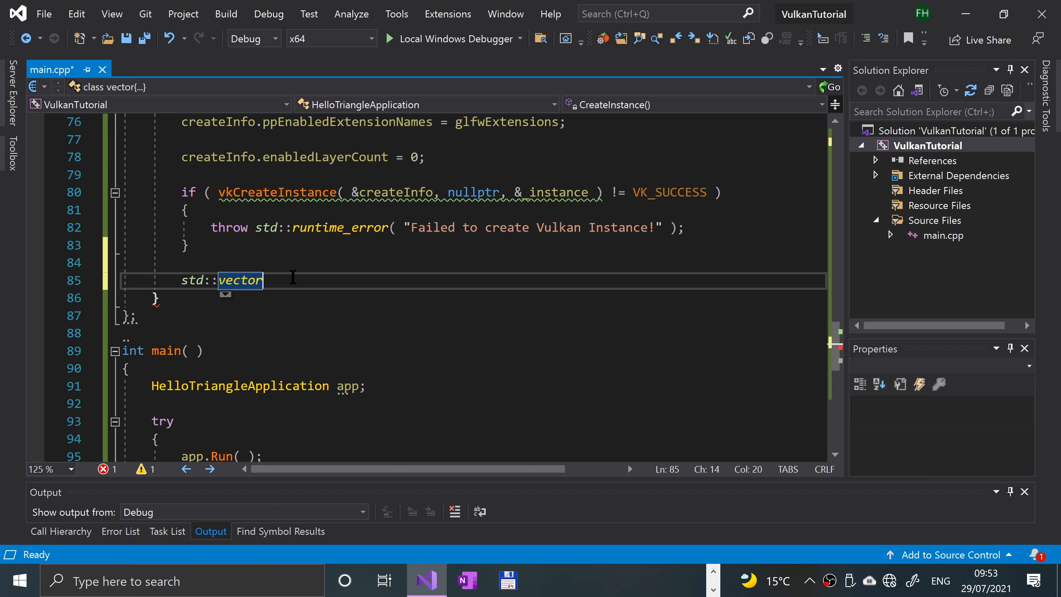
text(<)
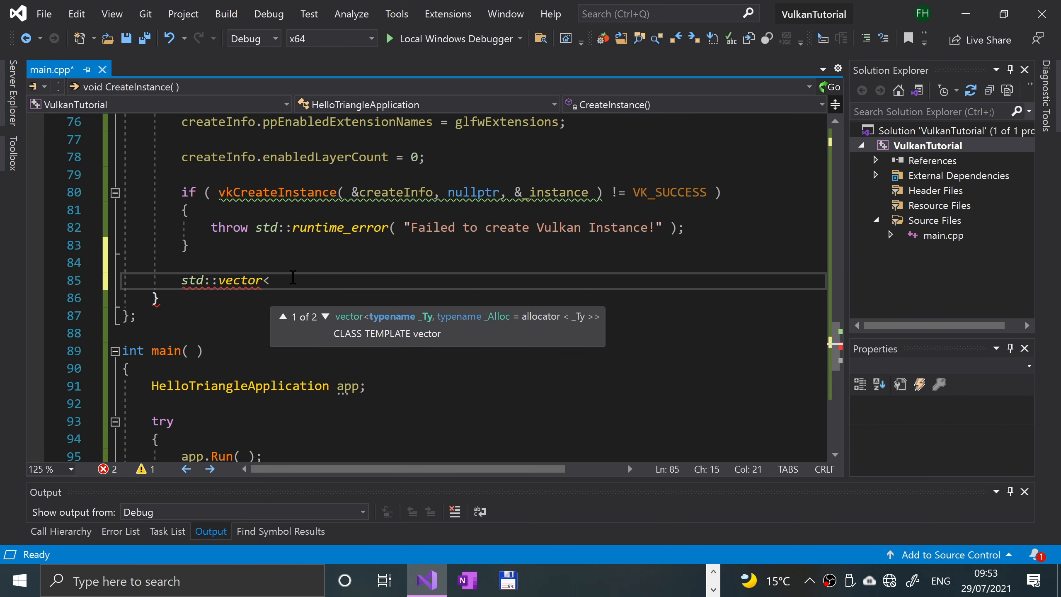
text(VkExn)
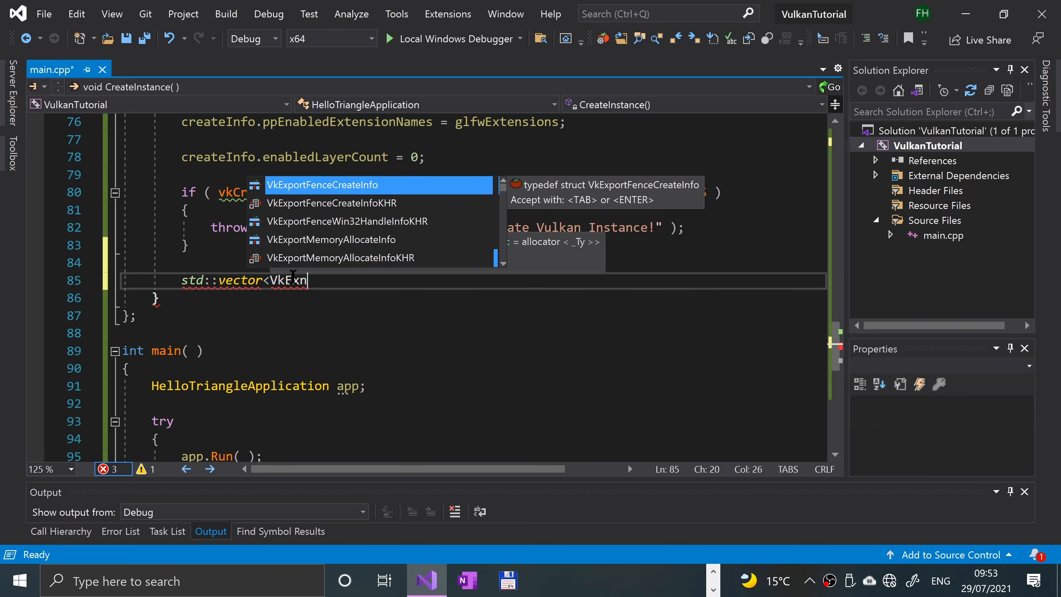
text(tens)
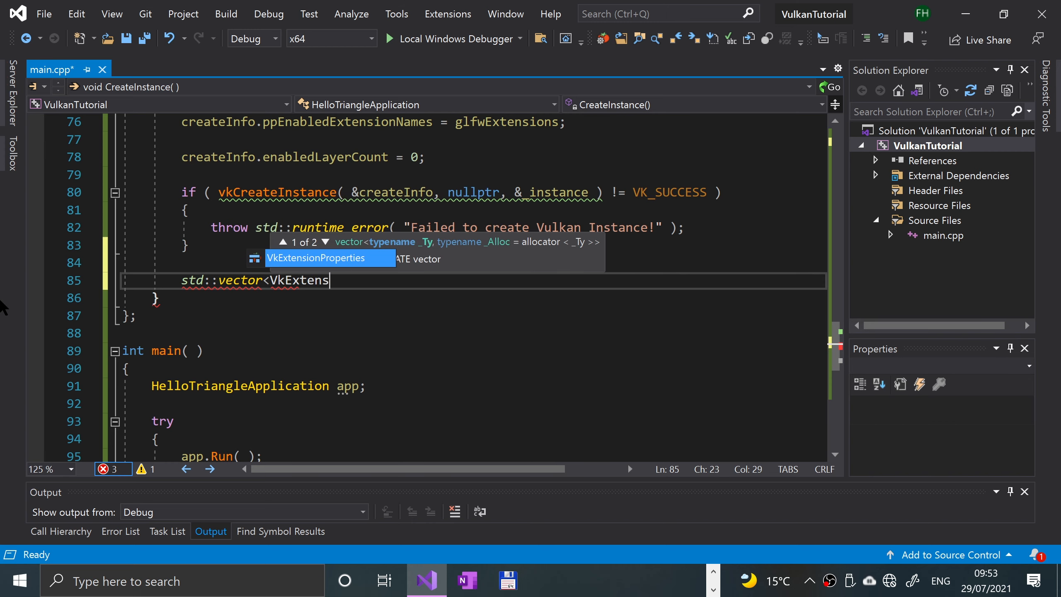
key(tab)
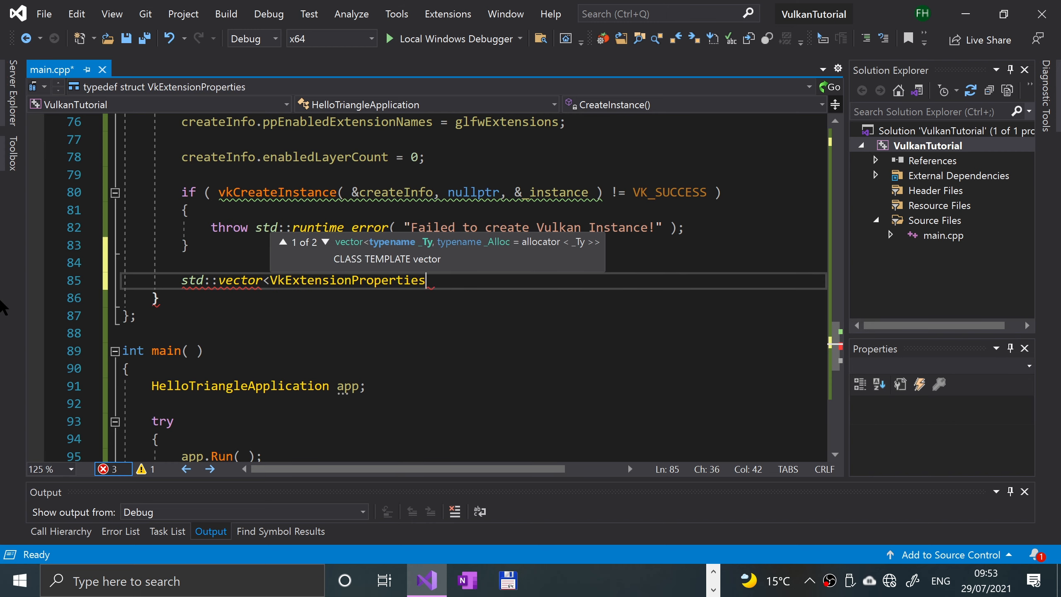
Name the vector extensions, sized by glfwExtenstionCount, and end the statement on a new line.
text(> exten)
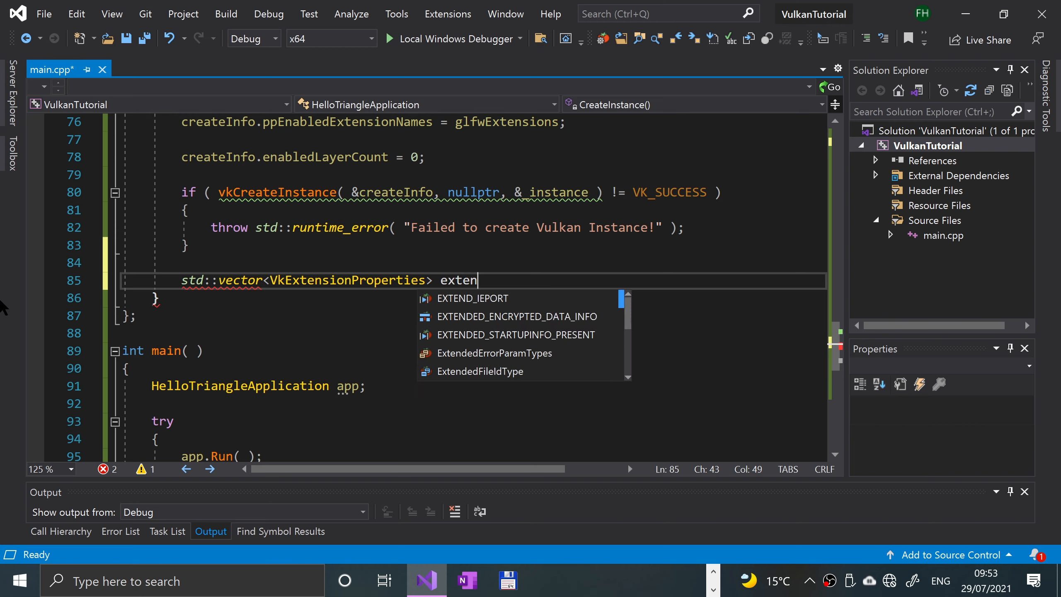
text(sions( );)
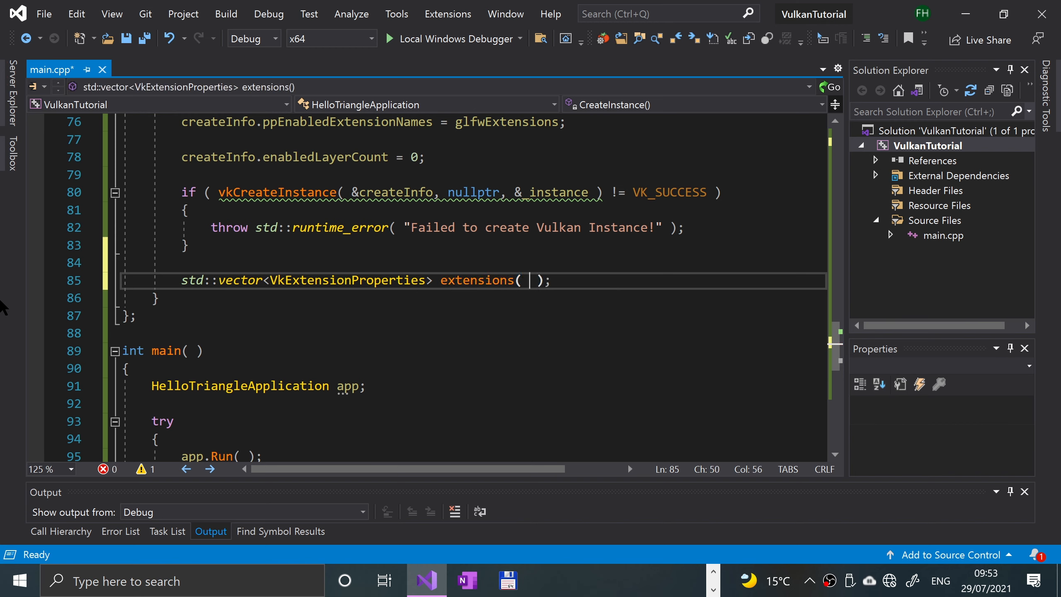
text(glfwExtenstionCount)
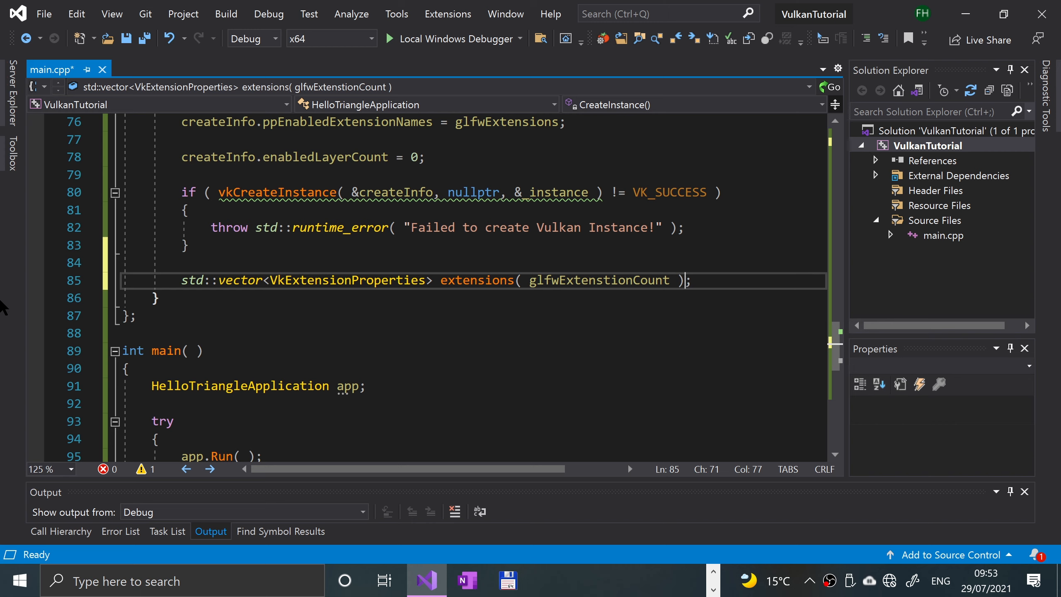
key(enter)
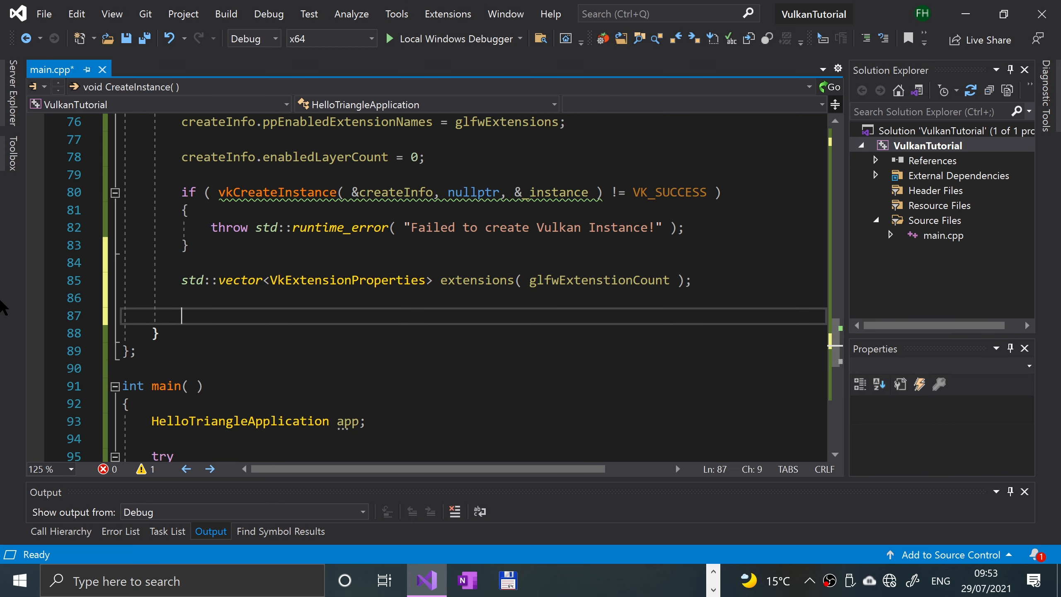
Call vkEnumerateInstanceExtensionProperties( nullptr, &glfwExtentionCount, extensions.data() ).
text(vkenum)
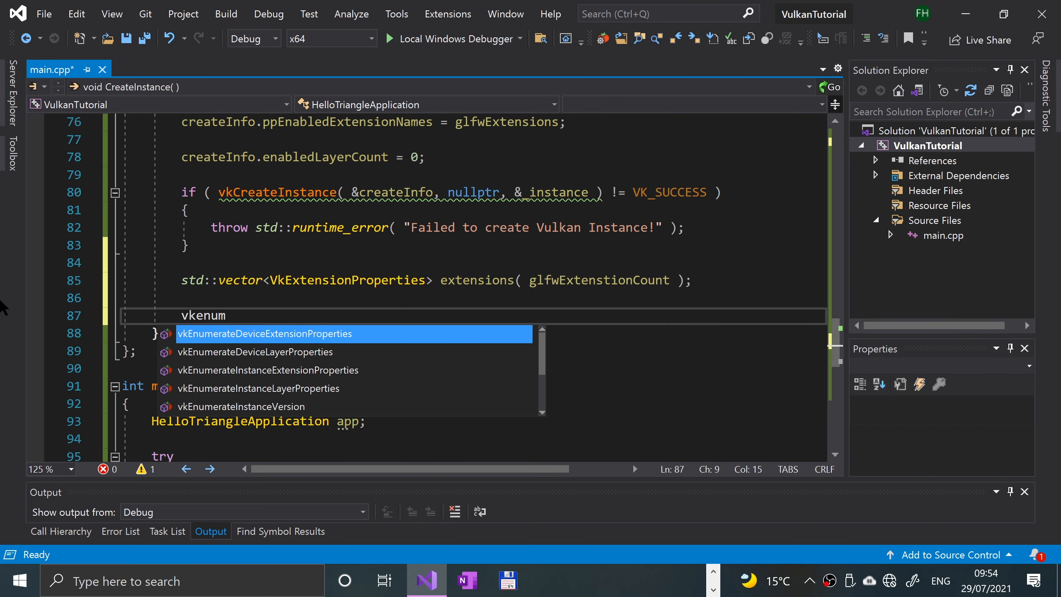
text(m)
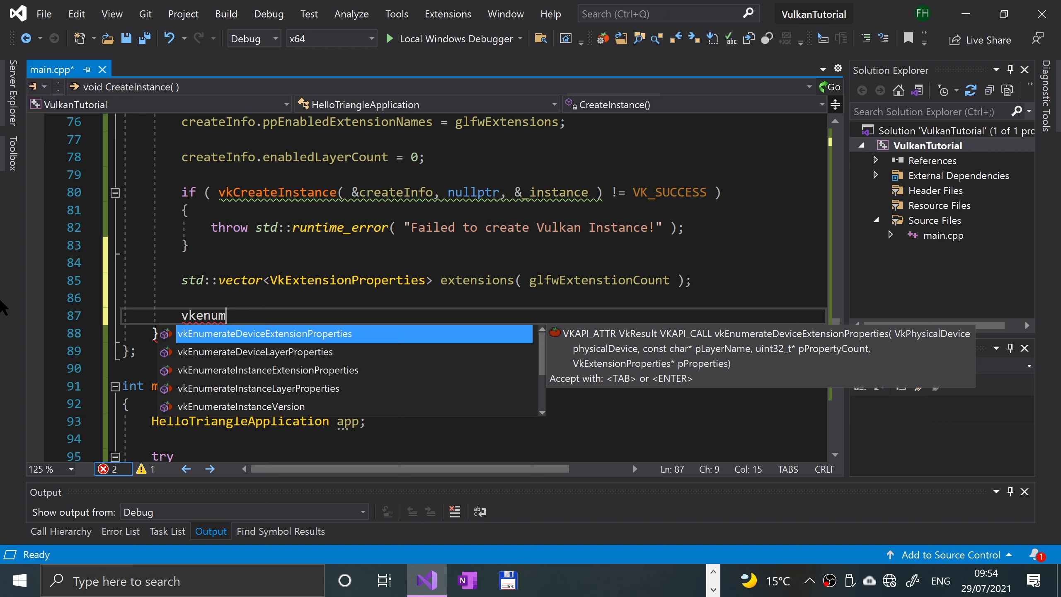
text(erateinstanceExtensionProperties()
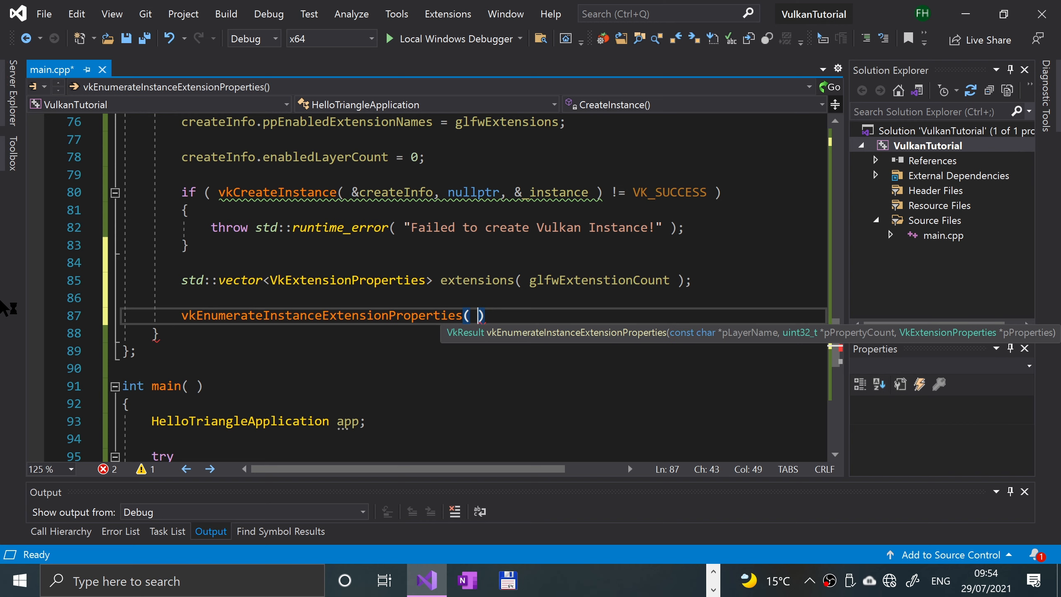
text(nullptr, &glfwExtentionCount)
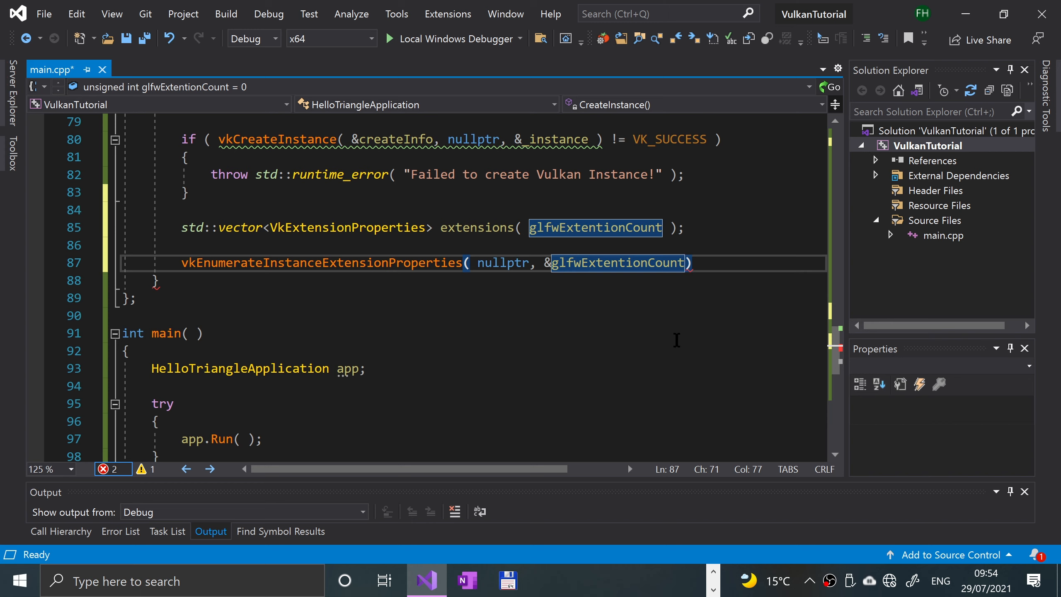
text(, extensions.data()
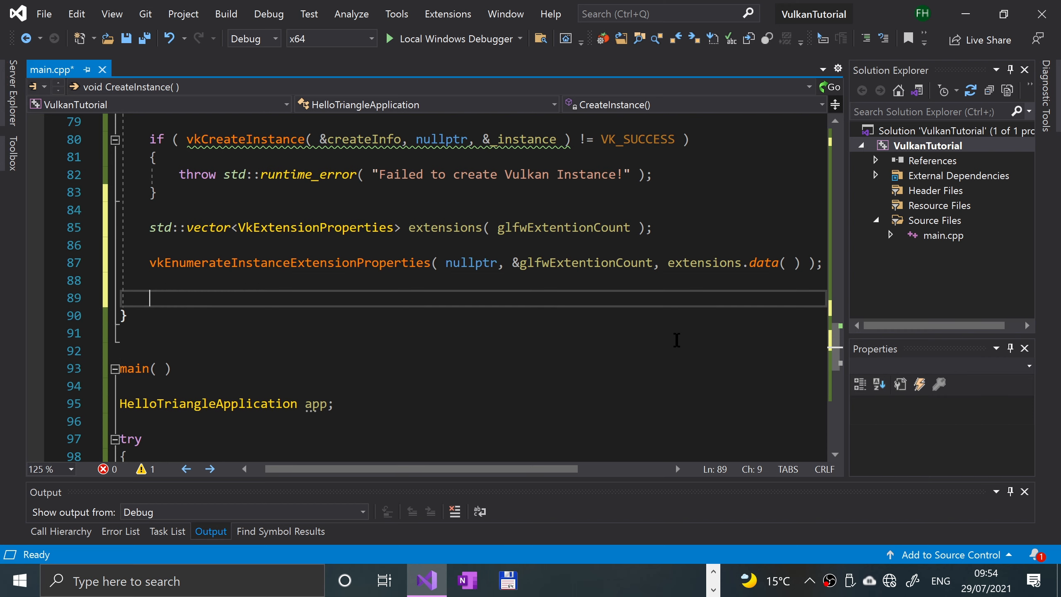
Write std::cout << "Available Extensions: " << std::endl; as the heading line.
text(std::cout)
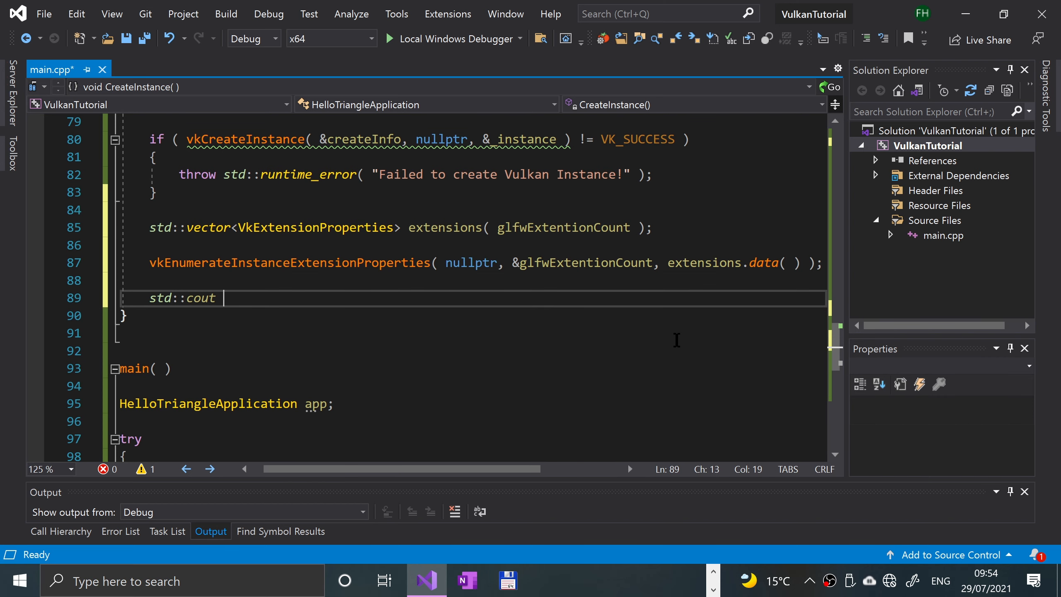
text(<< ")
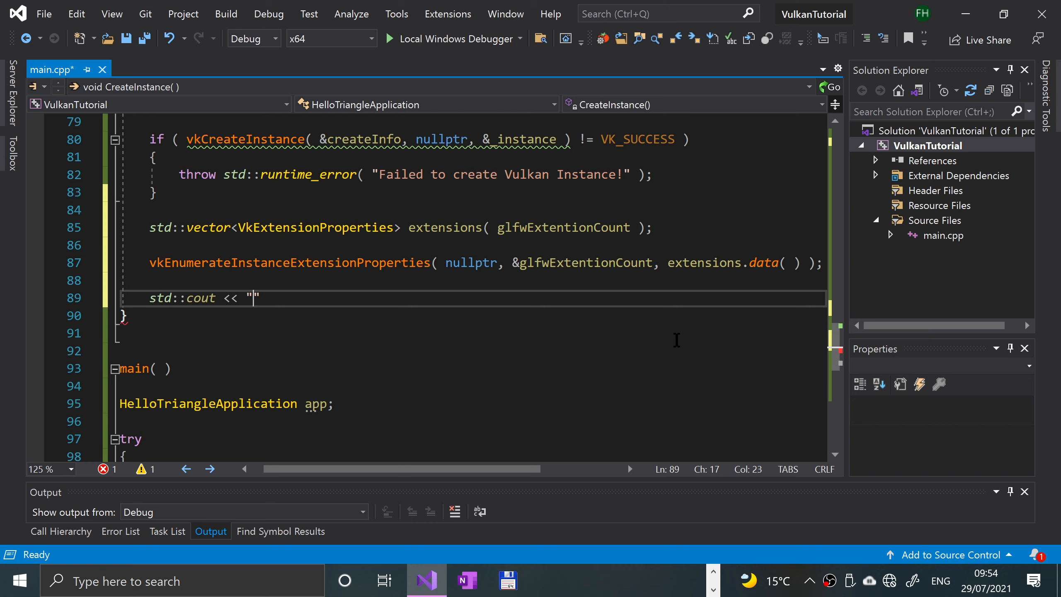
text(Availab)
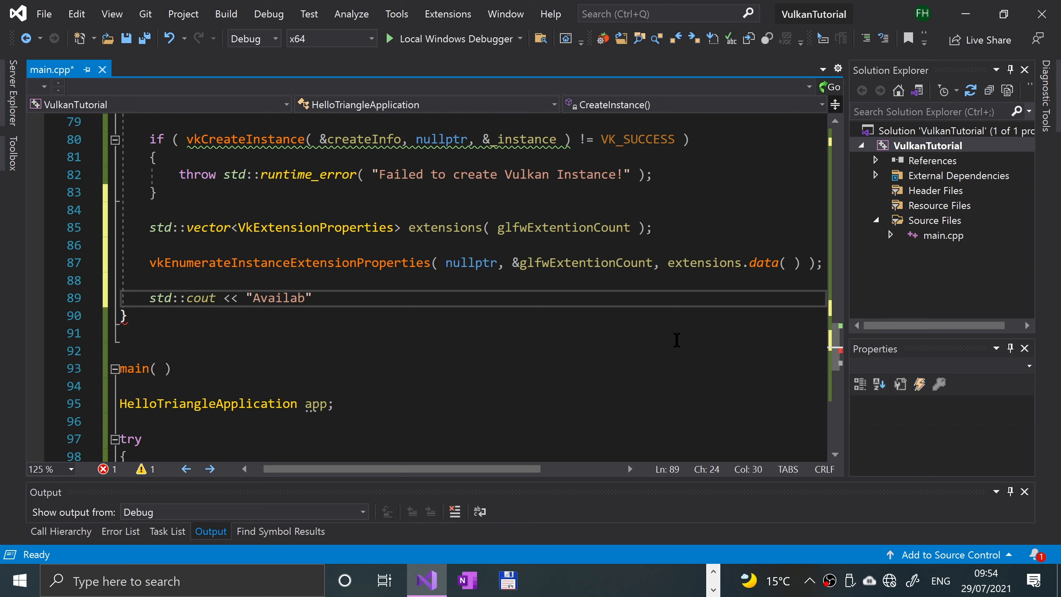
text(le Exten)
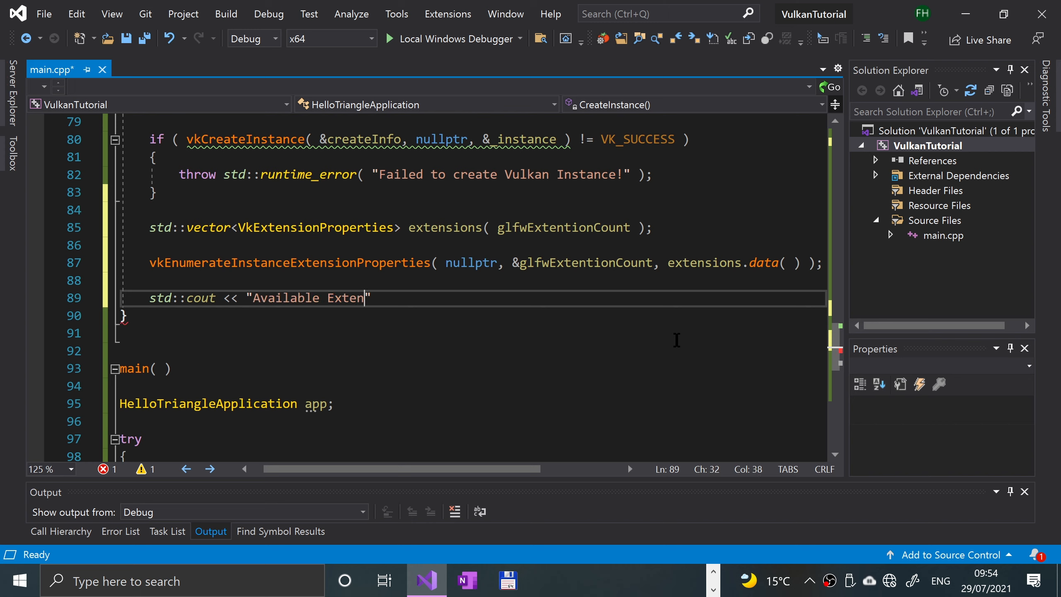
text(sions)
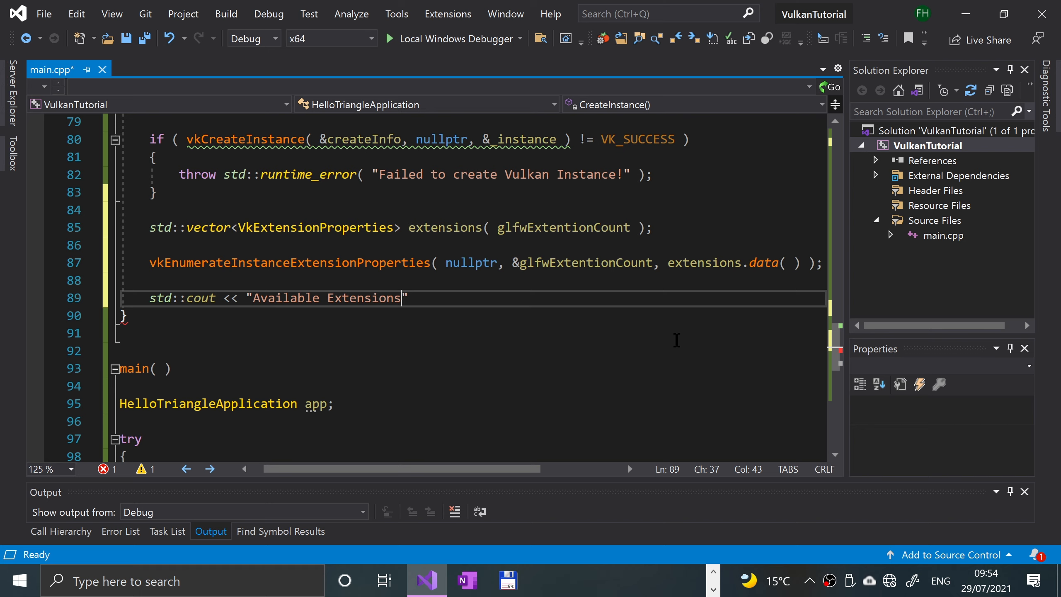
text(:)
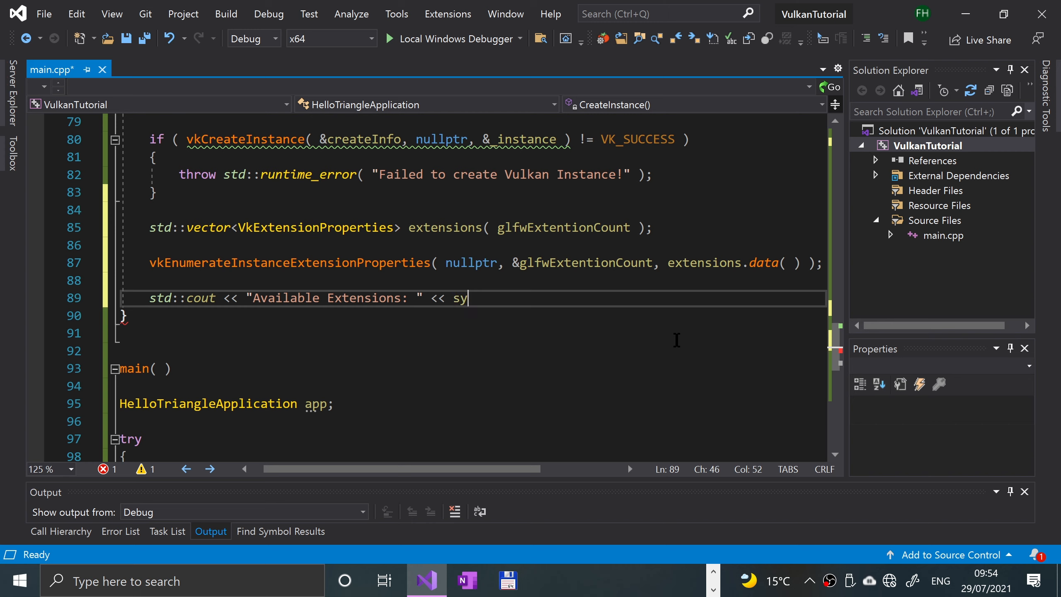
text(td::endl;)
text(for (  )
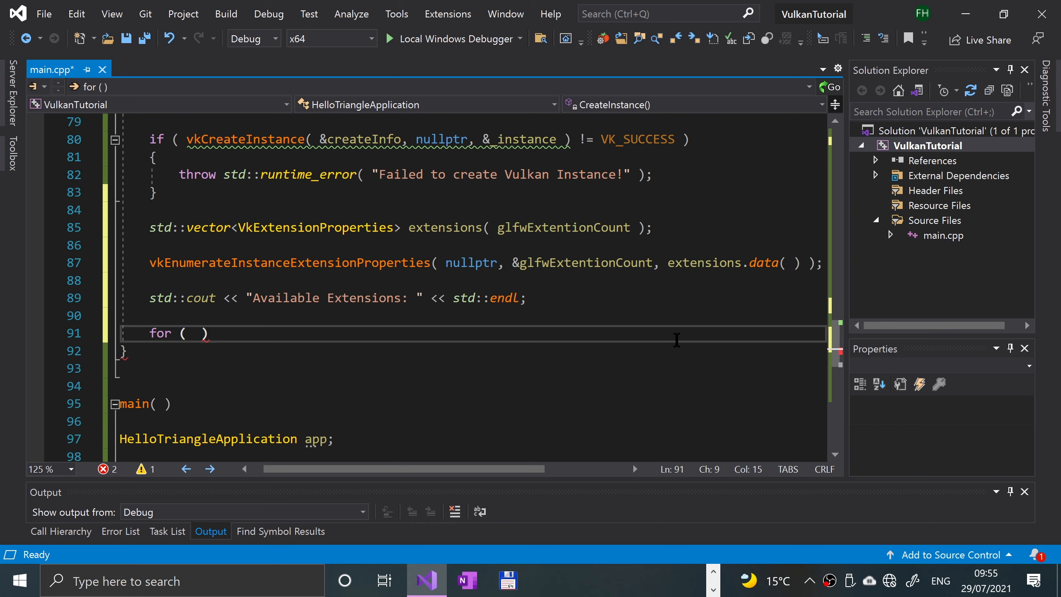
Write the loop header for ( const auto &extension : extensions ) and start std::cout << inside.
text(const auto)
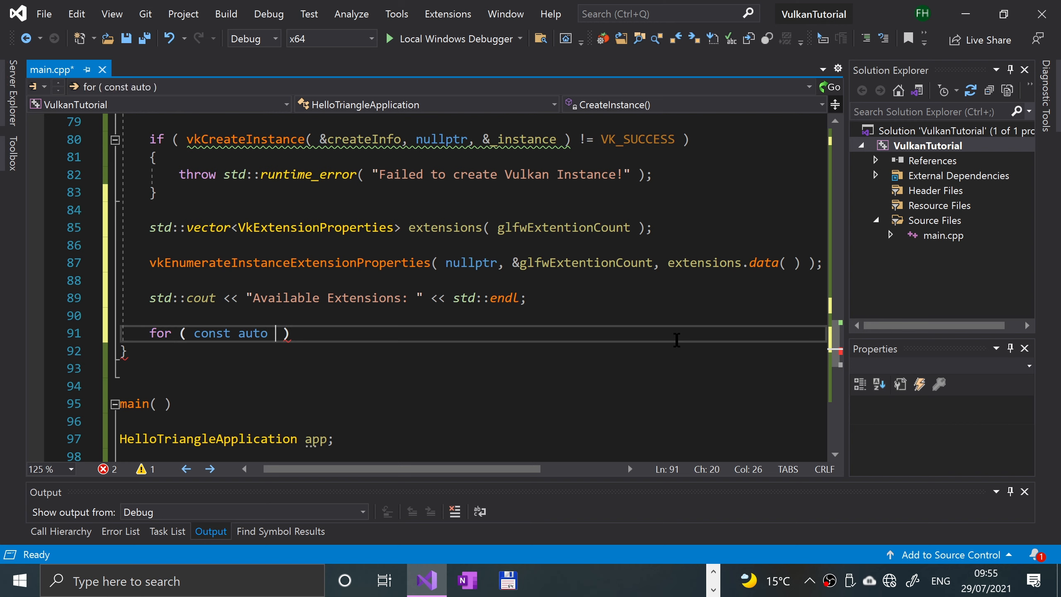
text(&extensiopn)
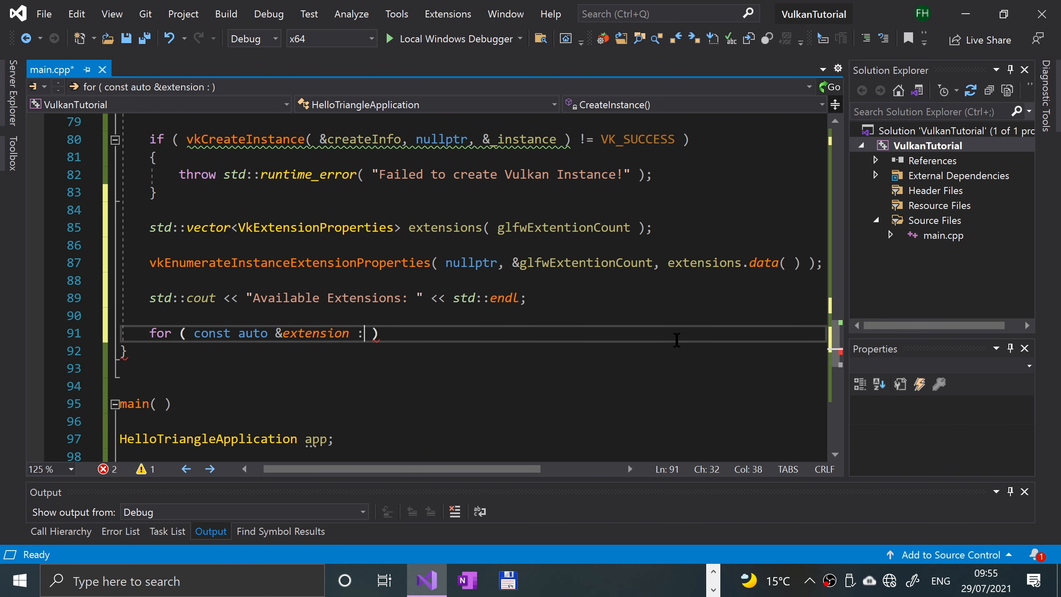
text(extenstions)
text(std)
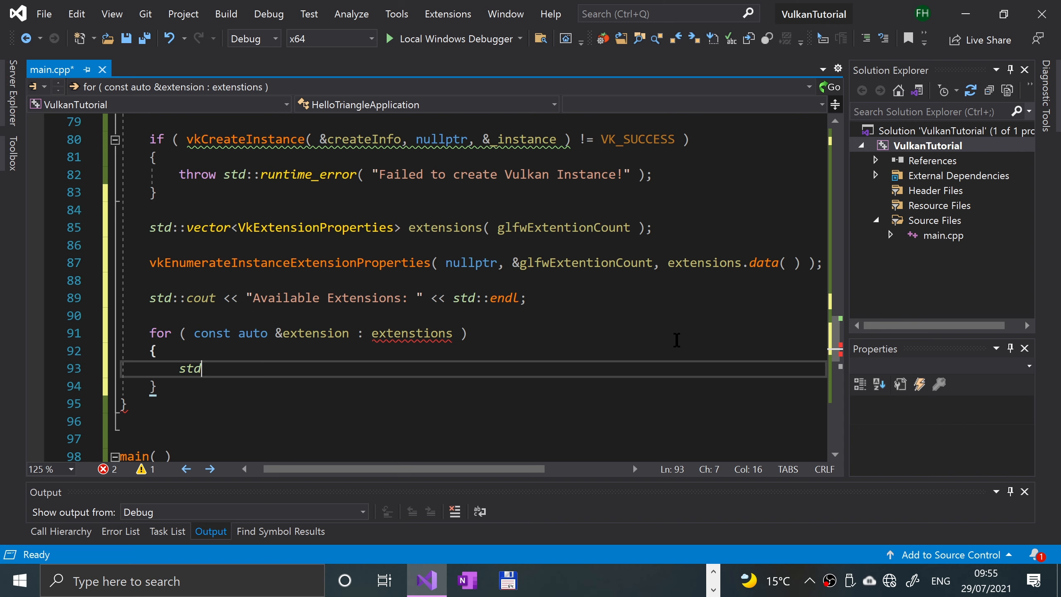
text(::cout <<)
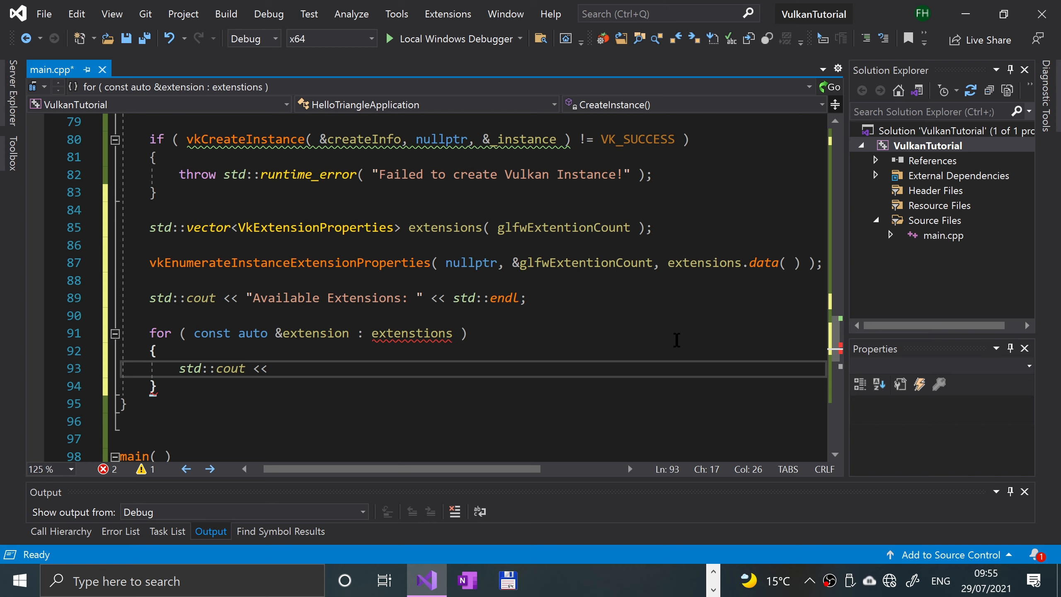
Output '\t' << extension.extensionName << std::endl for each extension in the loop body.
text("")
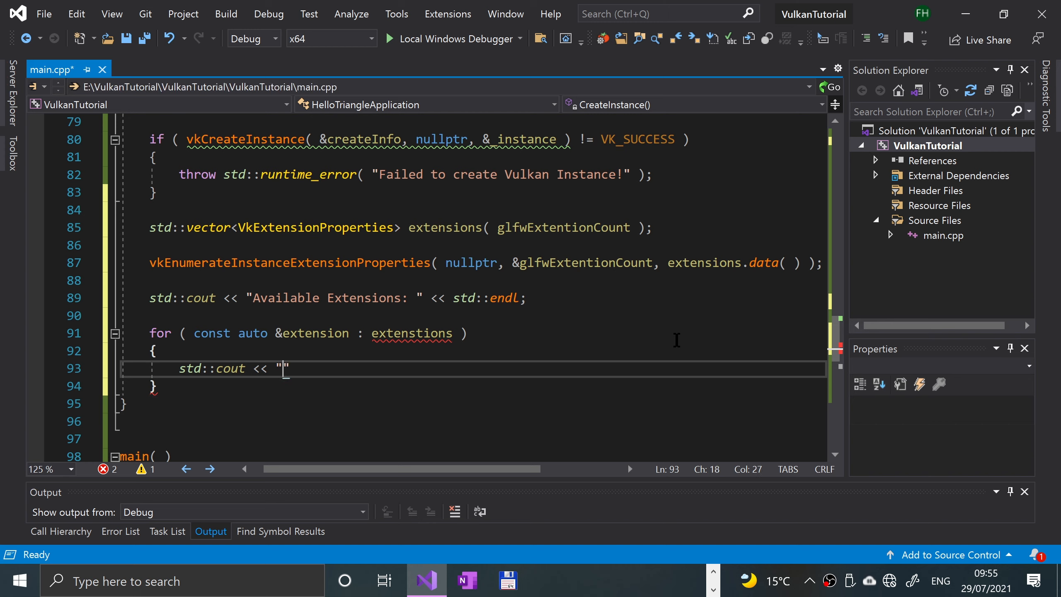
text(\t)
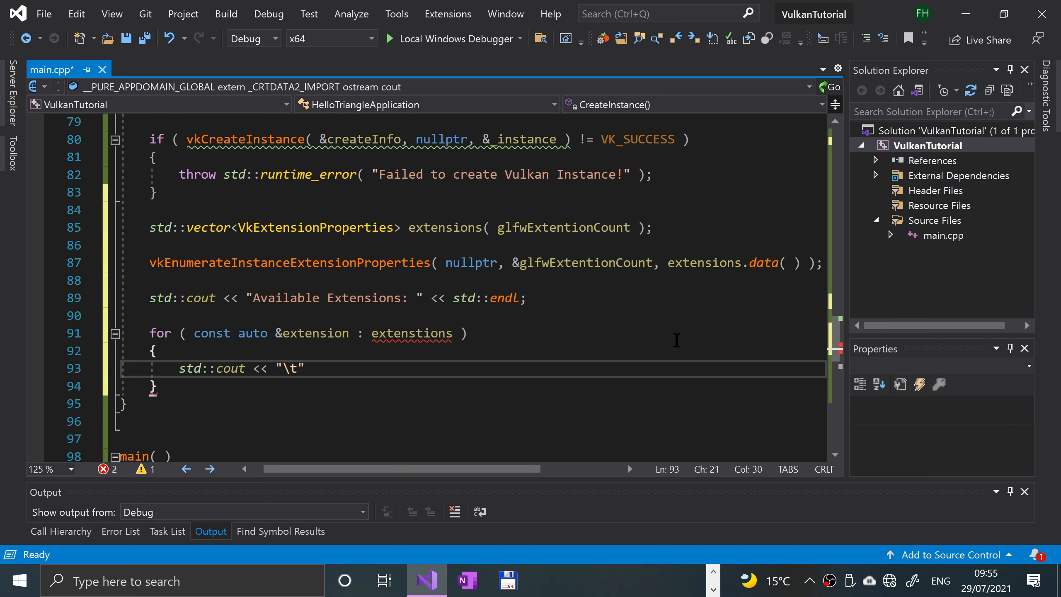
key(Backspace)
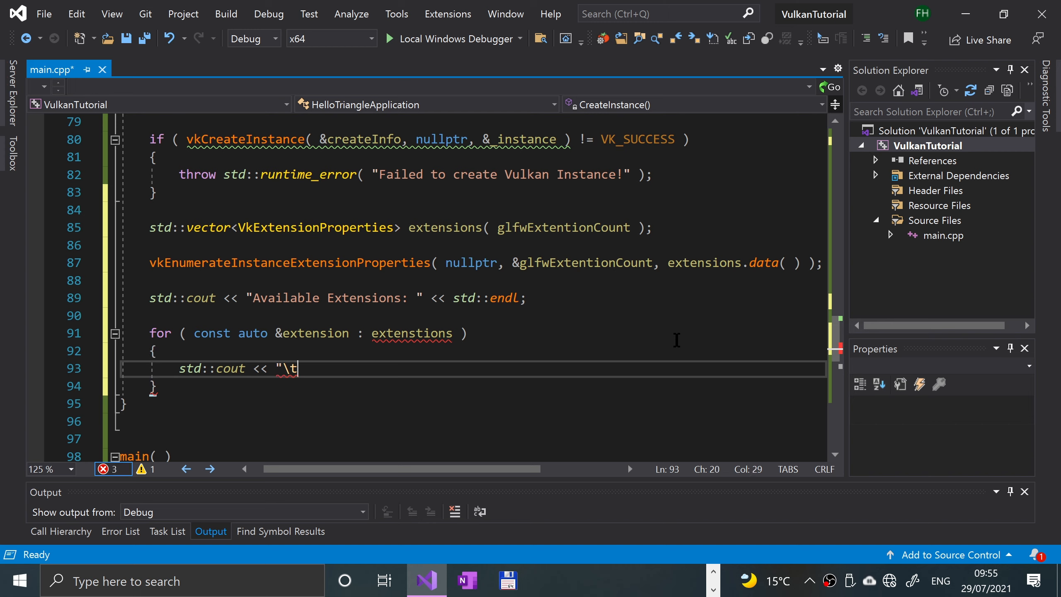
text(")
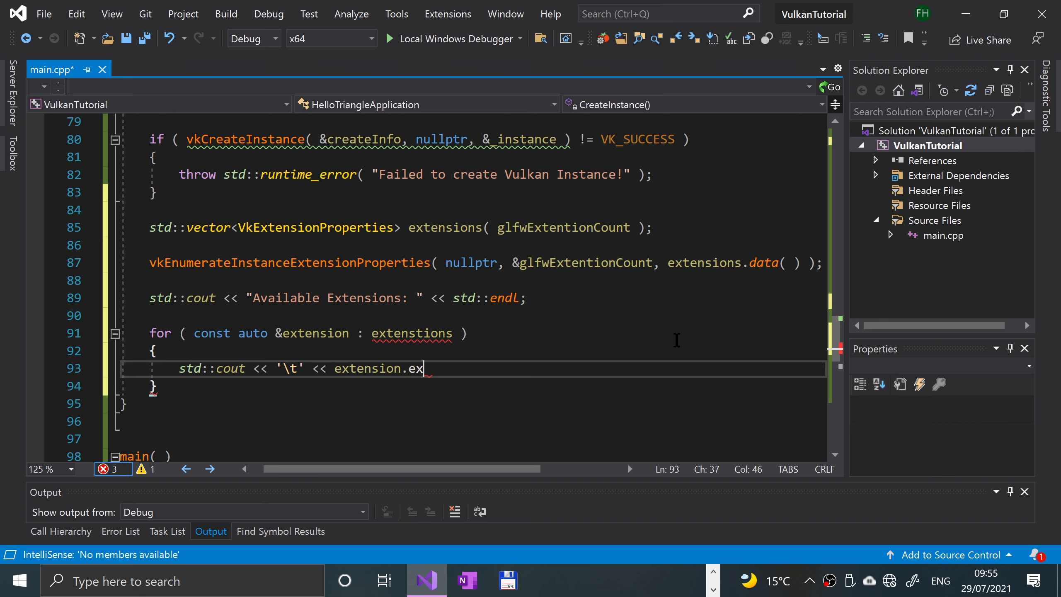
text(ten)
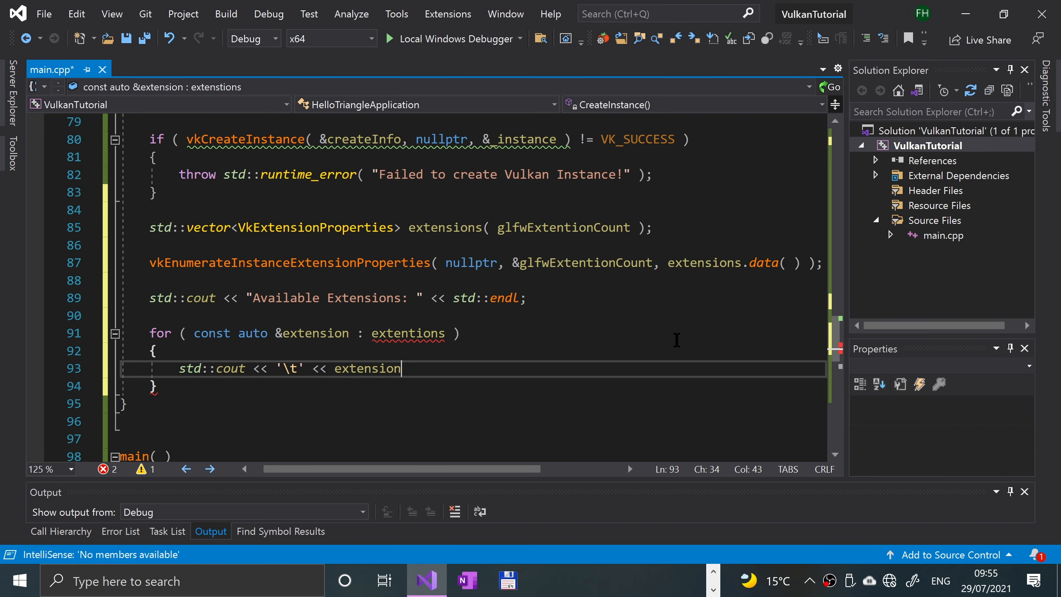
text(.extens)
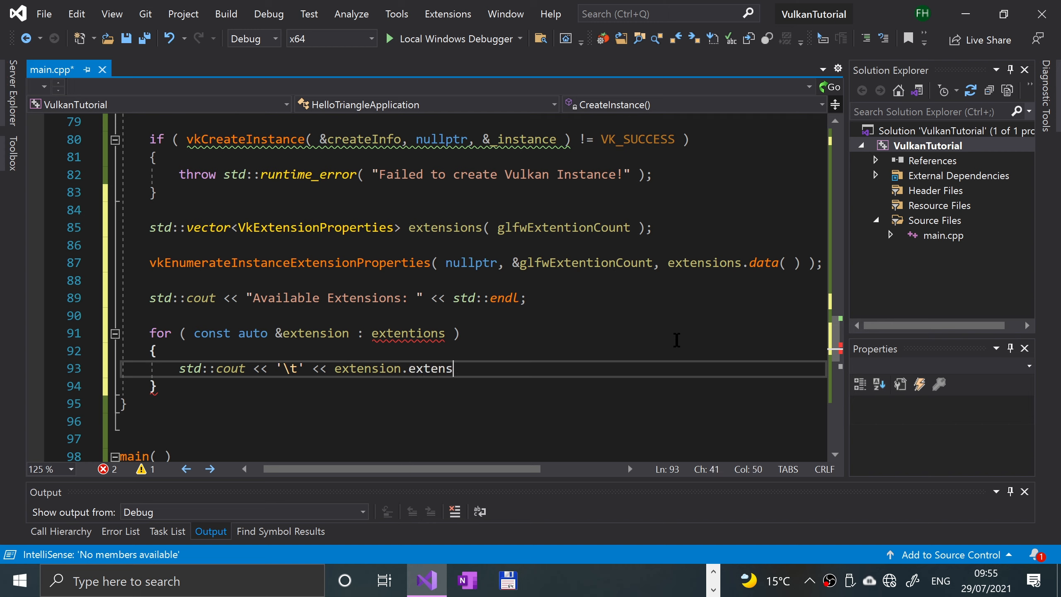
text(ionName <<)
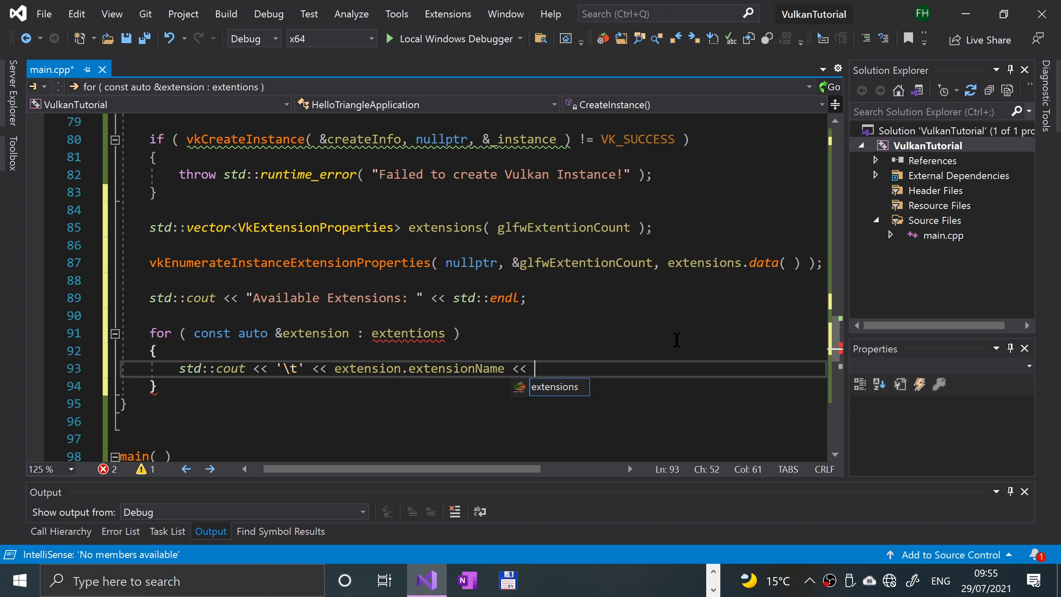
text(std::en)
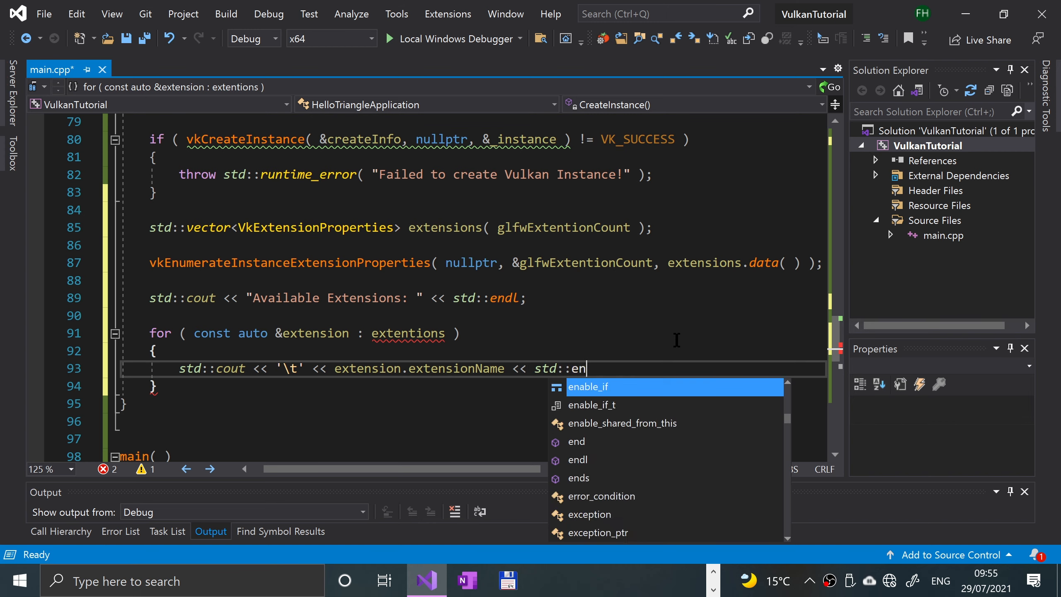
text(dl;)
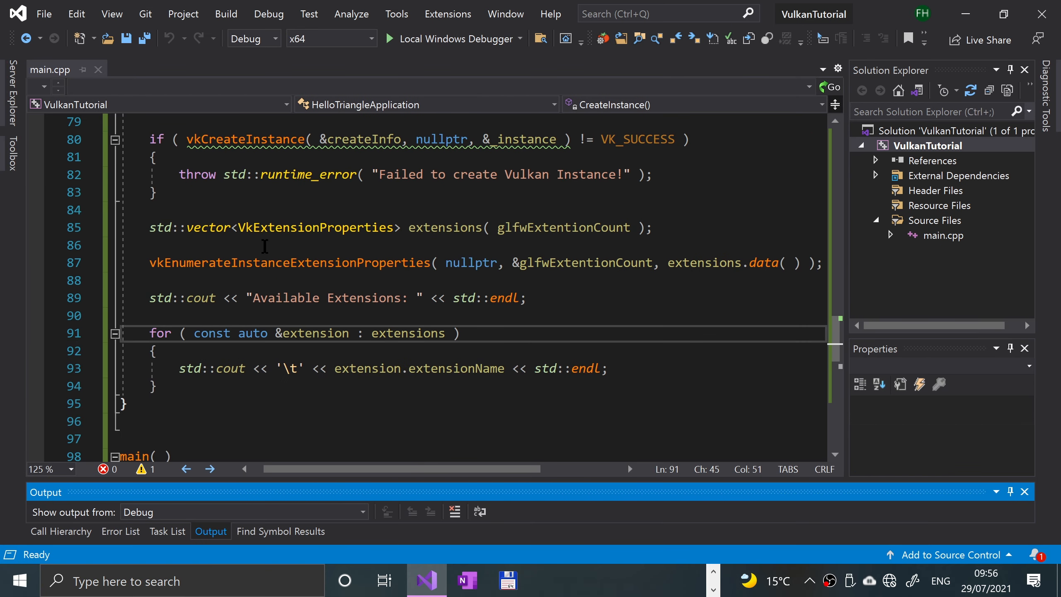
mouse_move(257, 227)
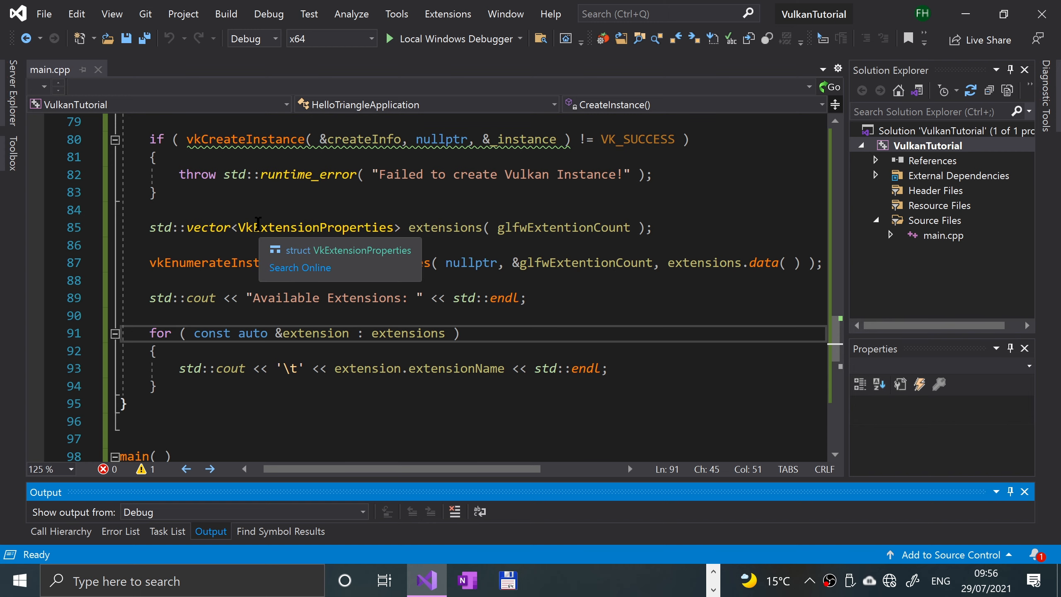